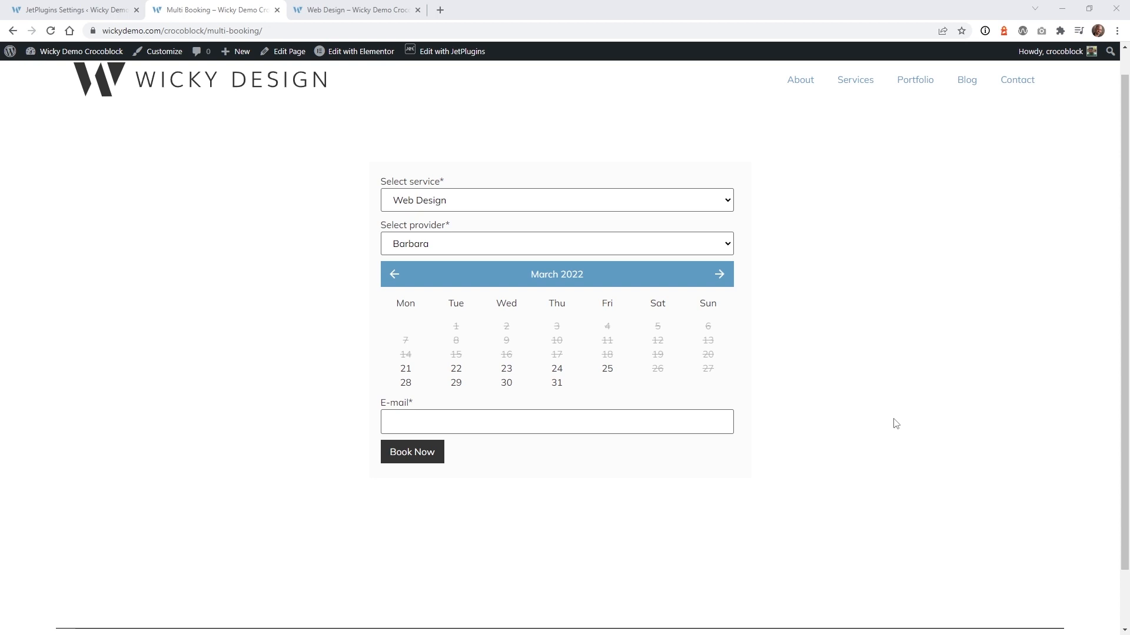
mouse_move(749, 348)
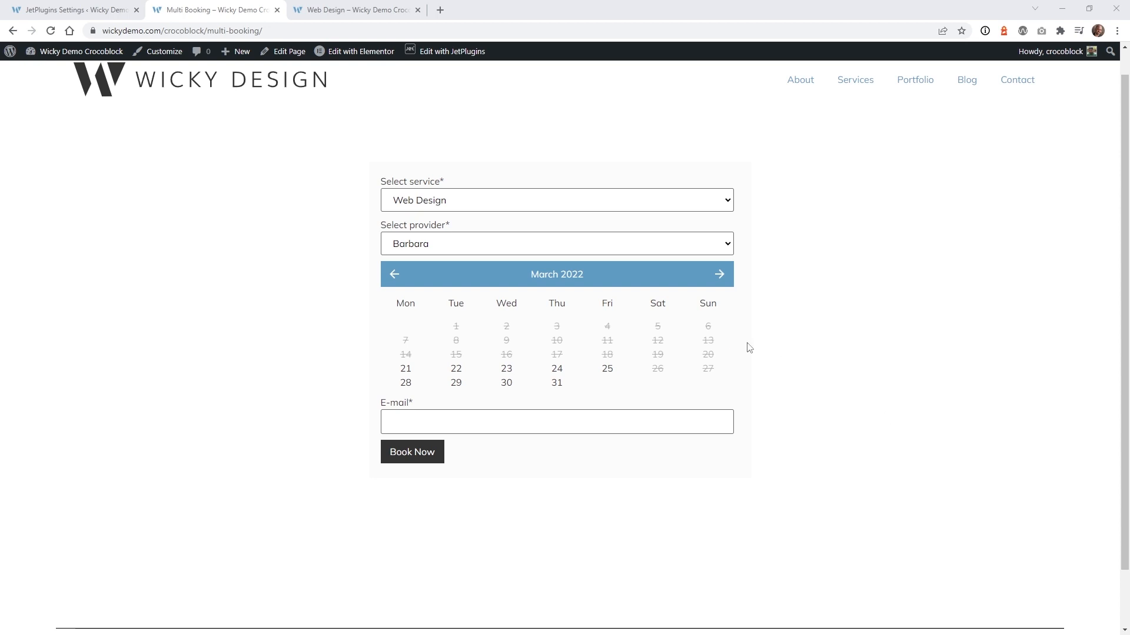
Step: Add a Web Design appointment with Mark on March 23 at 8:30–9:00 am
left_click(556, 200)
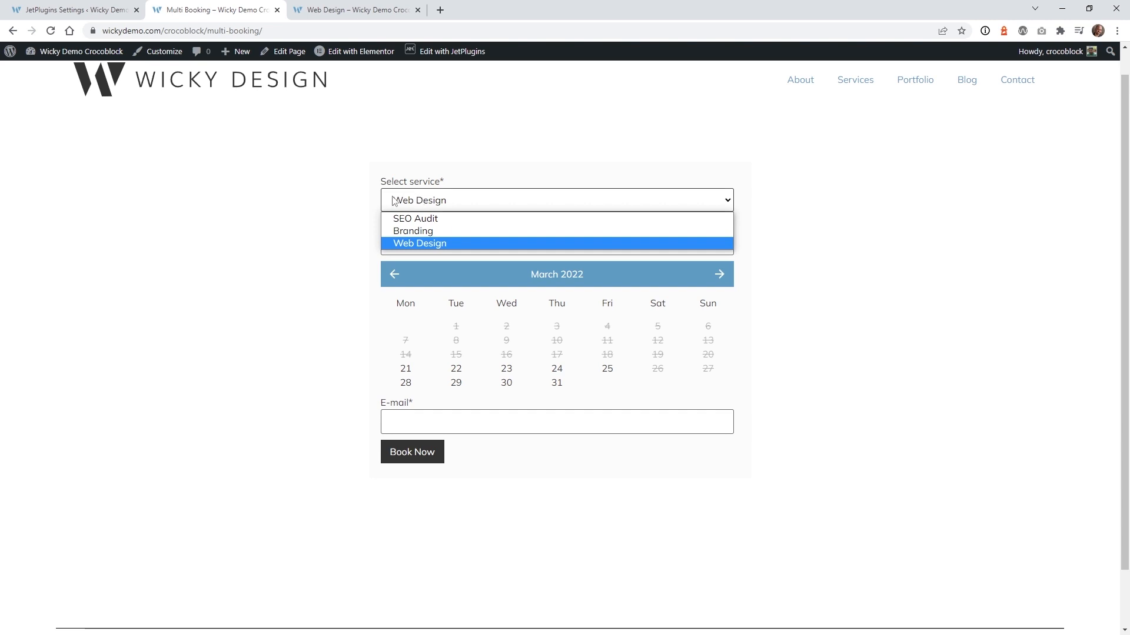
mouse_move(418, 254)
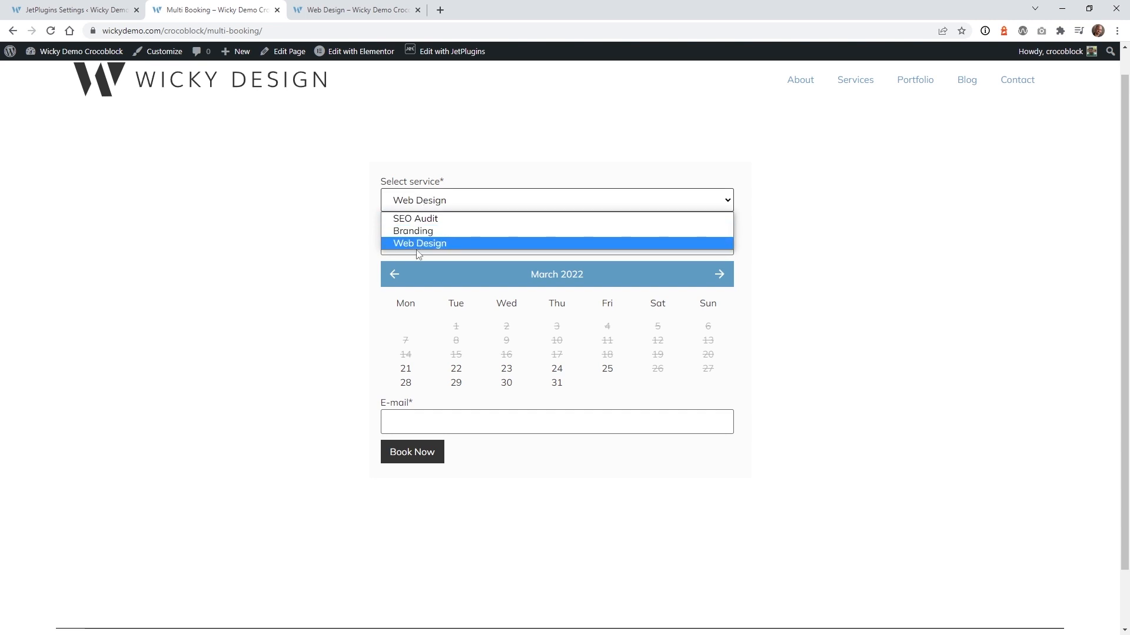
left_click(421, 242)
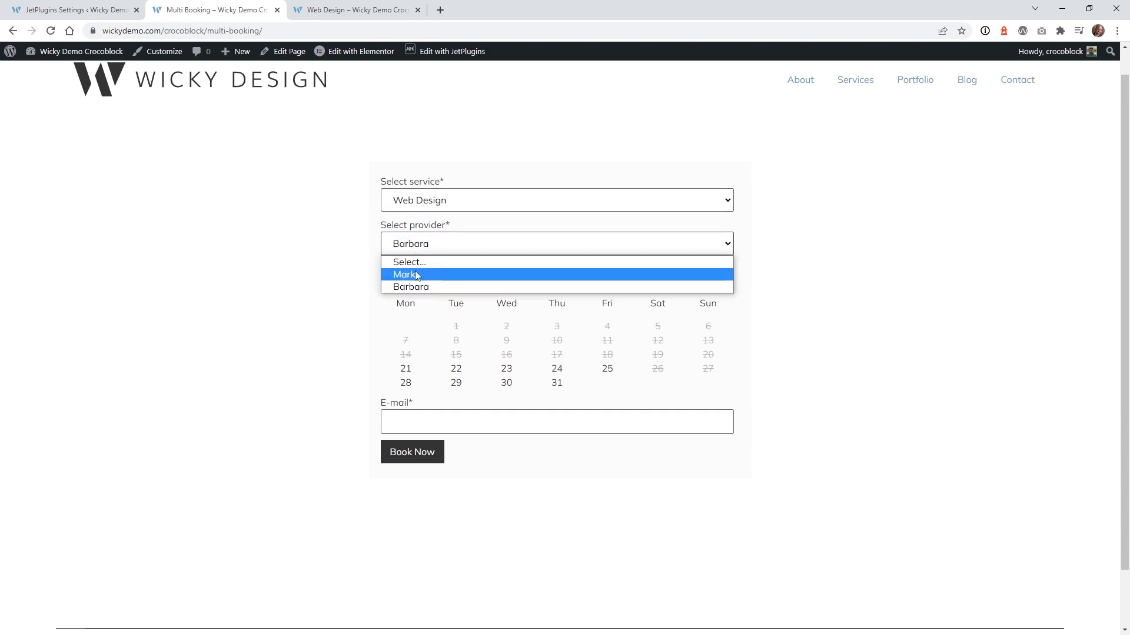
left_click(406, 274)
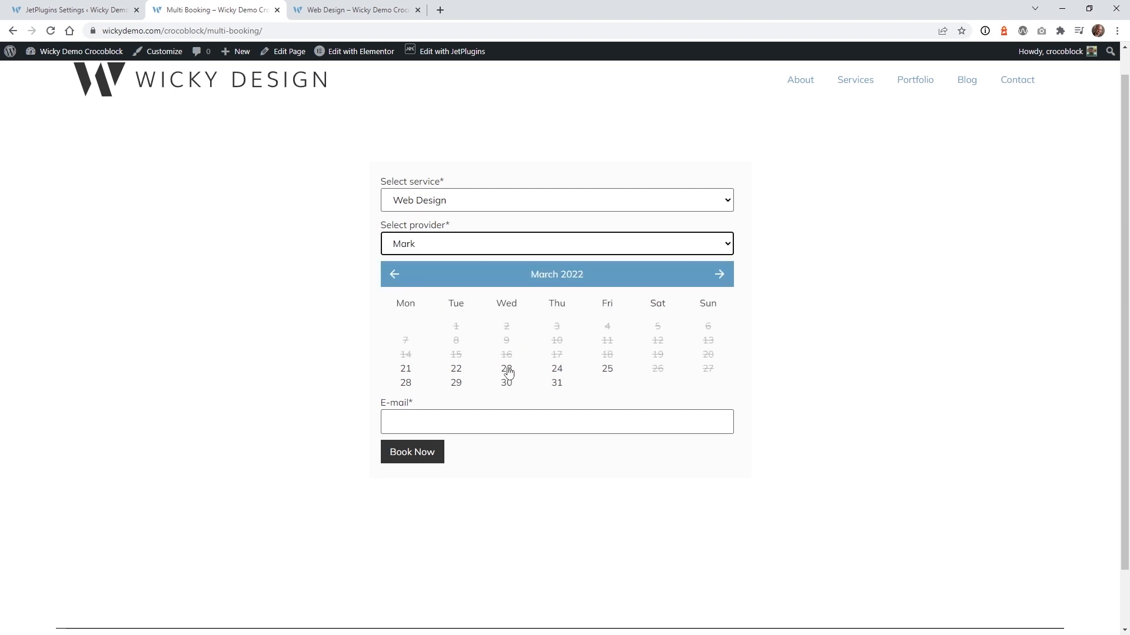
left_click(506, 369)
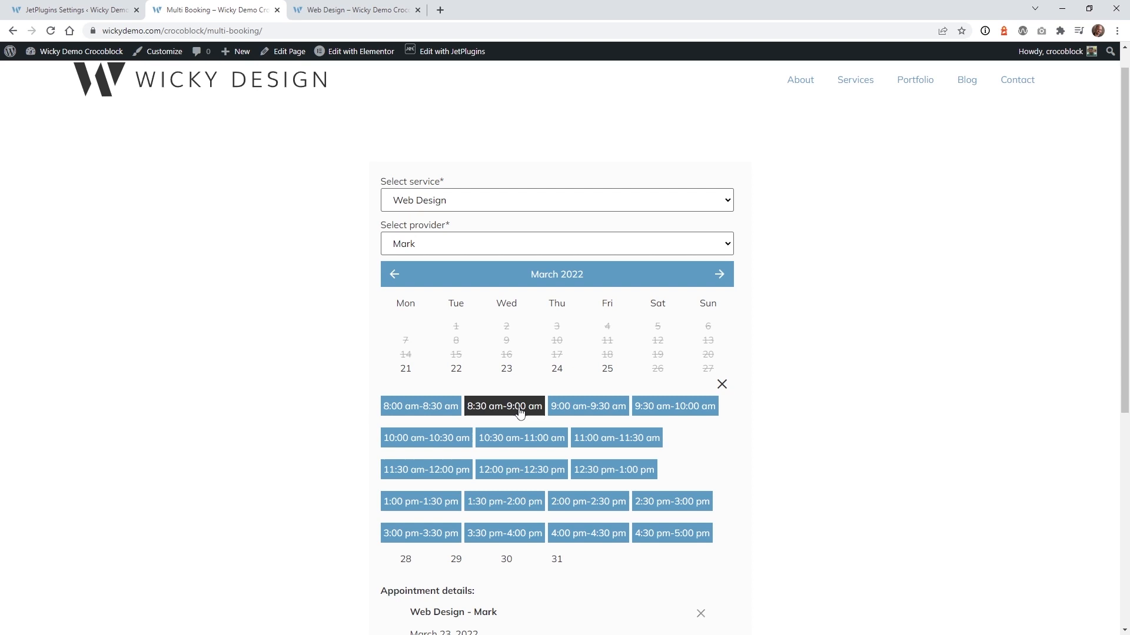
scroll("down", 3)
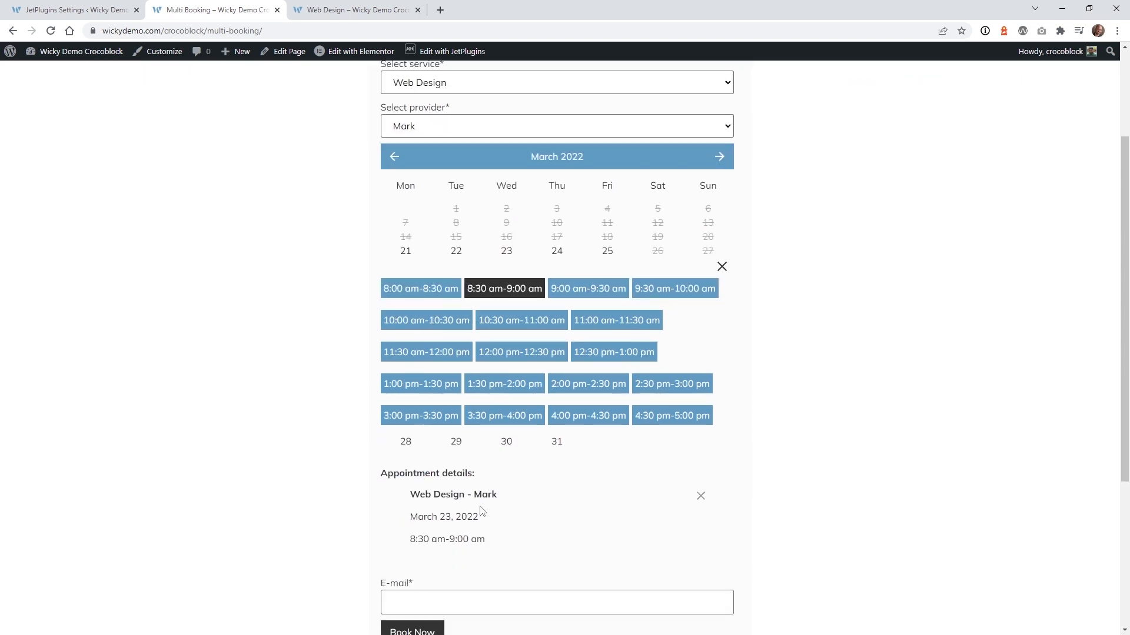
mouse_move(455, 506)
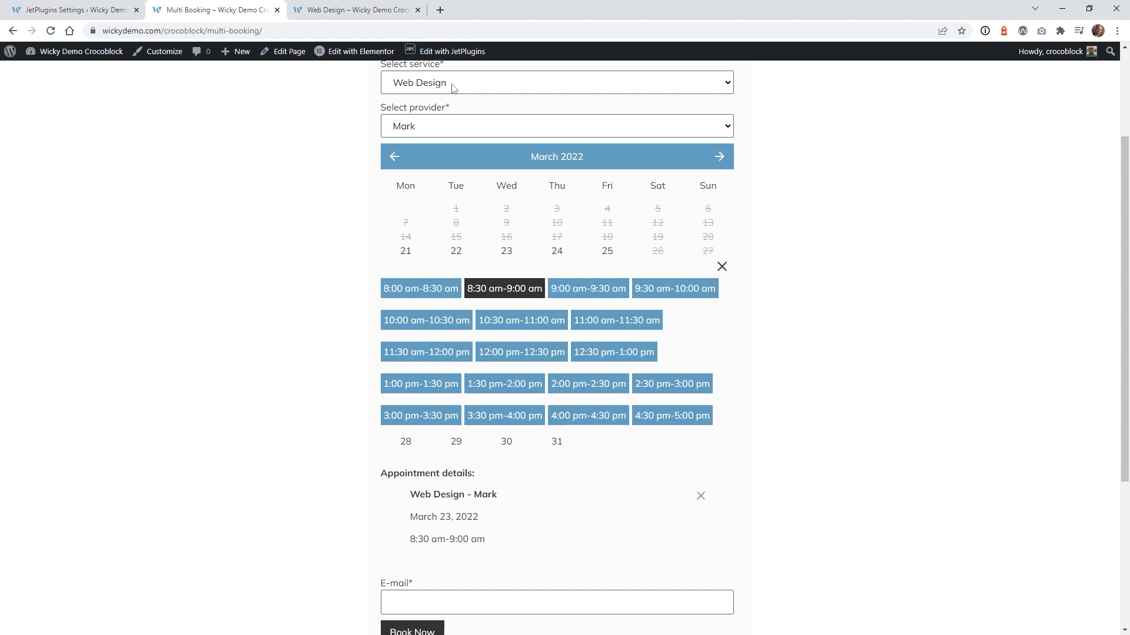
Step: Add an SEO Audit appointment with Barbara on March 24 at 3:30–5:00 pm
left_click(554, 83)
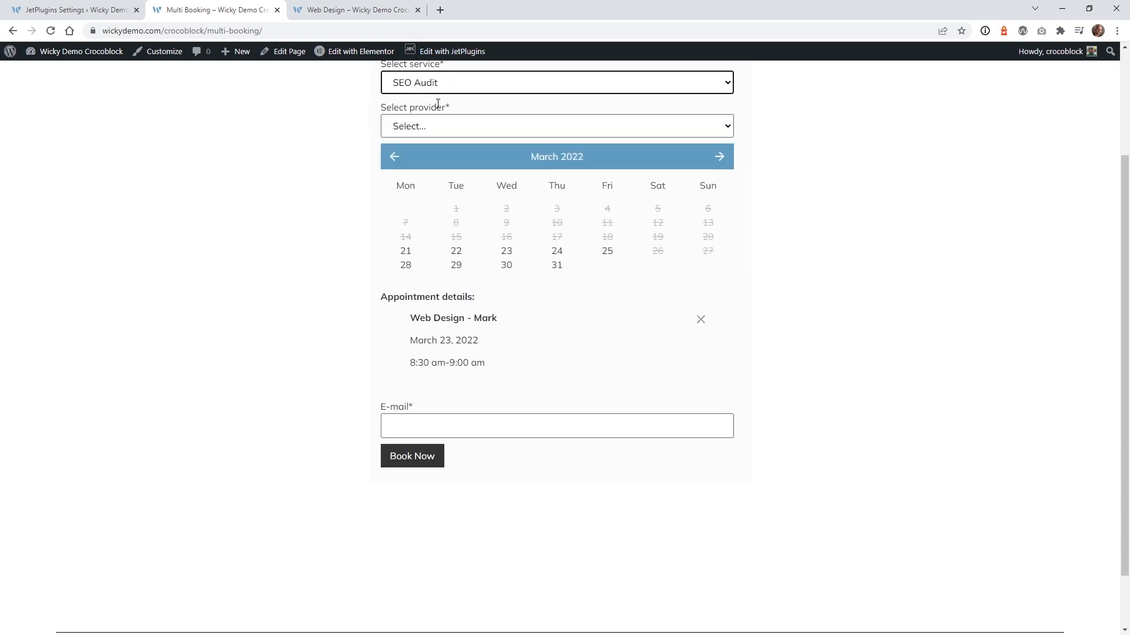
left_click(556, 126)
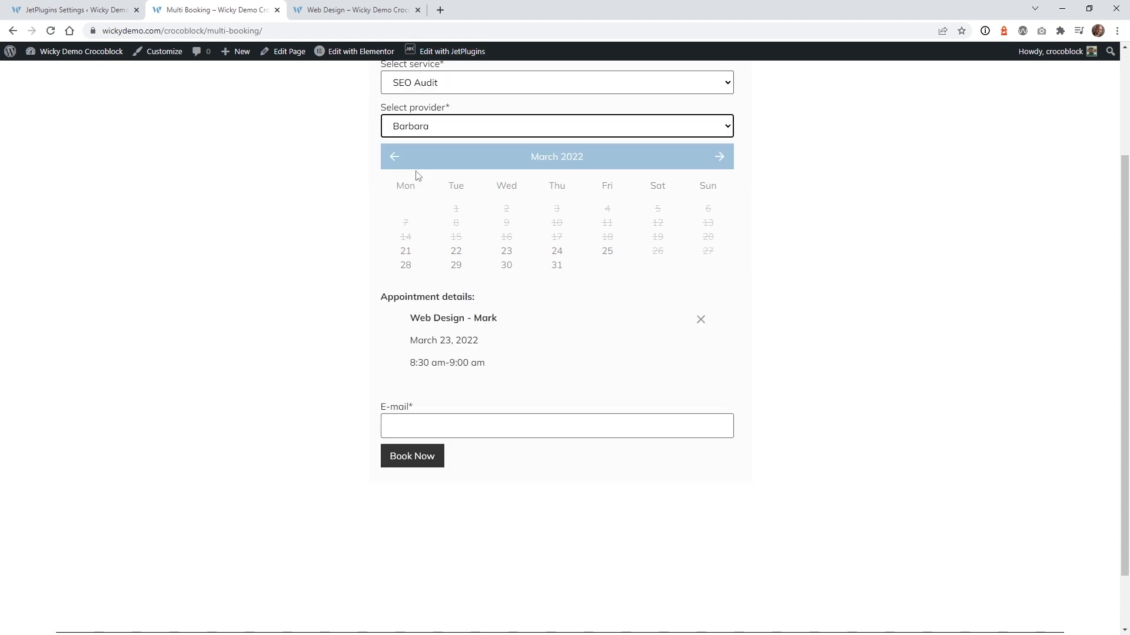
left_click(556, 250)
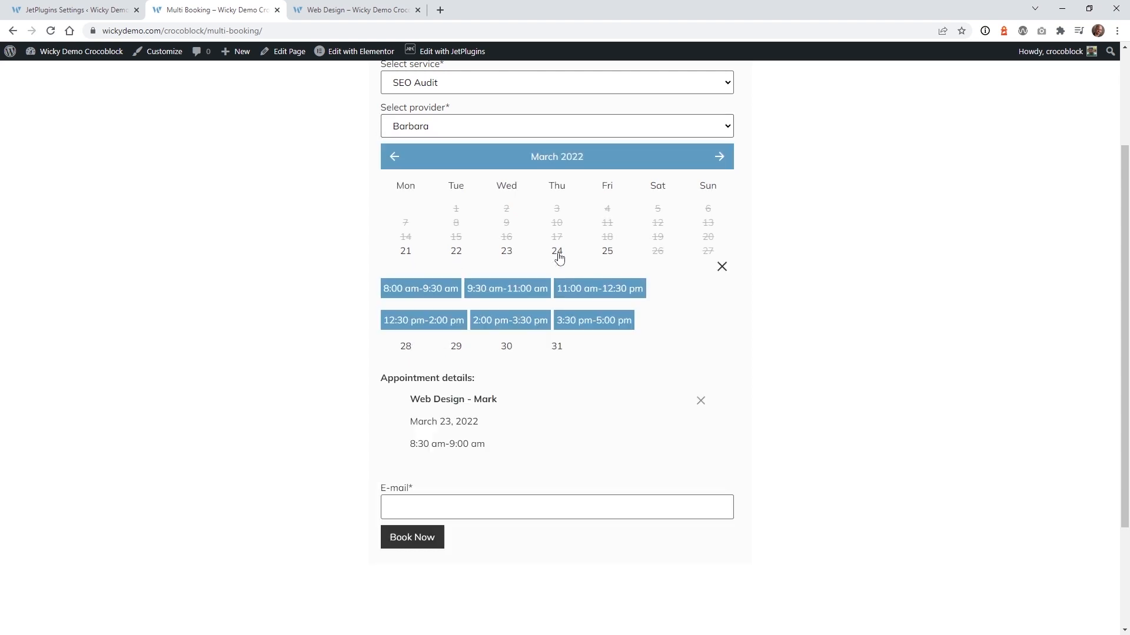
left_click(593, 320)
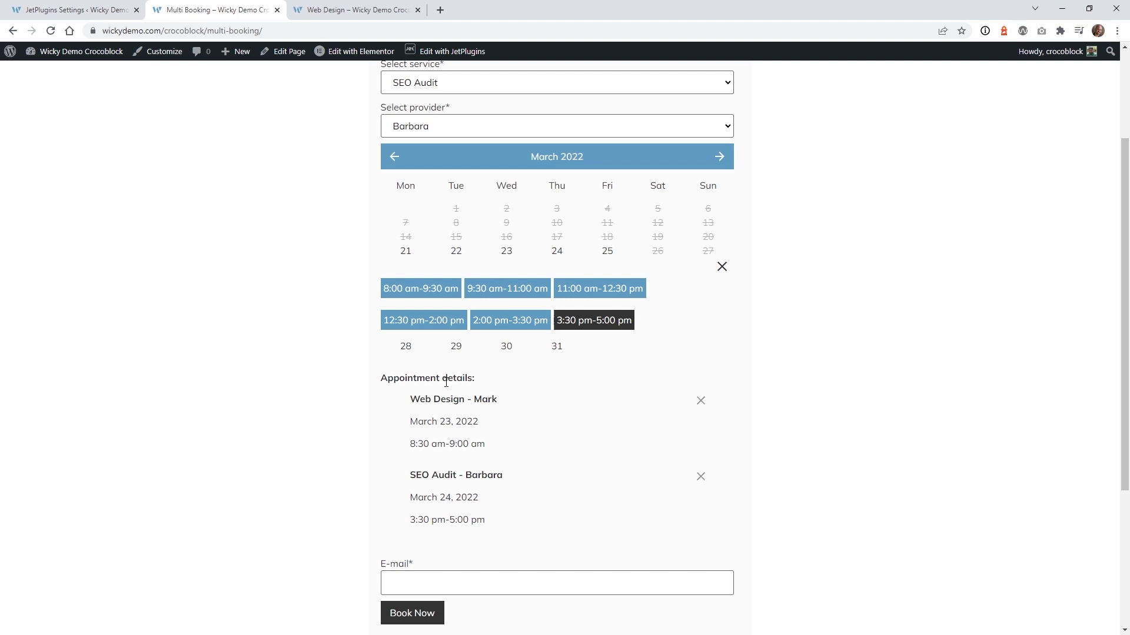
mouse_move(530, 454)
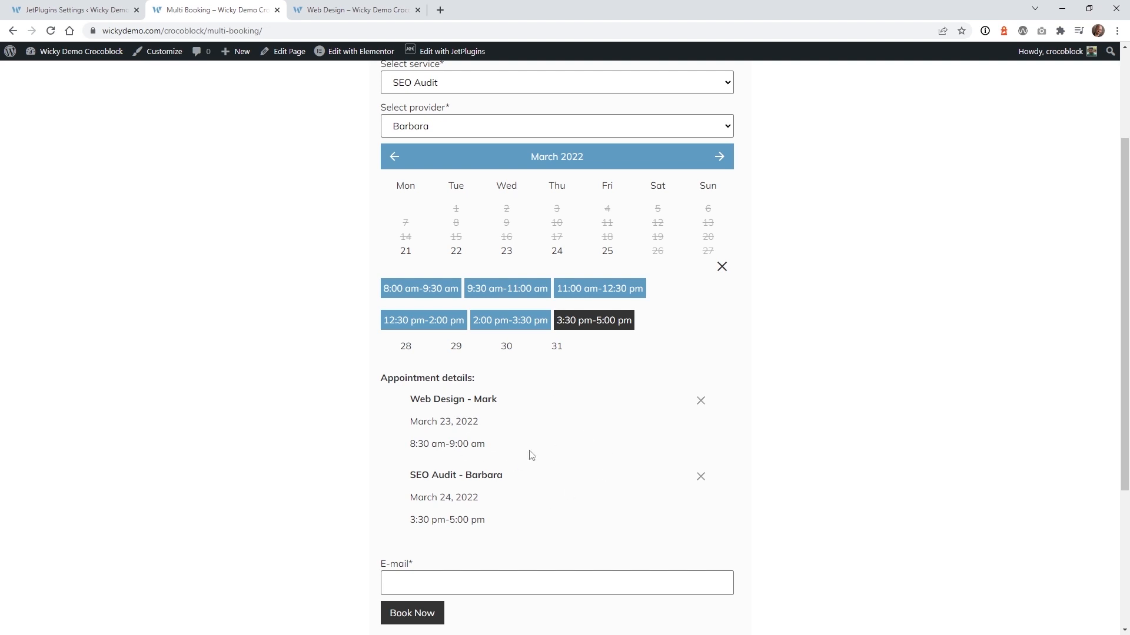
mouse_move(446, 549)
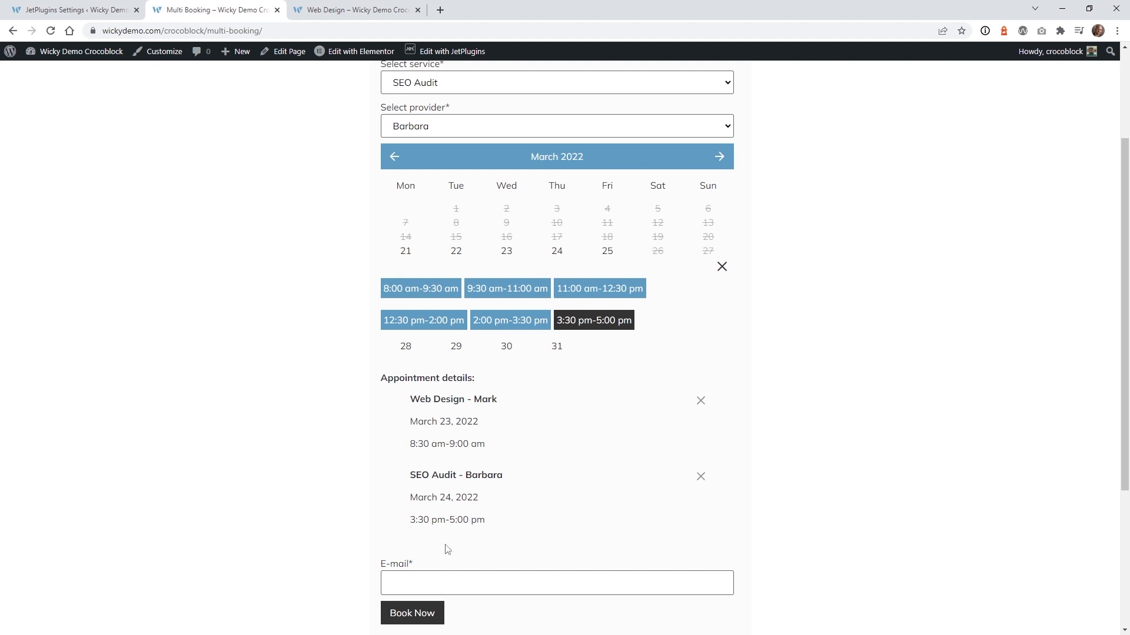
mouse_move(443, 401)
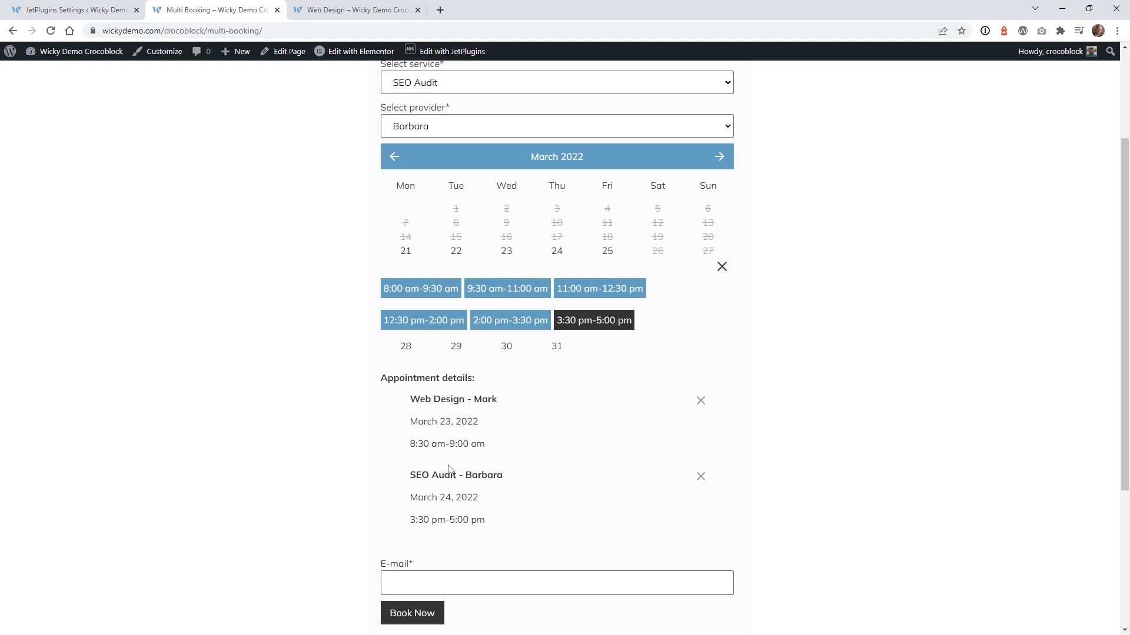
mouse_move(515, 326)
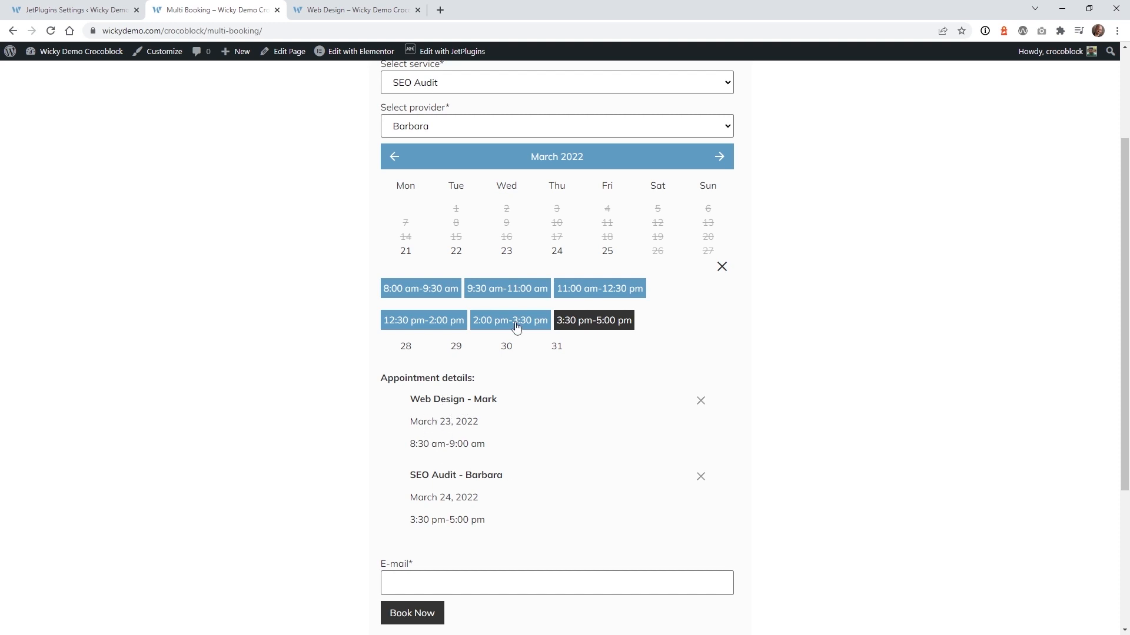
mouse_move(773, 306)
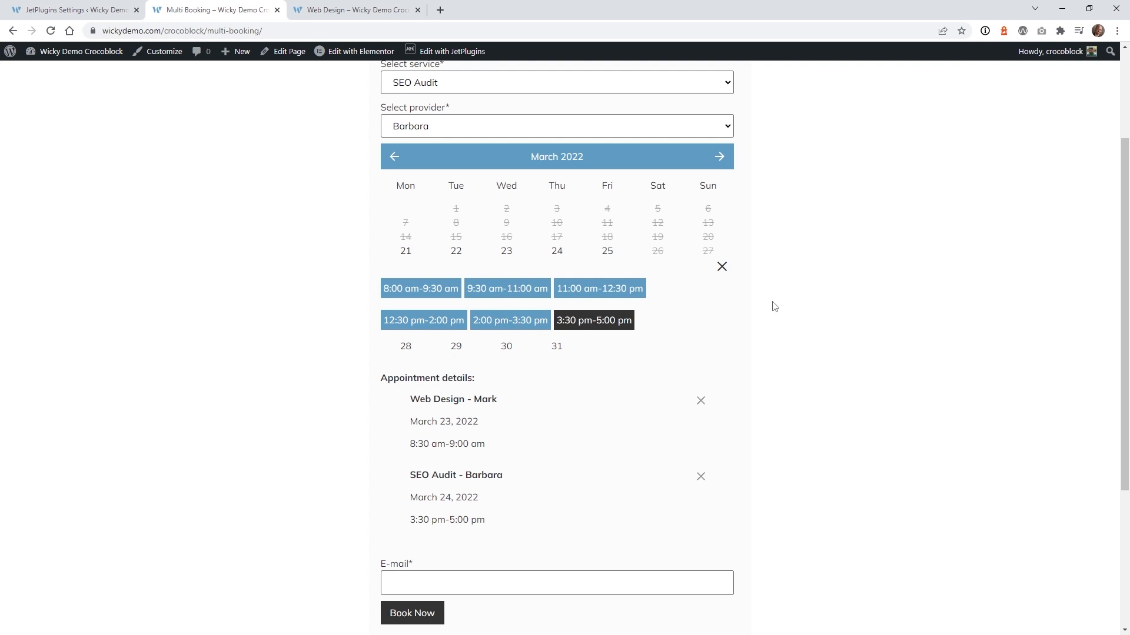
Step: Enable Multi Booking in the Working Hours settings, keeping slot count 1 to 5
left_click(71, 10)
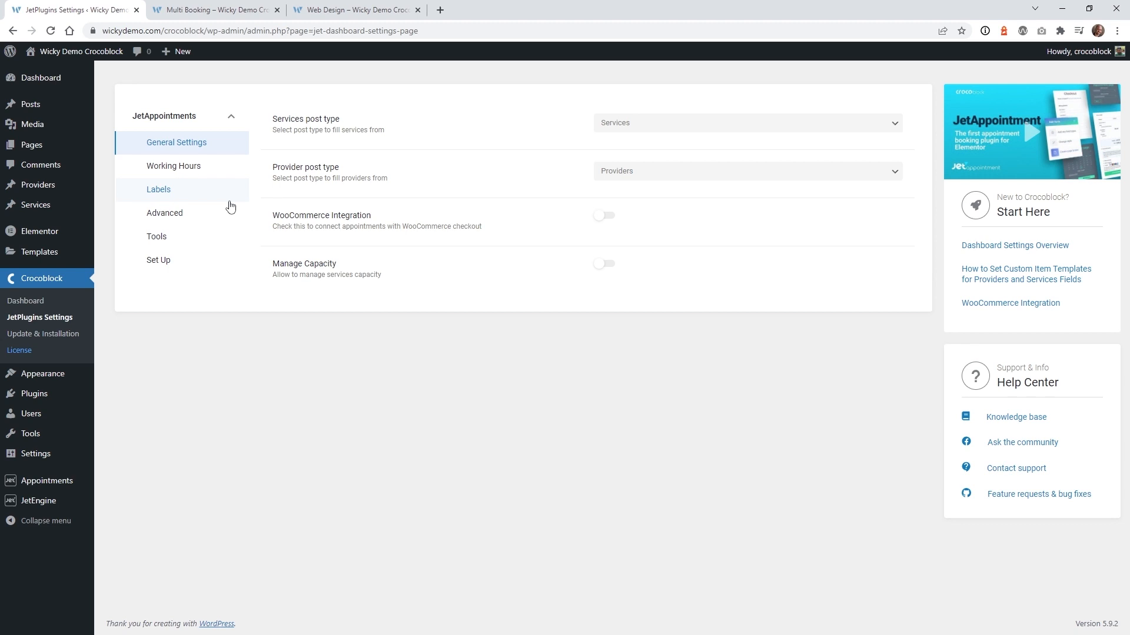
mouse_move(173, 166)
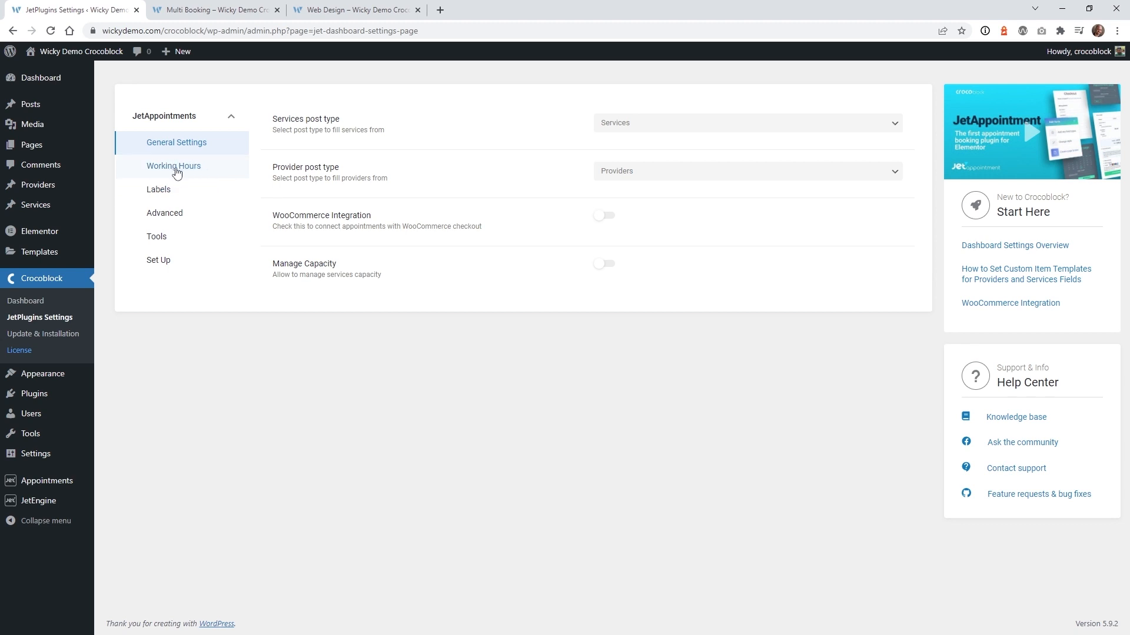
left_click(173, 166)
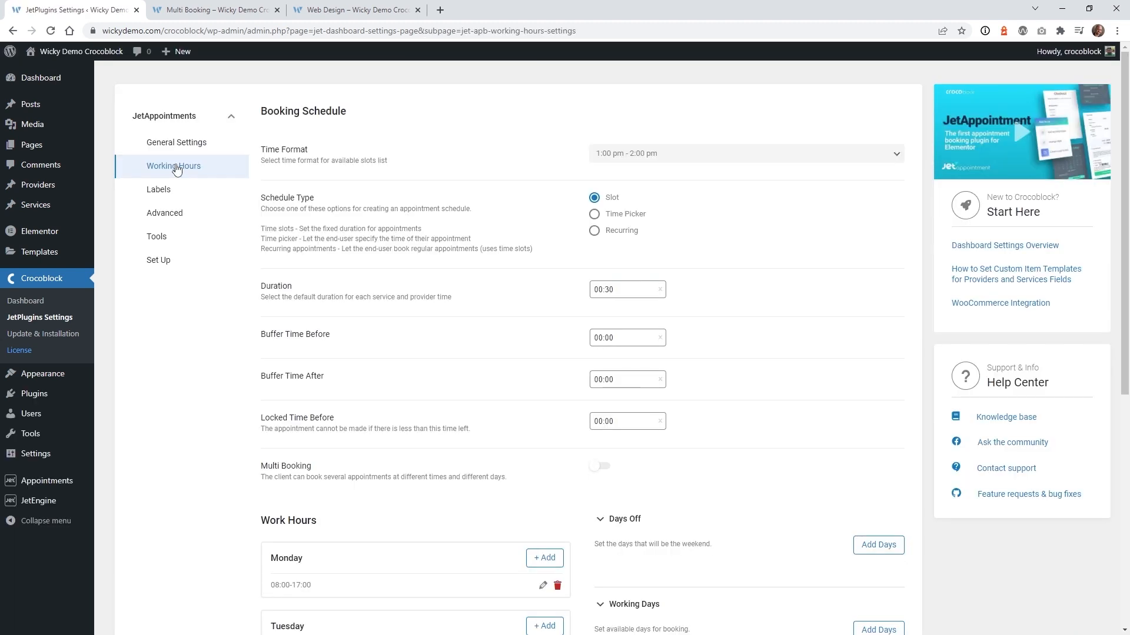
mouse_move(288, 472)
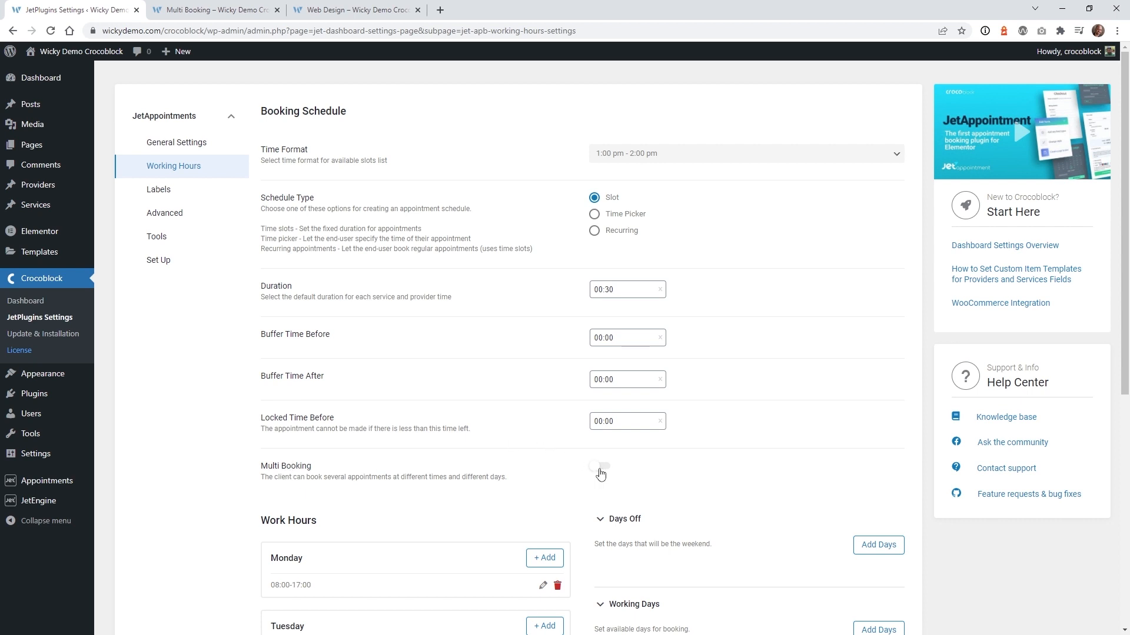
left_click(599, 468)
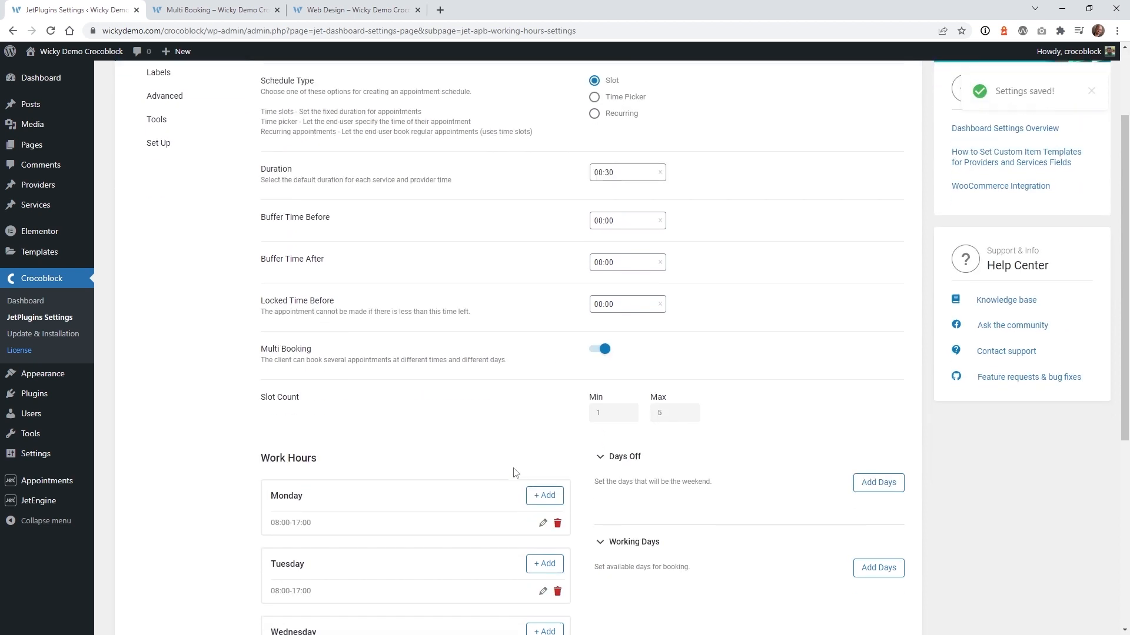
mouse_move(589, 379)
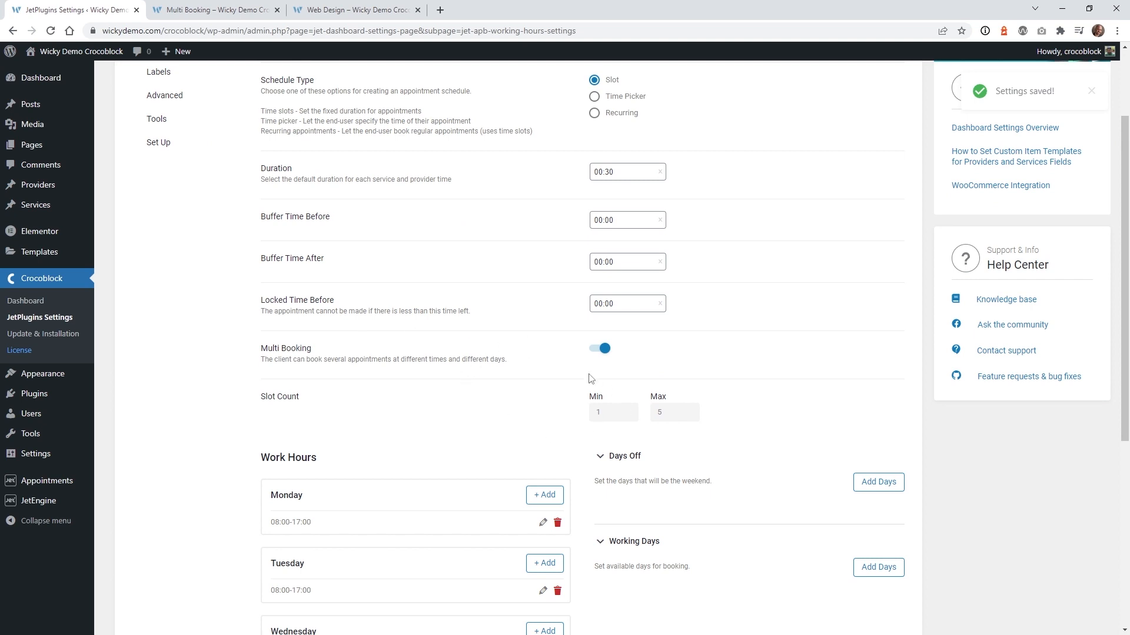
mouse_move(559, 387)
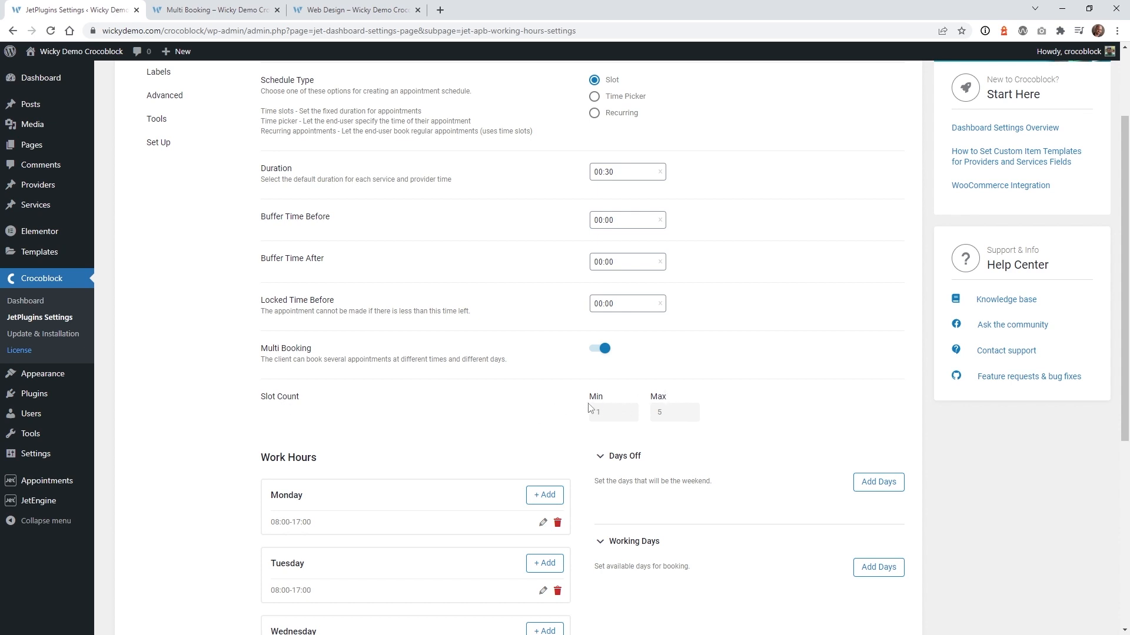
mouse_move(608, 406)
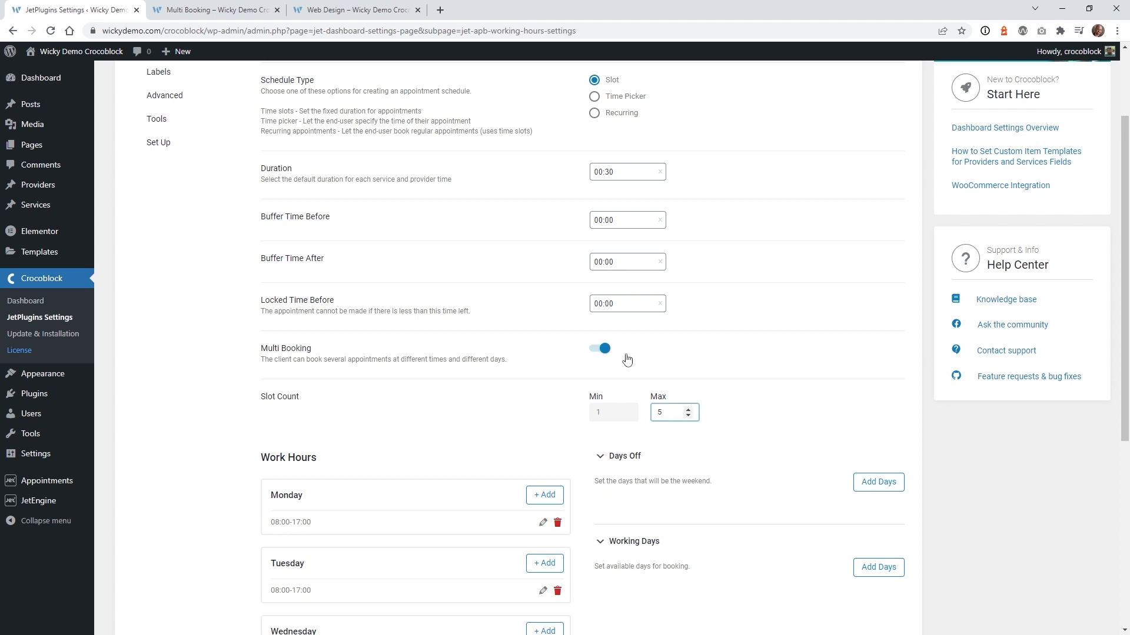
Step: Add further March 24 SEO Audit slots with Barbara, including 12:30–2:00 pm
left_click(213, 9)
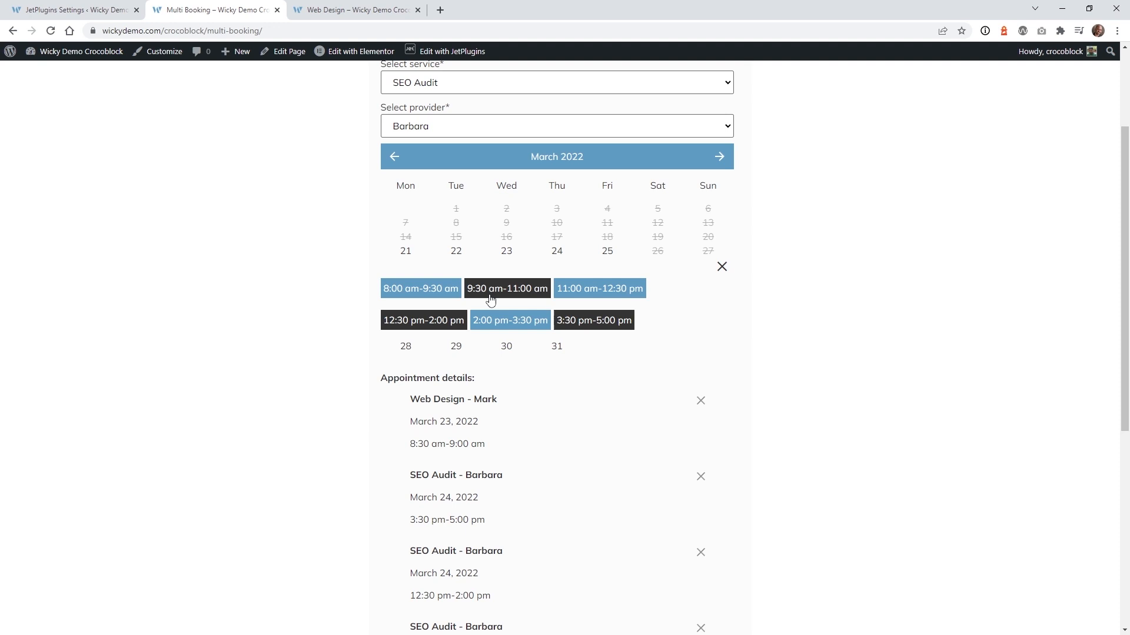
left_click(506, 288)
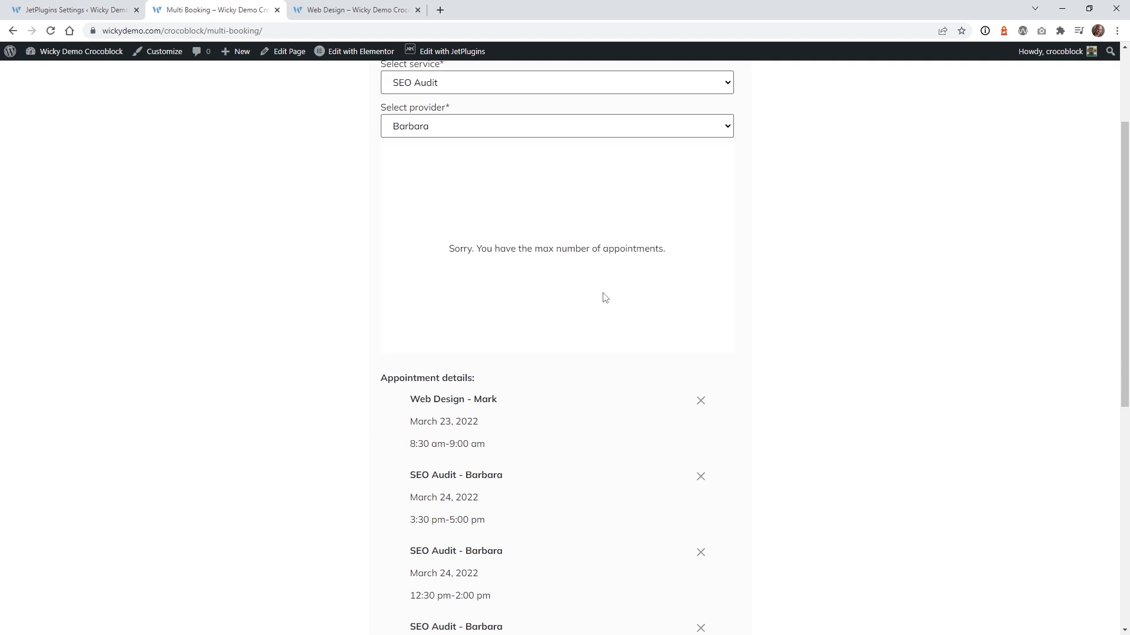
left_click(556, 251)
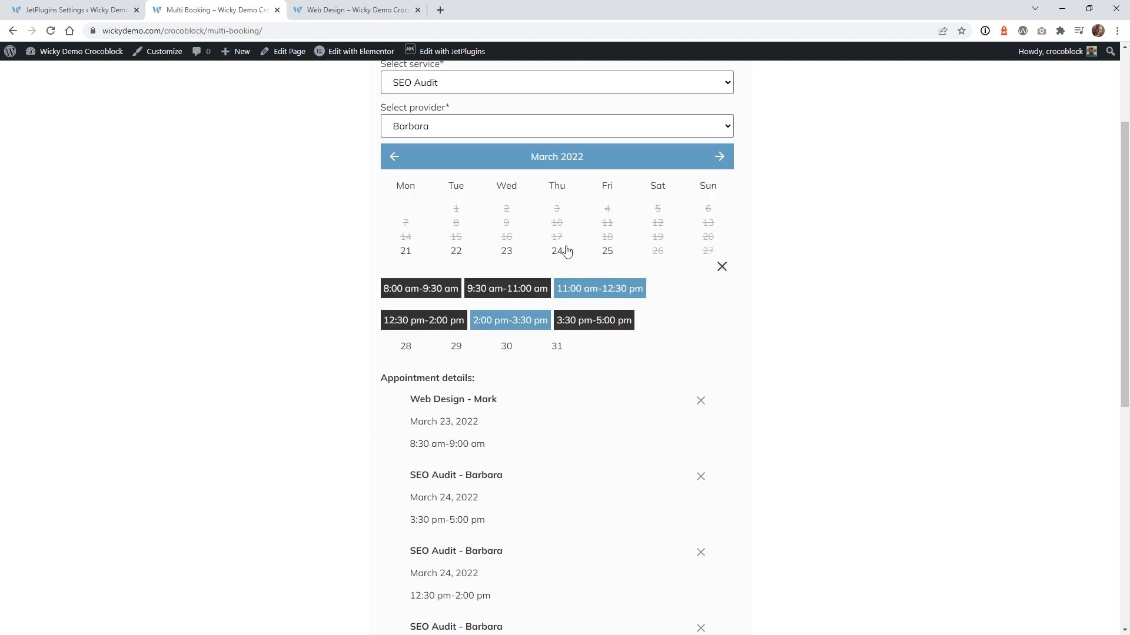
mouse_move(105, 6)
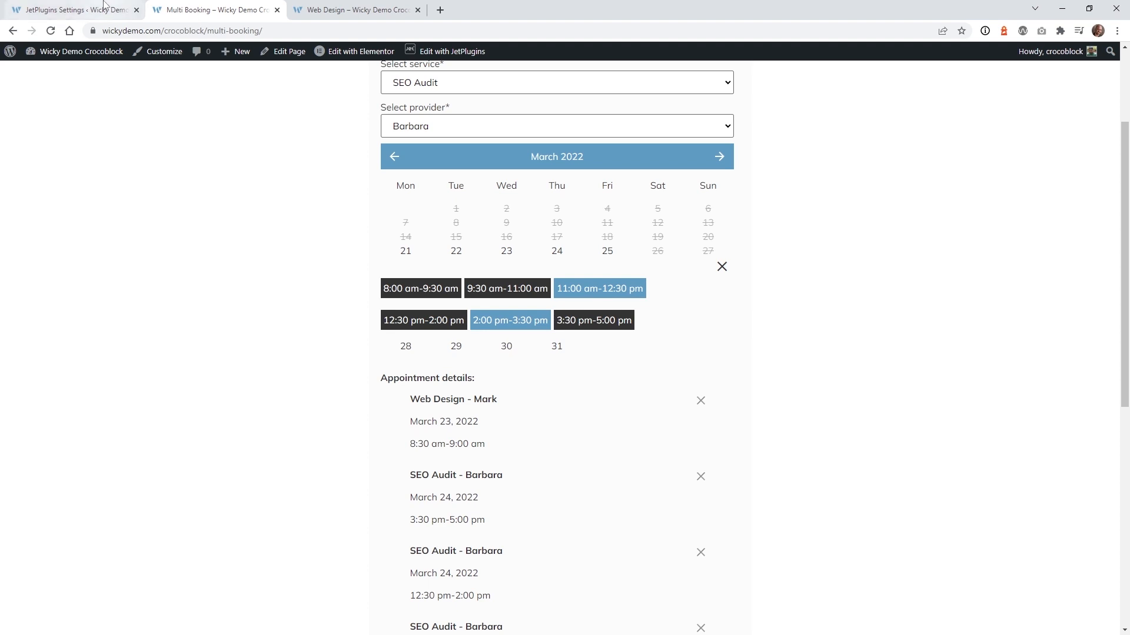
Step: Review the Working Hours settings, leaving Multi Booking on and Slot Count Max at 5
left_click(72, 10)
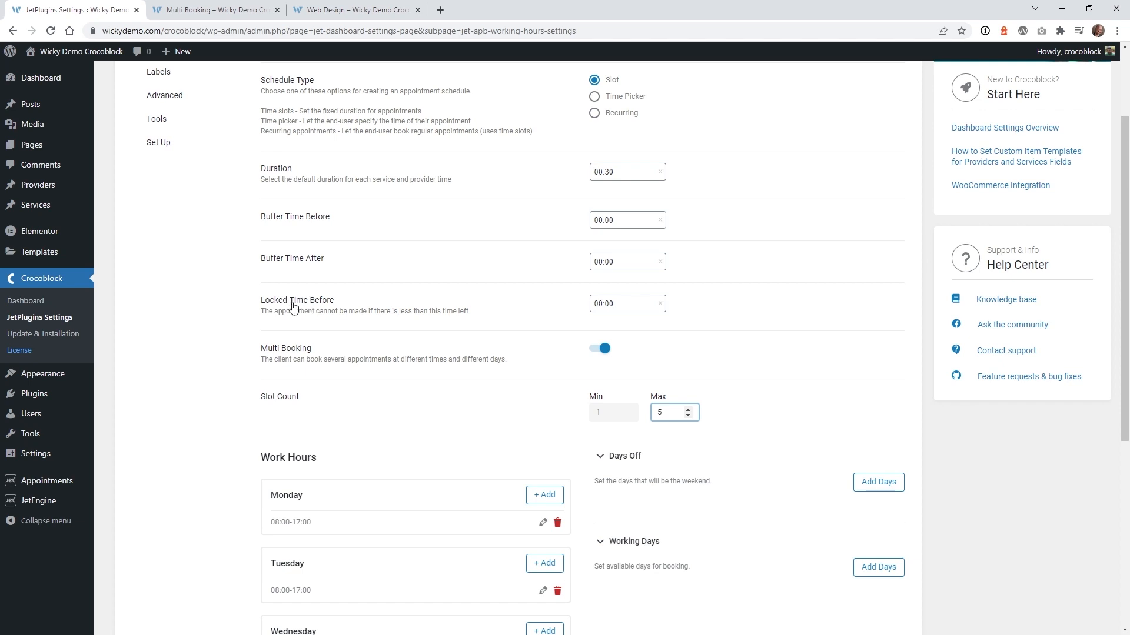
mouse_move(489, 317)
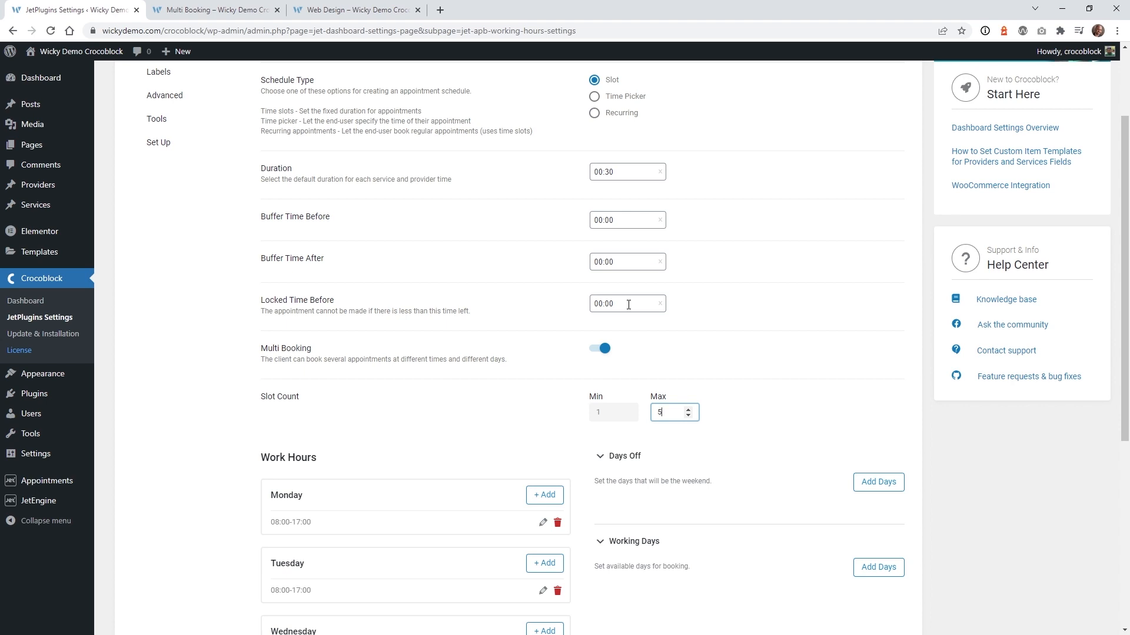
left_click(624, 303)
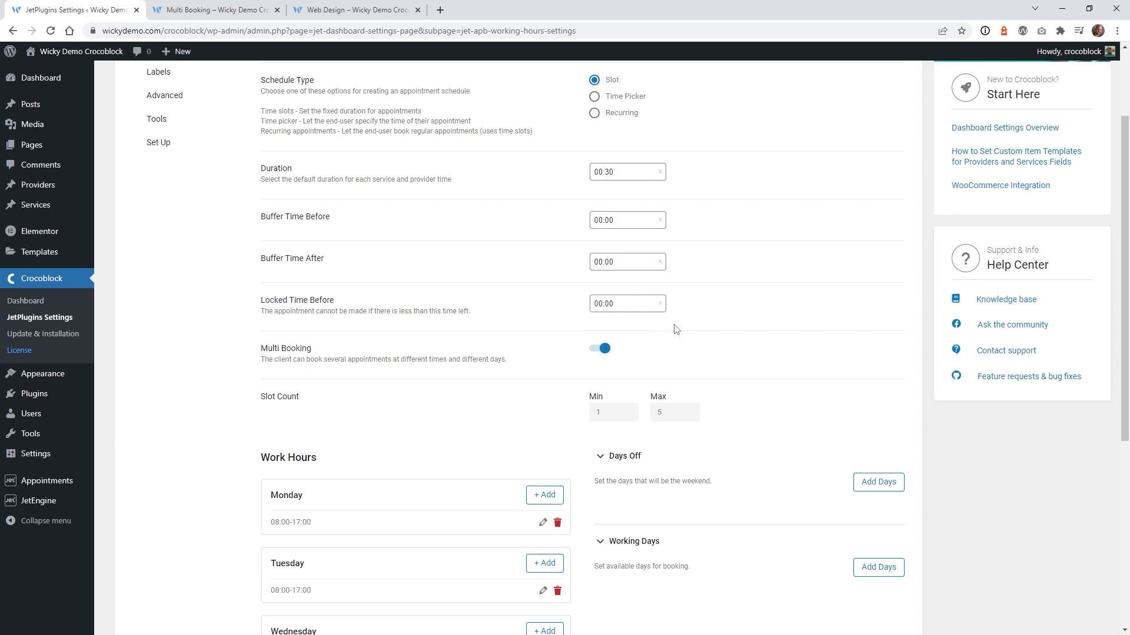
mouse_move(541, 227)
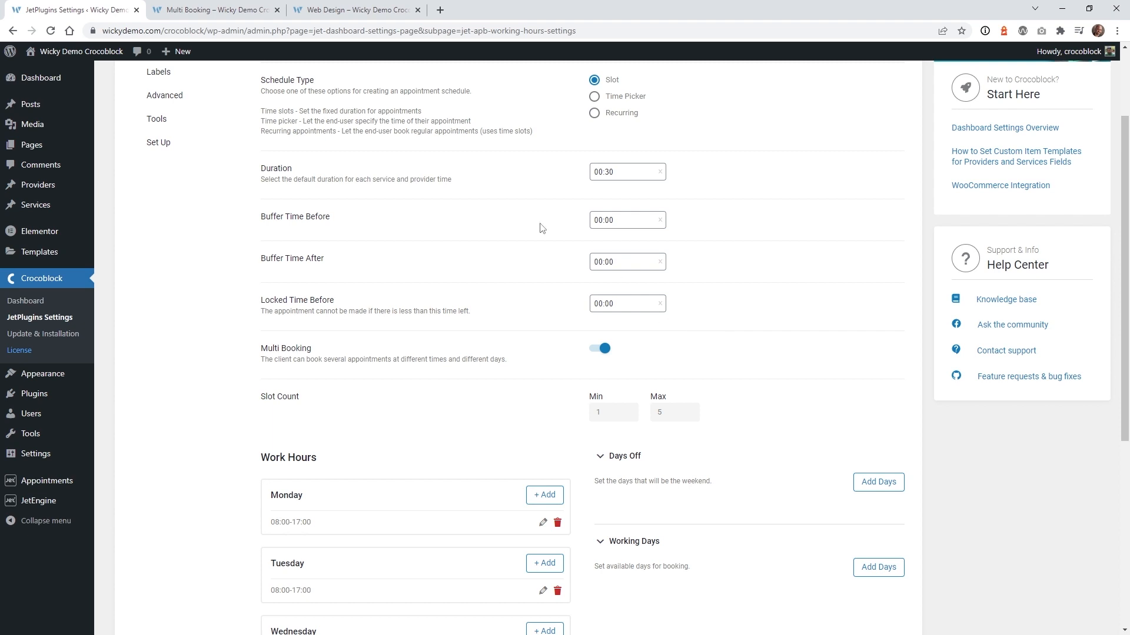
left_click(626, 304)
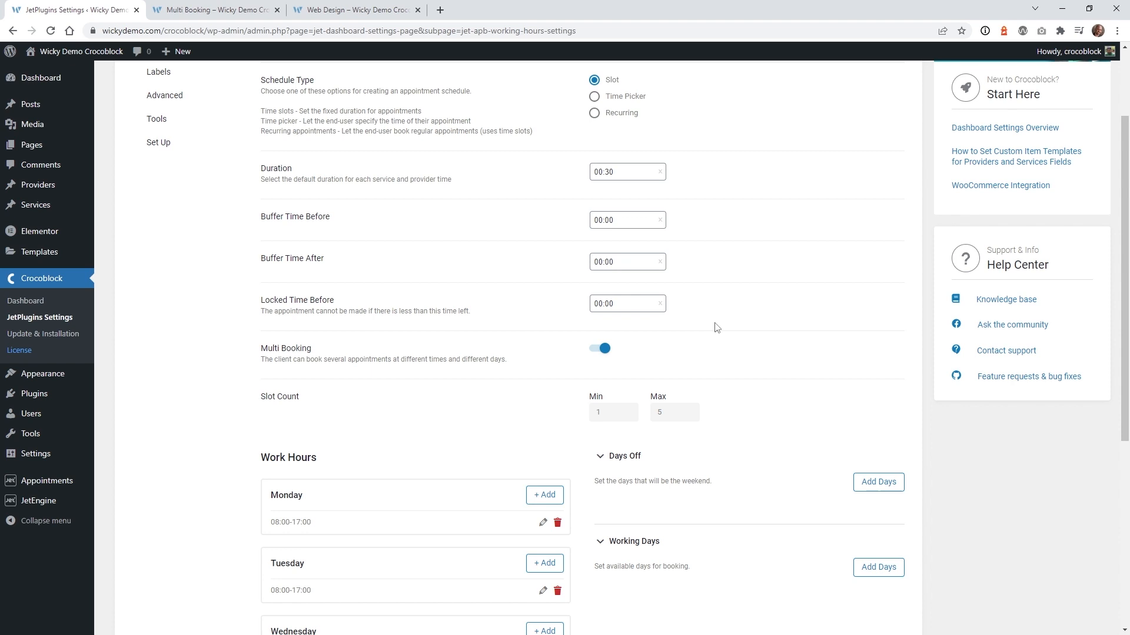
left_click(621, 304)
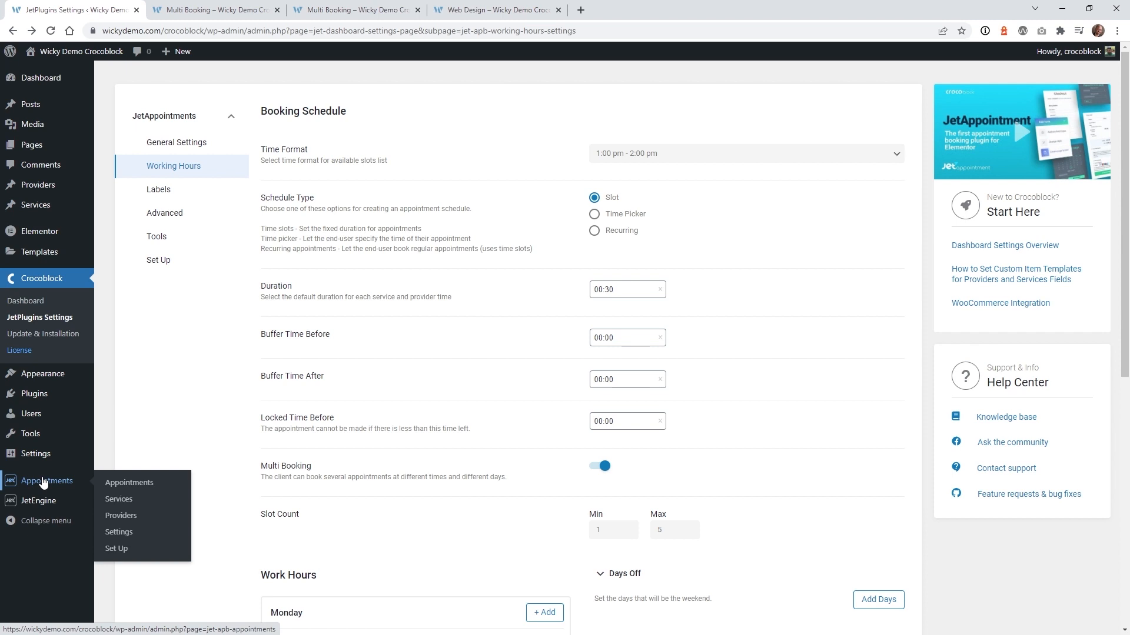
Step: Show the Appointments list view, currently empty
left_click(130, 483)
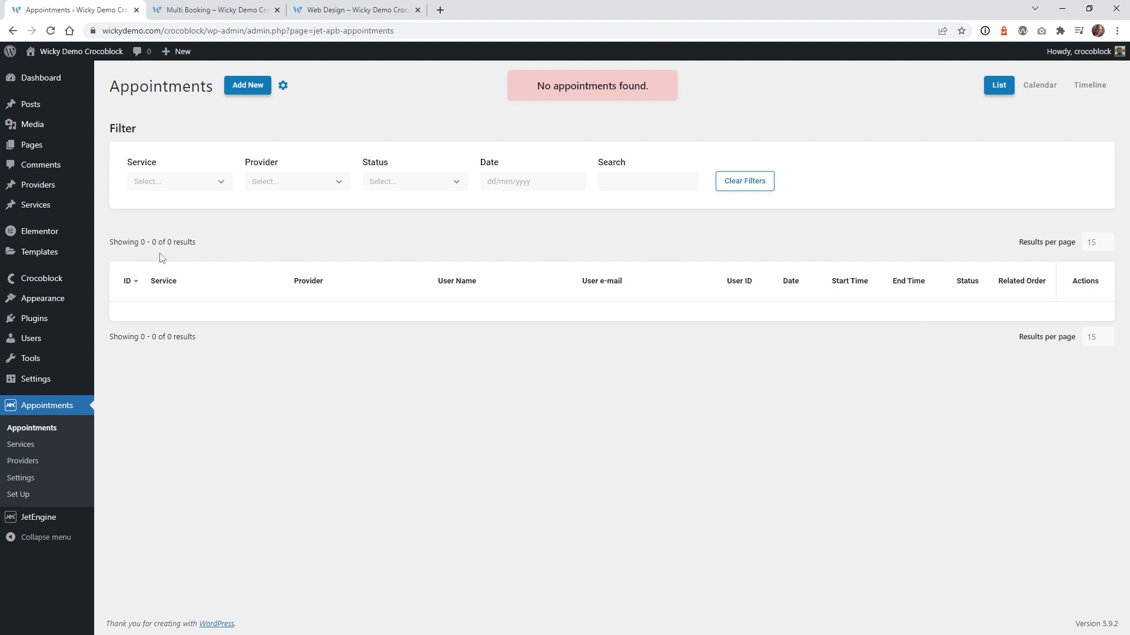
mouse_move(176, 254)
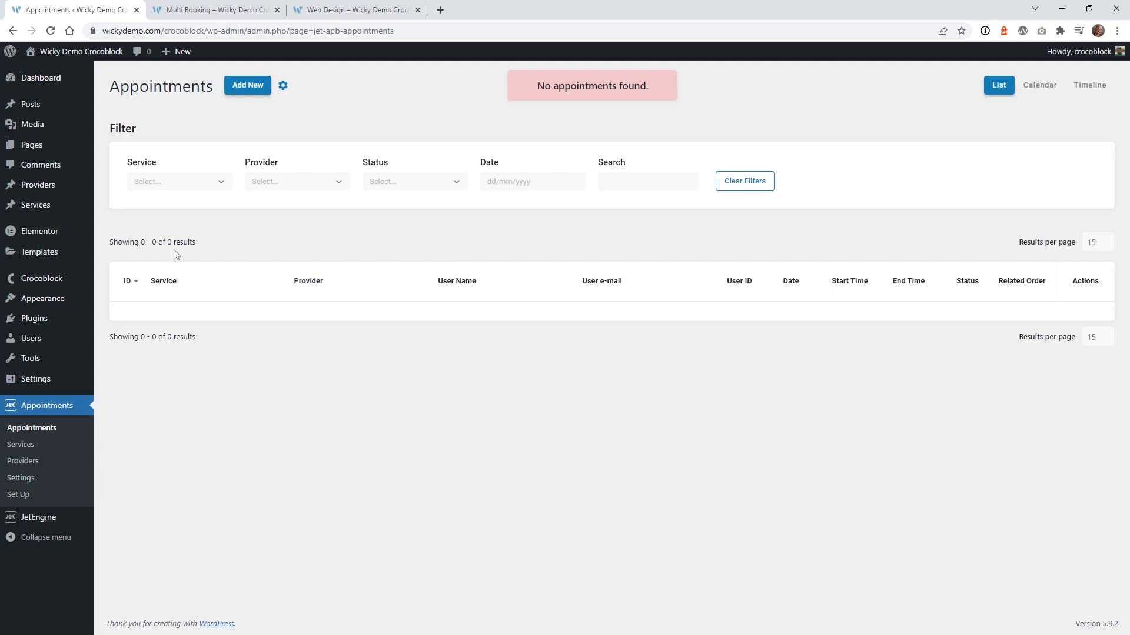
mouse_move(179, 301)
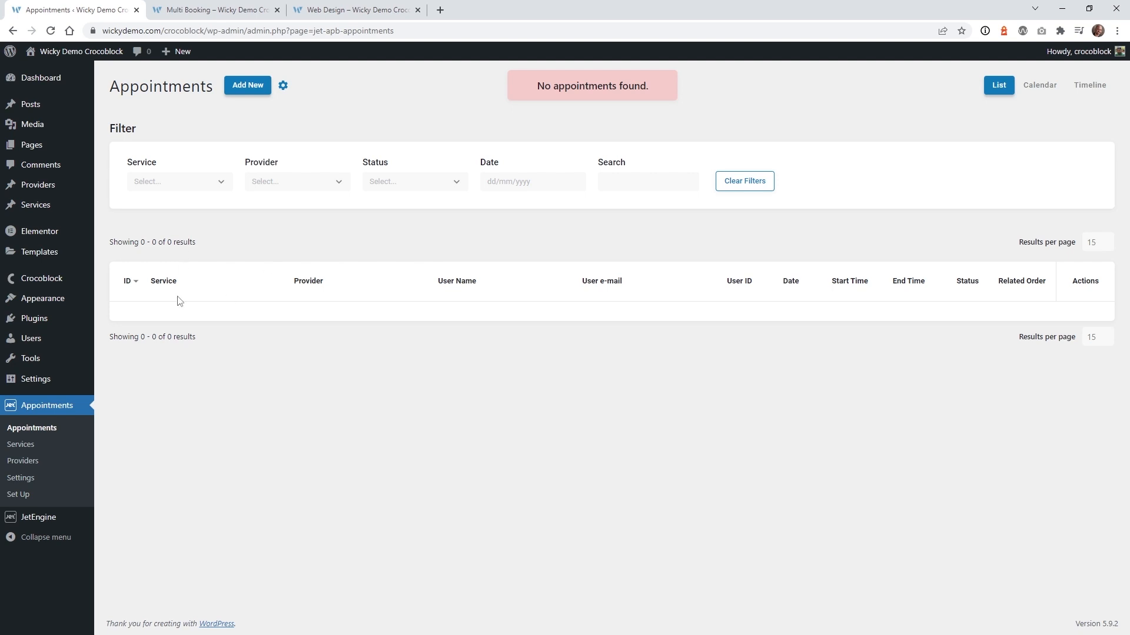
Step: Queue an SEO Audit with Mark on March 24 at 11:00 am–12:30 pm
left_click(213, 9)
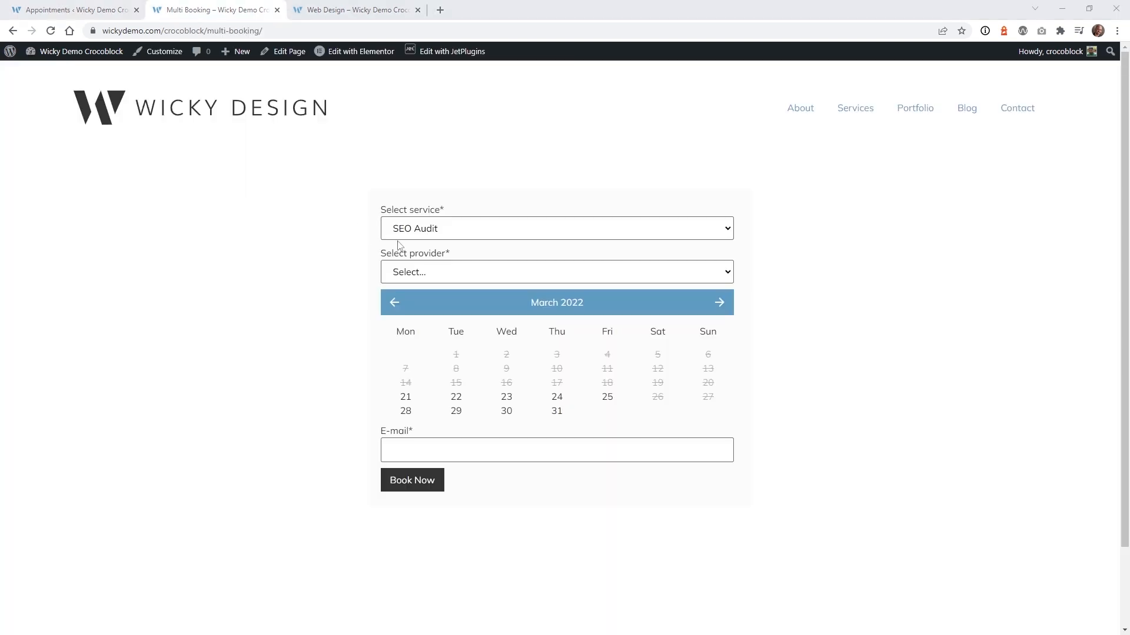
left_click(556, 228)
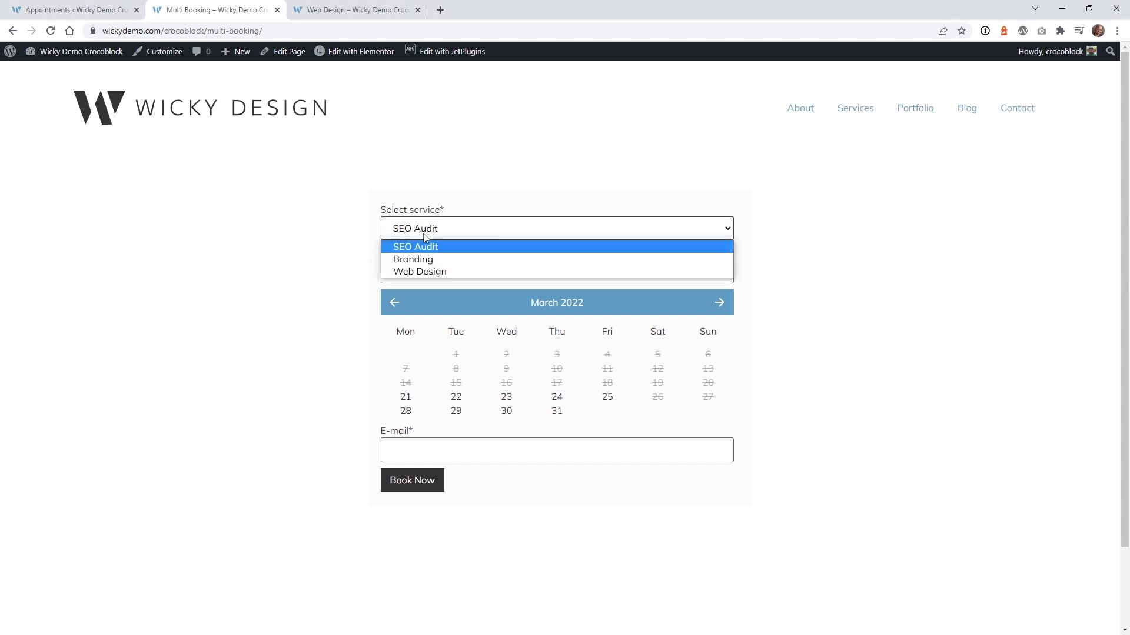
left_click(415, 246)
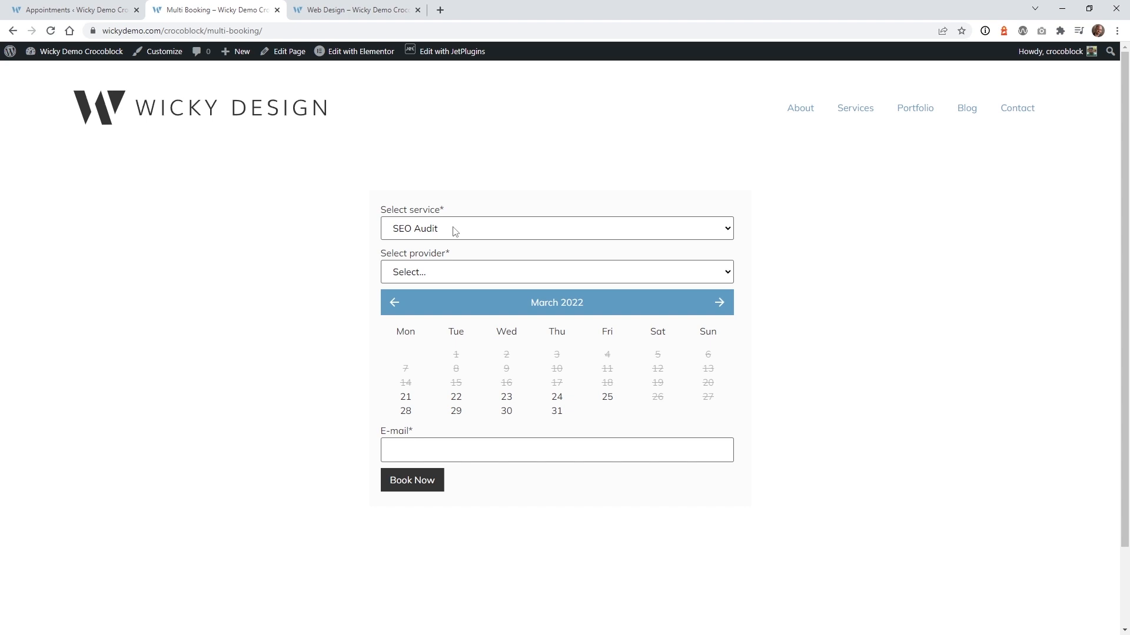
left_click(555, 272)
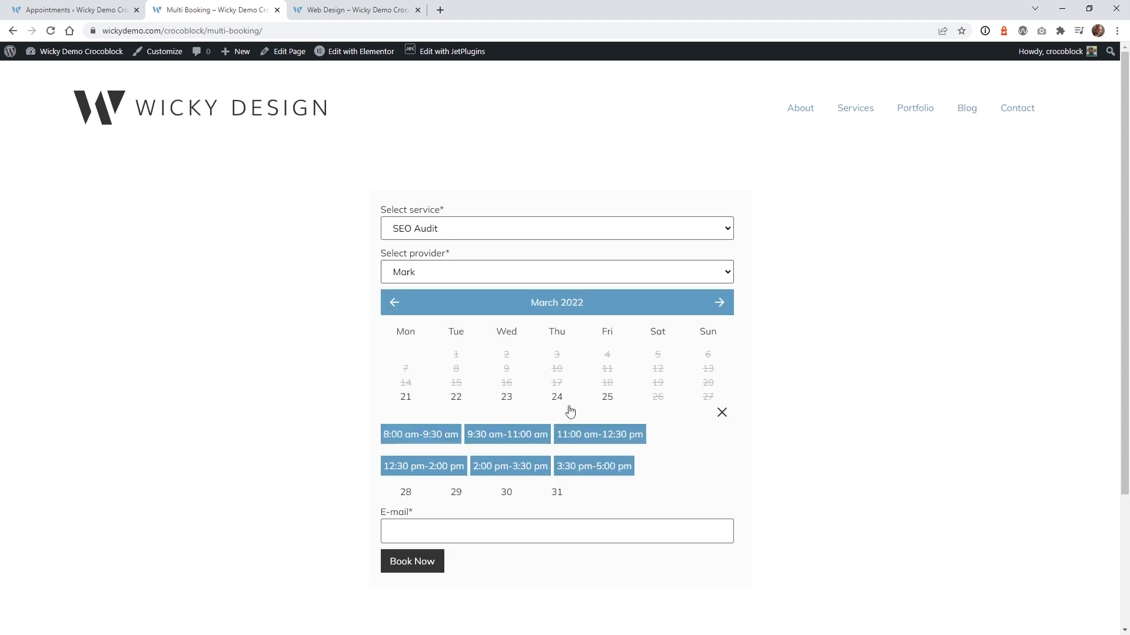
left_click(599, 434)
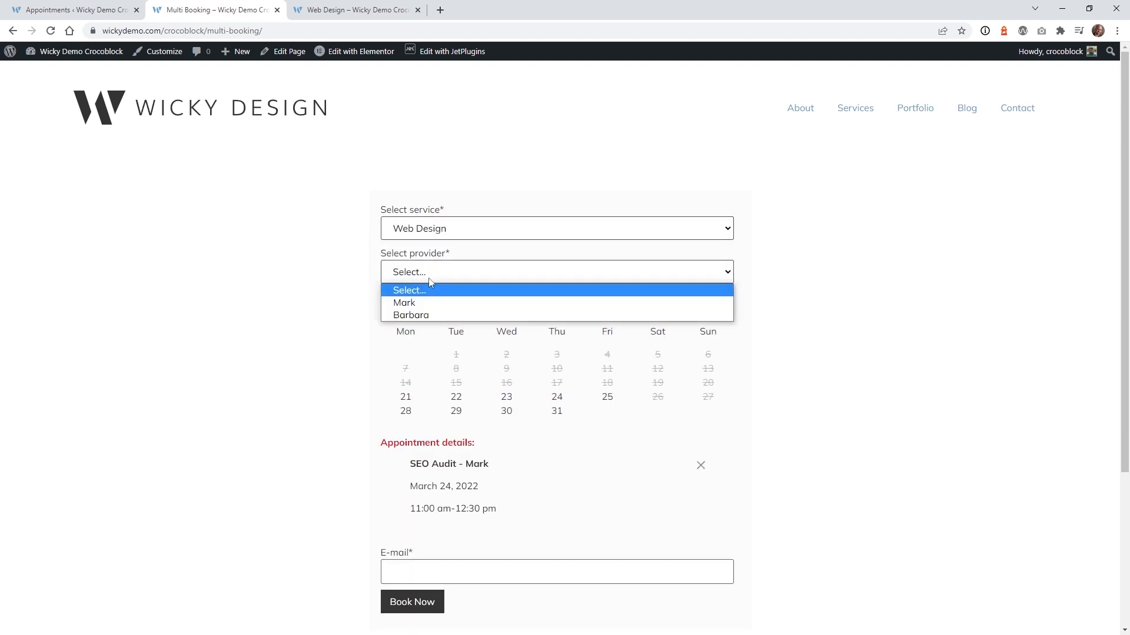
Step: Queue Web Design with Barbara on March 25 at 10:30 am and Branding with Barbara on March 29 at 8:30 am
left_click(411, 316)
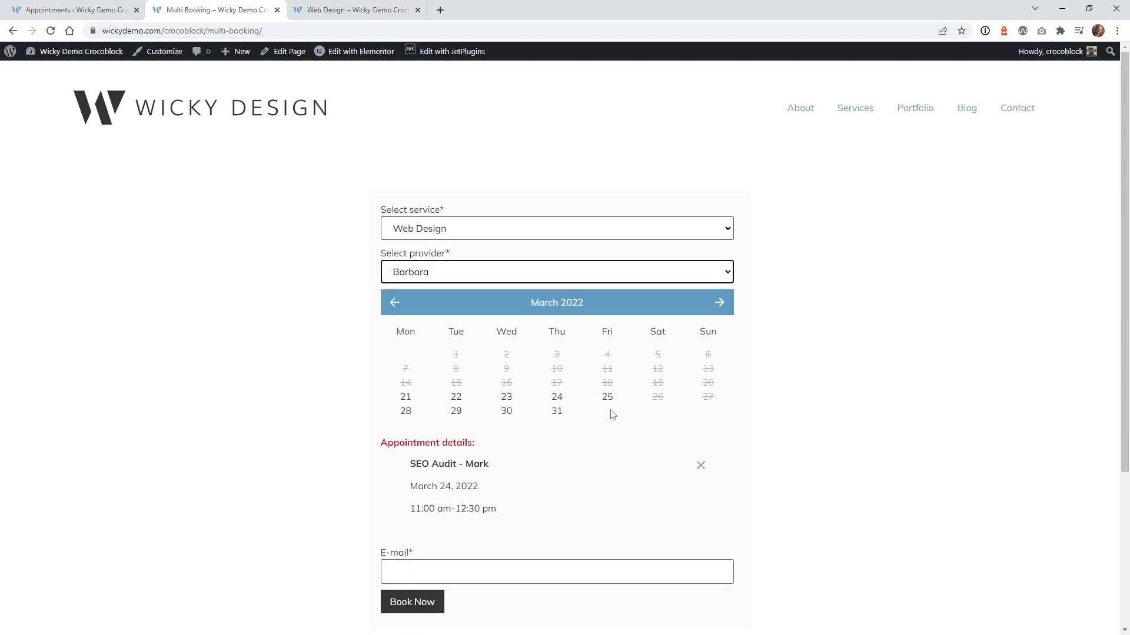
left_click(607, 397)
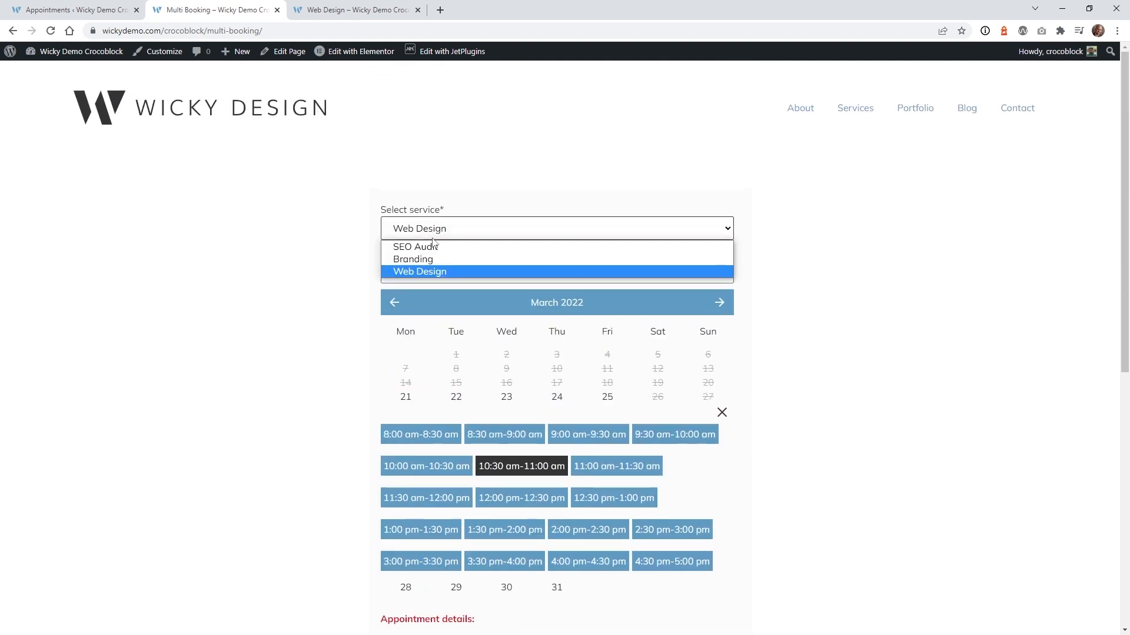
left_click(413, 259)
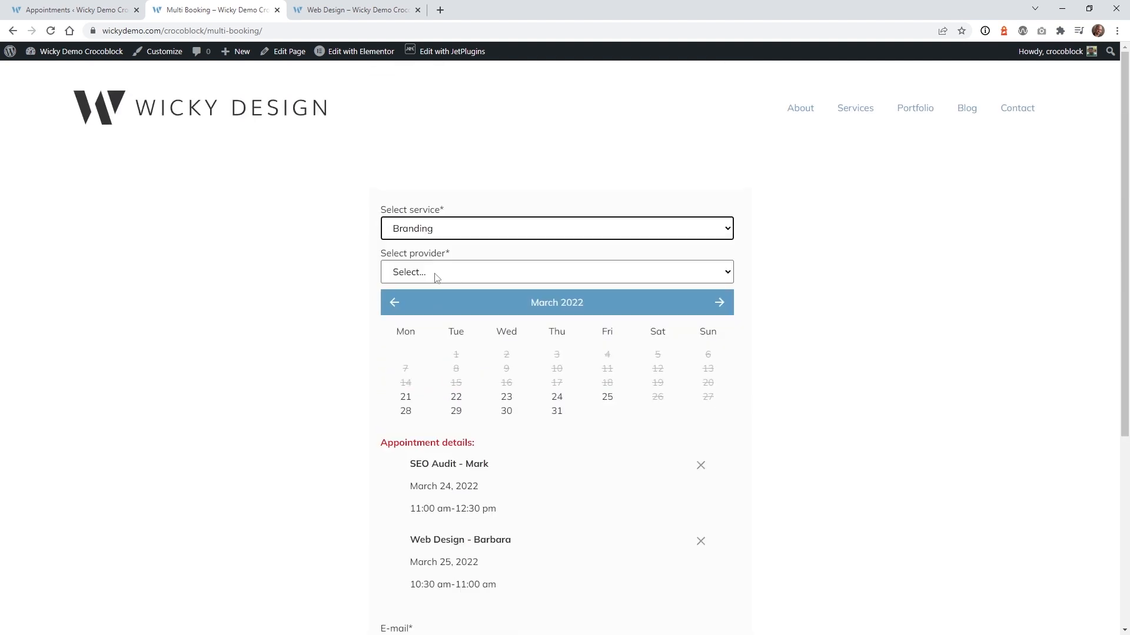
left_click(557, 271)
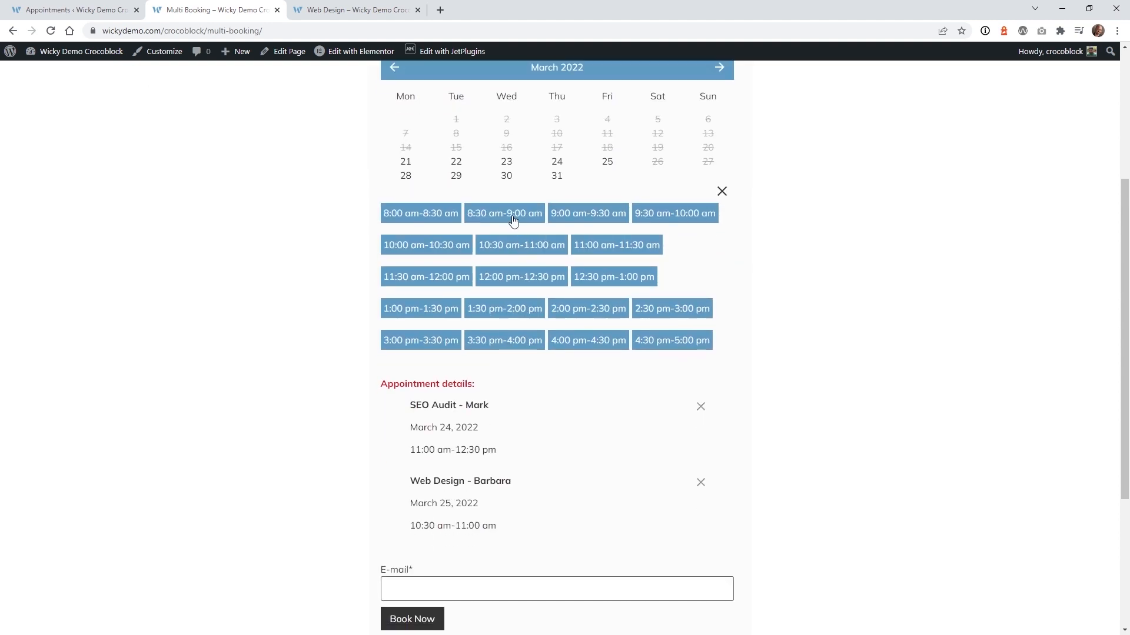
left_click(504, 213)
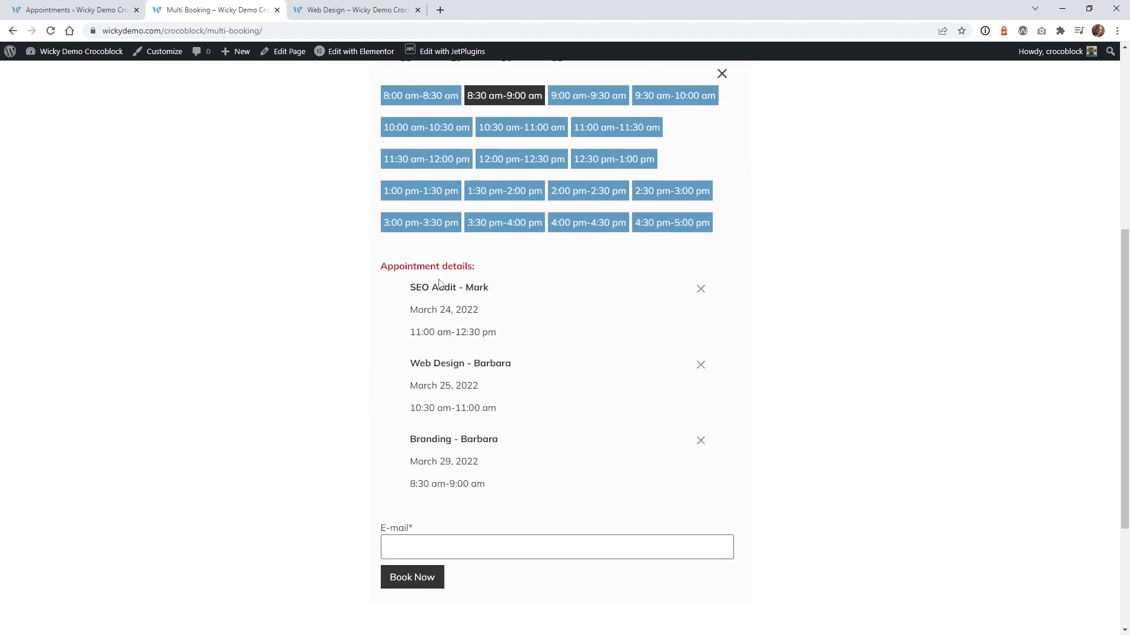
left_click(557, 548)
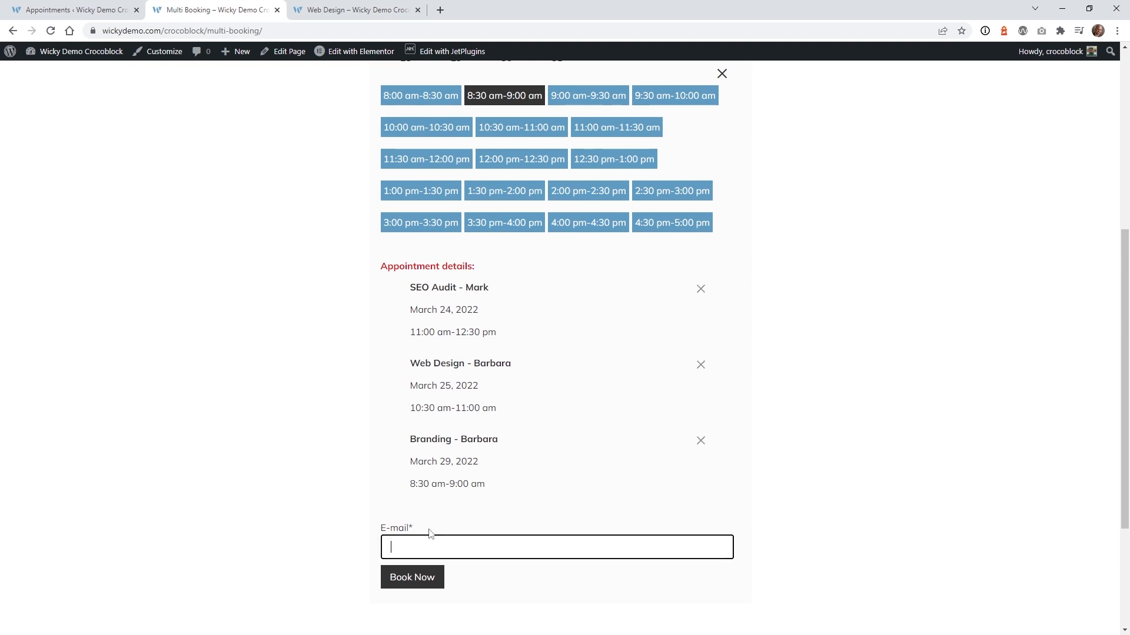
Step: Book the three grouped appointments with the e-mail test@t and return to the admin list
type("test@test.com")
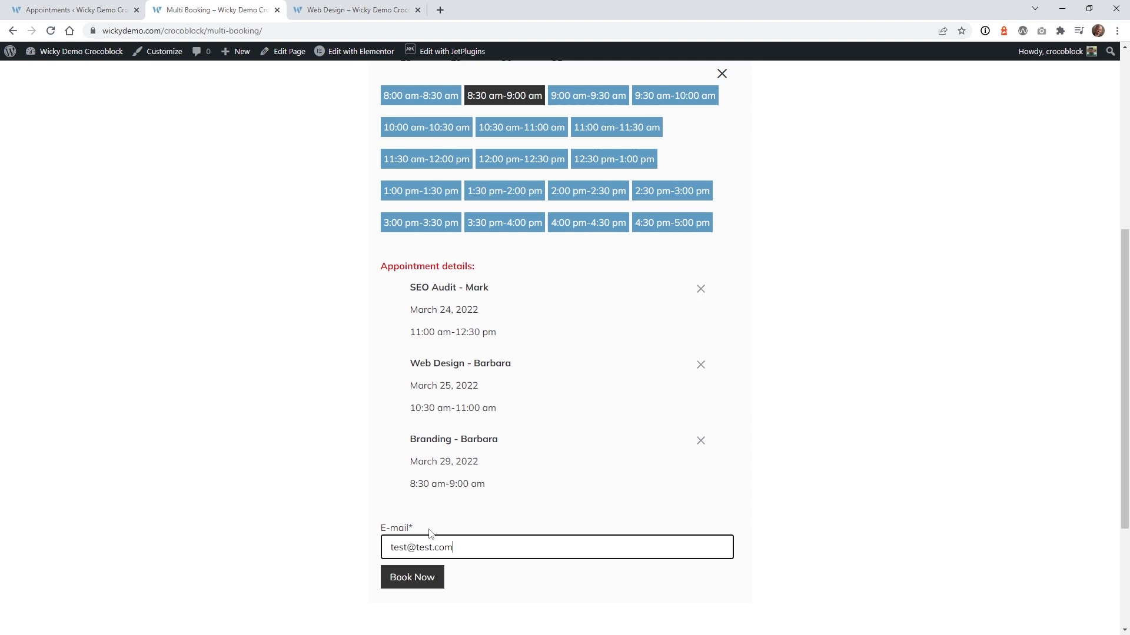
left_click(412, 577)
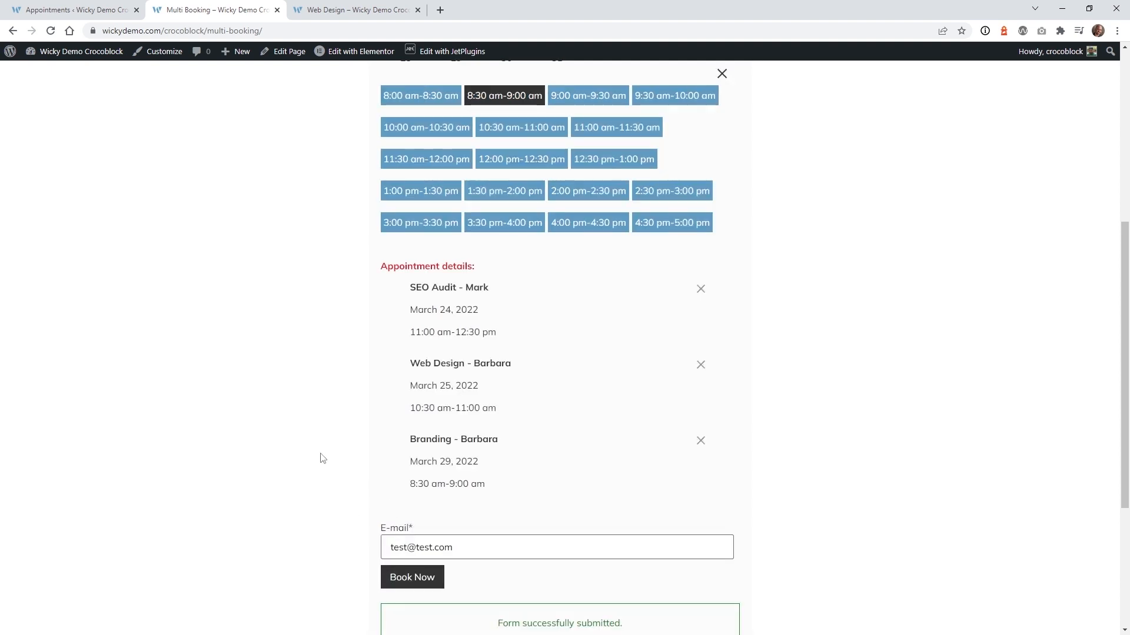
left_click(71, 9)
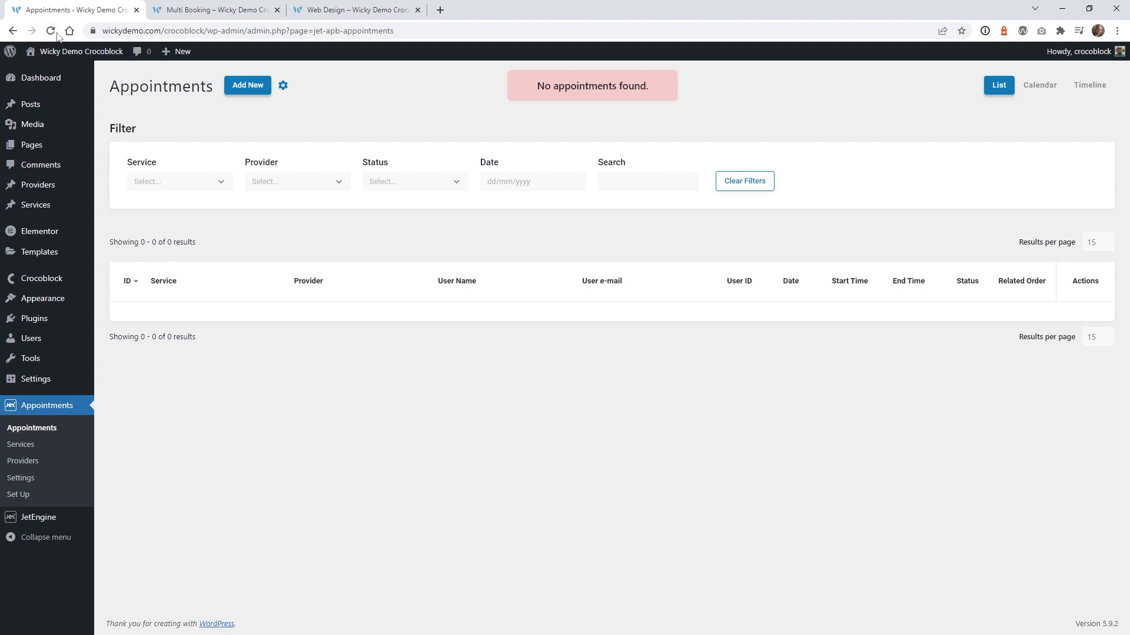
Step: Reload the list and expand Group #1 to show its Branding, Web Design and SEO Audit bookings
left_click(49, 31)
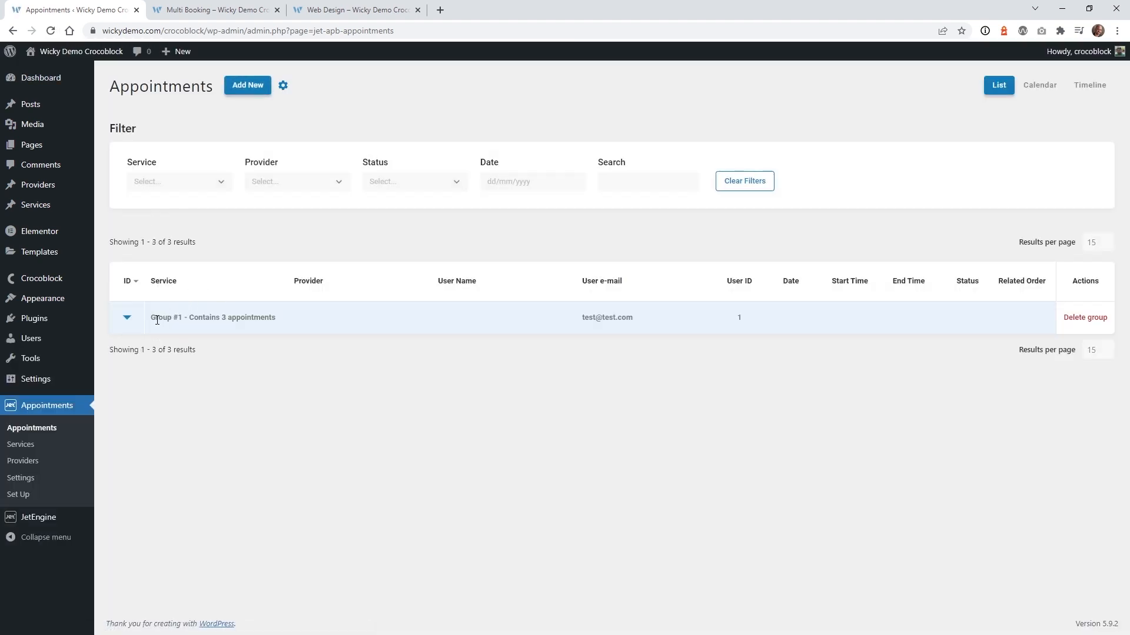
mouse_move(240, 352)
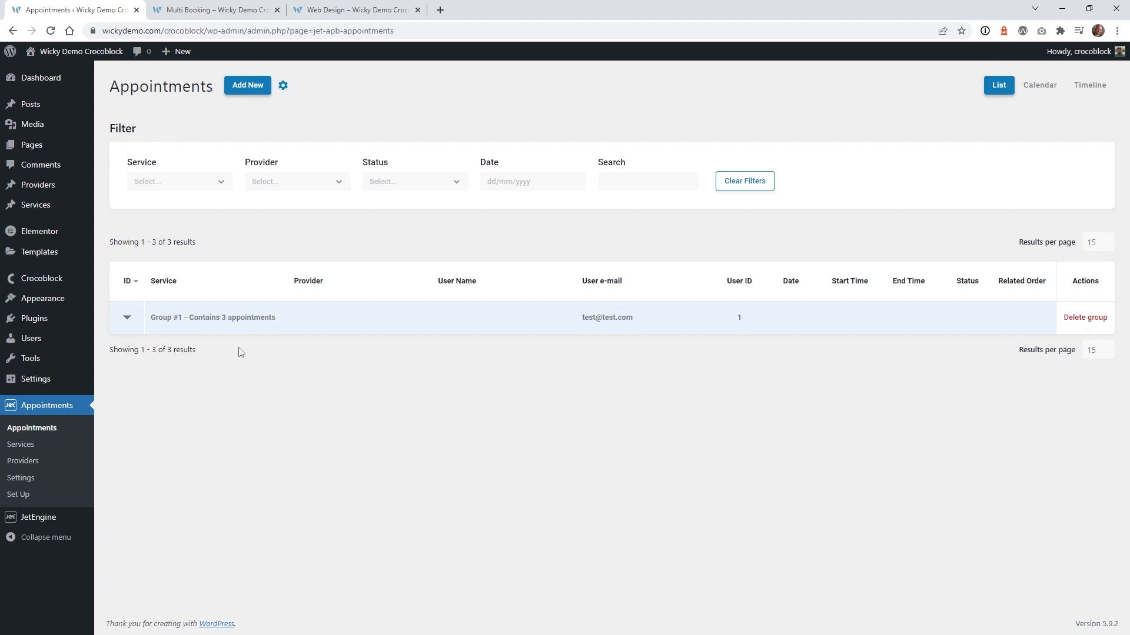
left_click(127, 316)
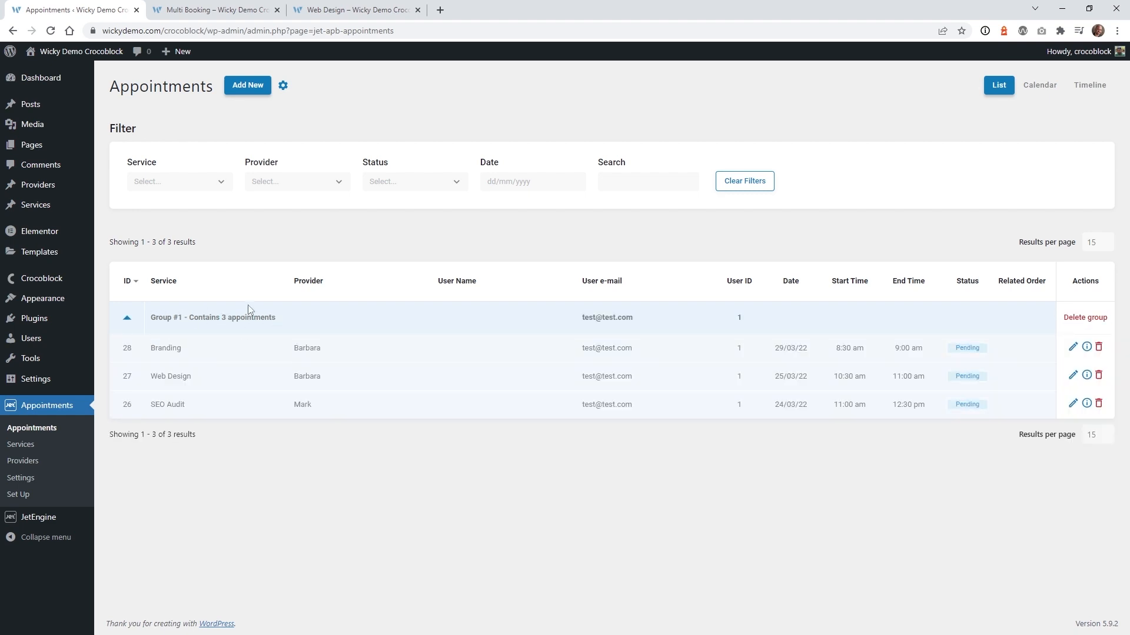
left_click(127, 318)
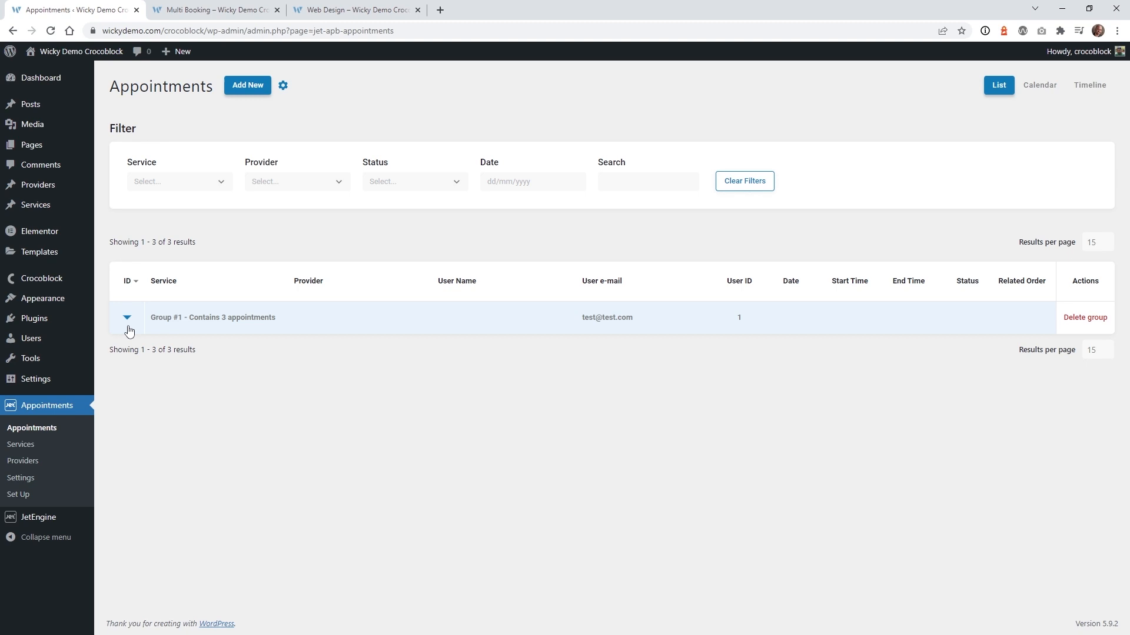
left_click(127, 318)
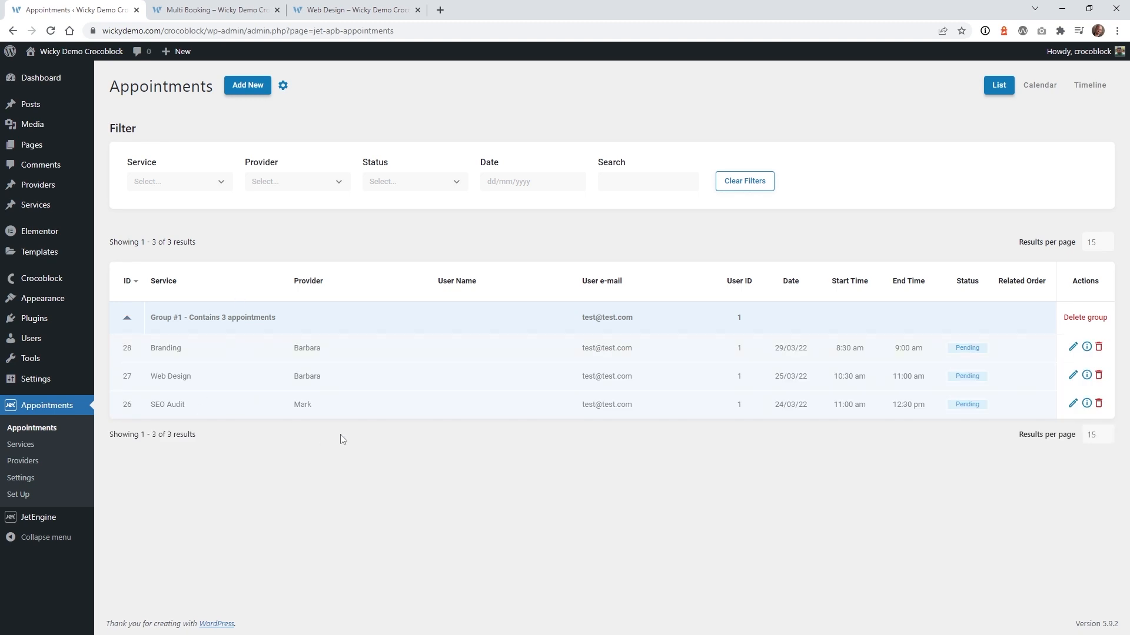
mouse_move(152, 354)
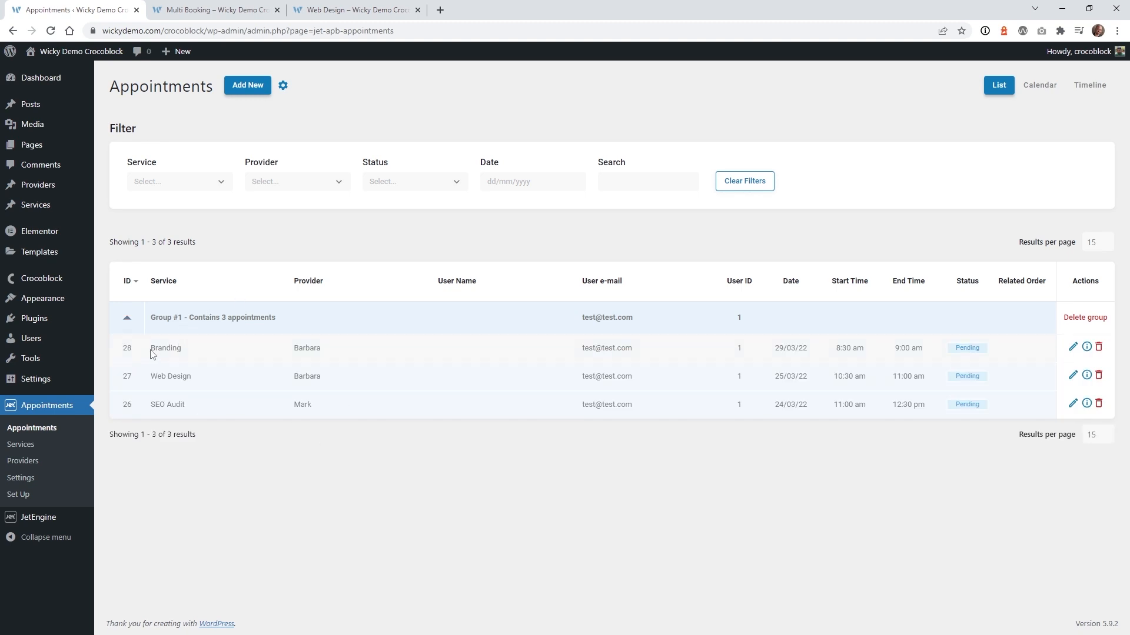
mouse_move(833, 413)
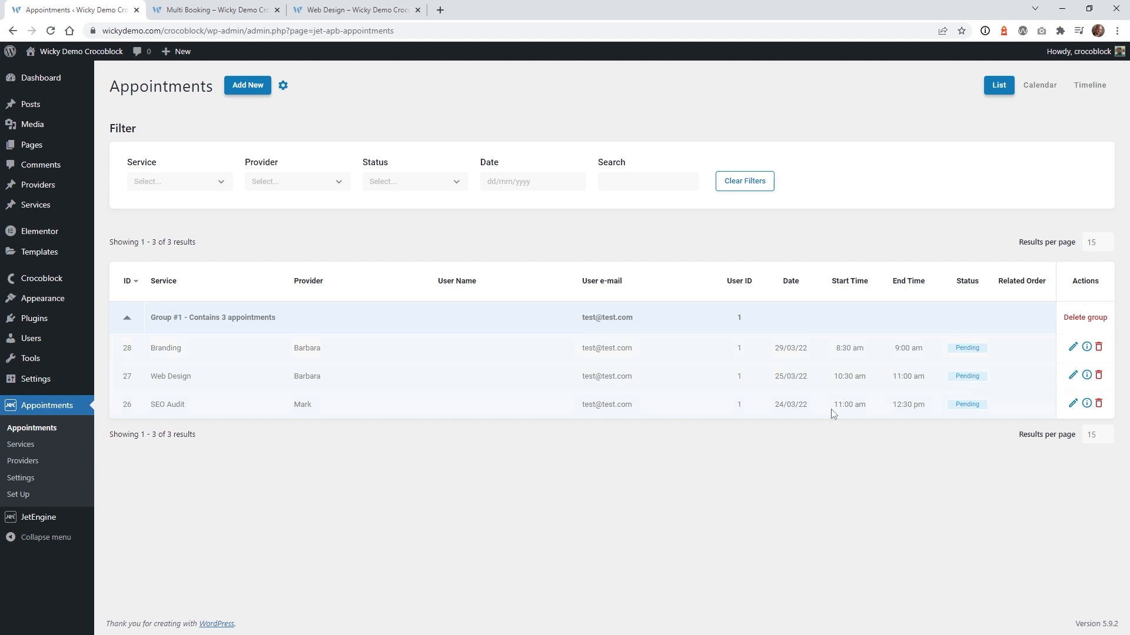
mouse_move(527, 373)
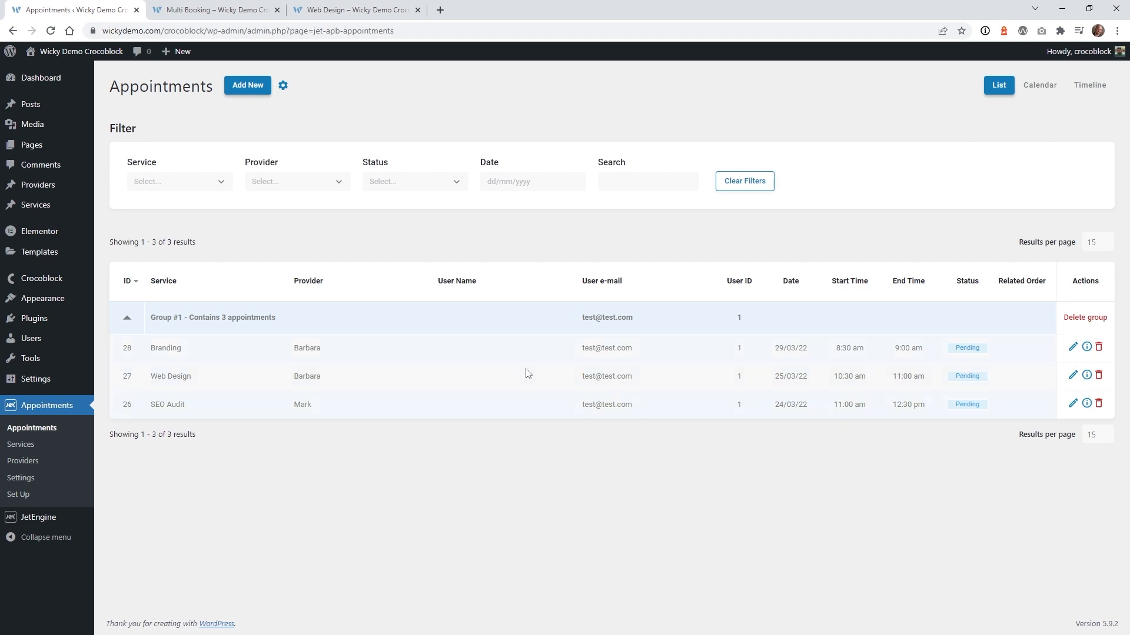
Step: View the group's March 24, 25 and 29 bookings in the calendar view
left_click(1029, 84)
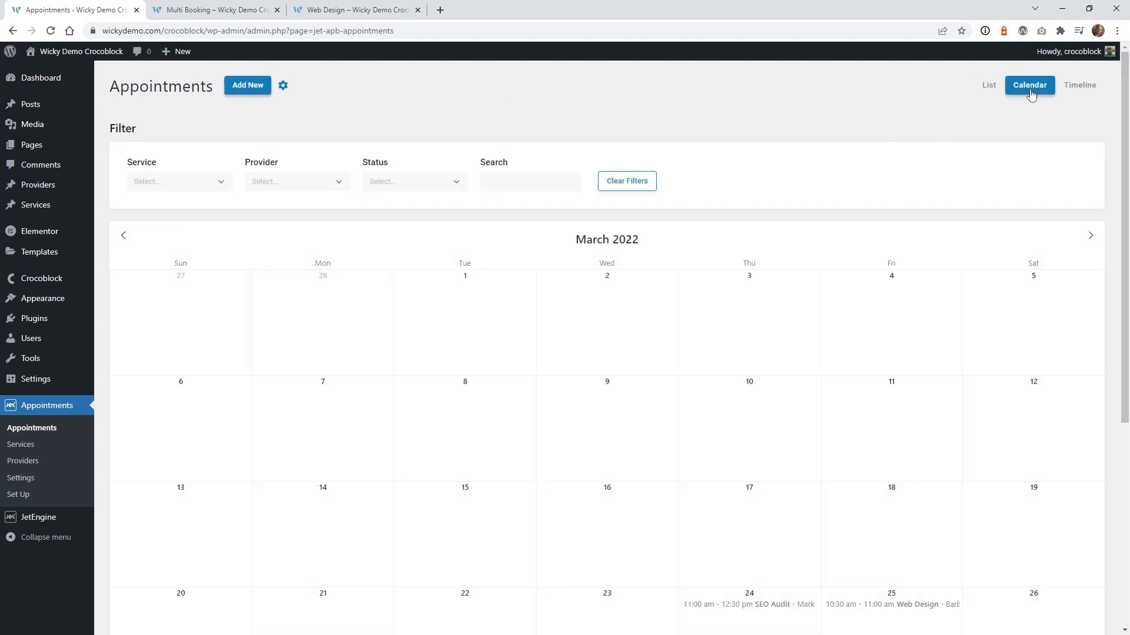
scroll("down", 3)
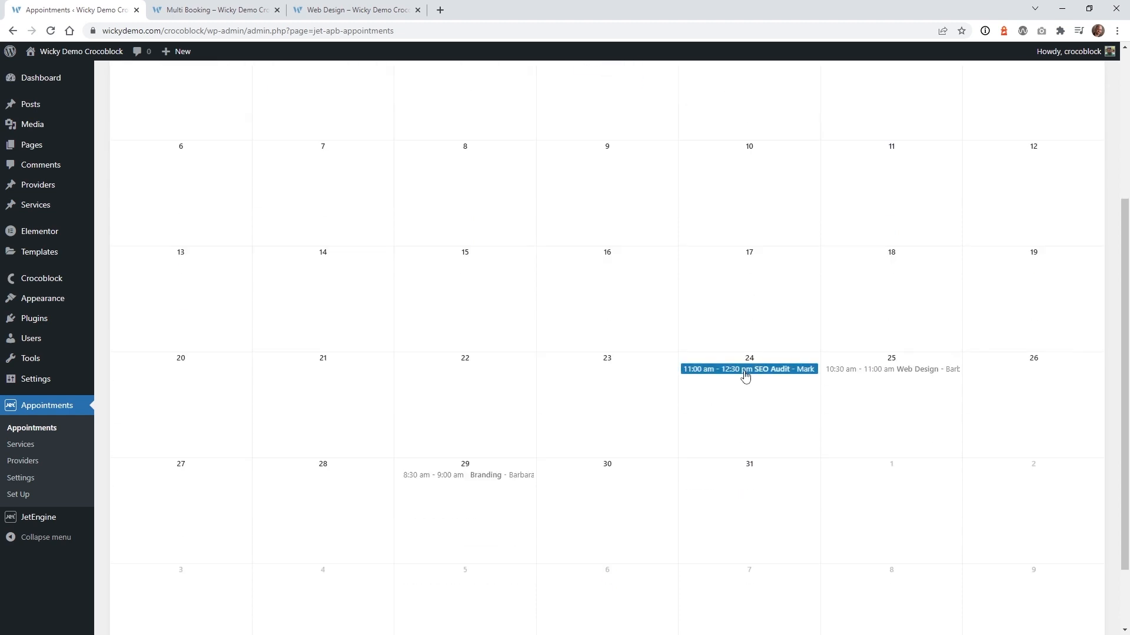
mouse_move(937, 353)
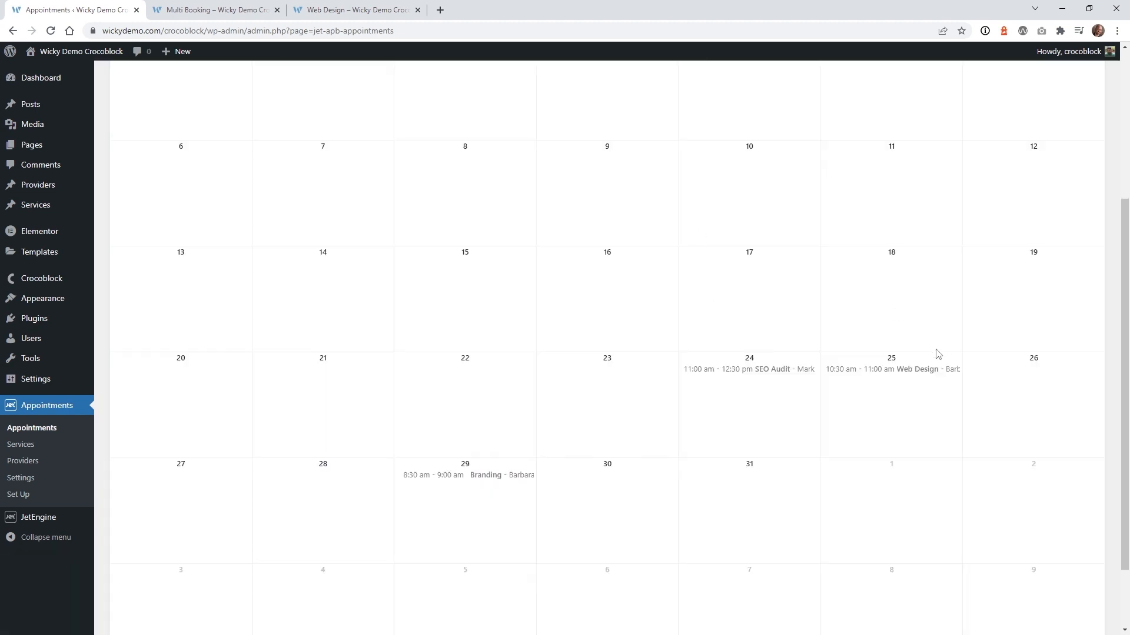
mouse_move(467, 474)
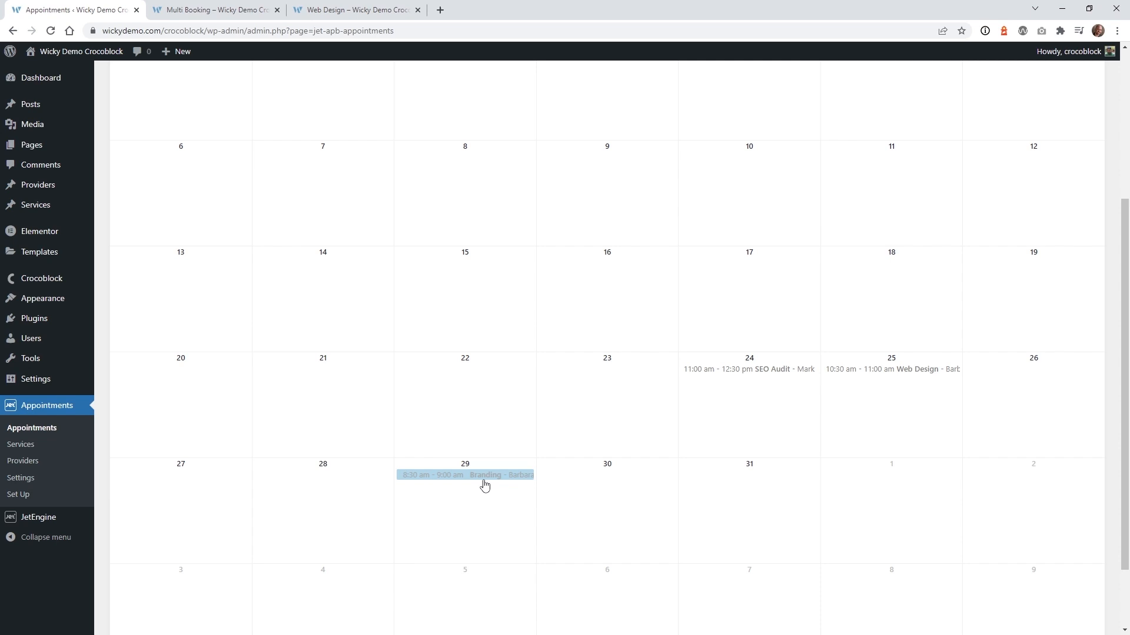
scroll("up", 3)
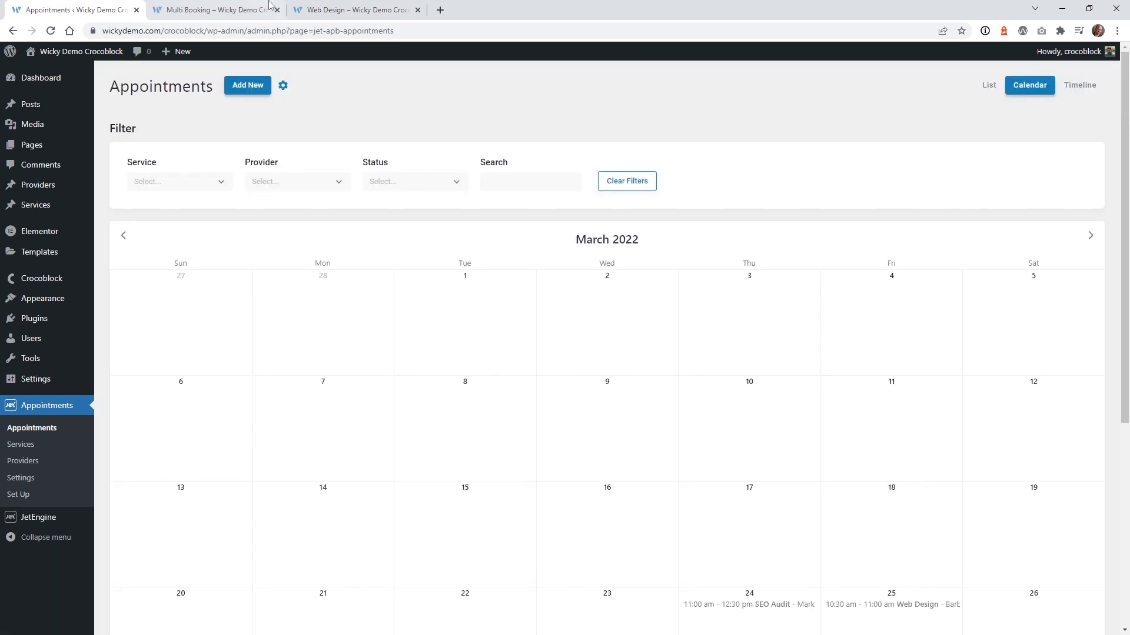
left_click(353, 9)
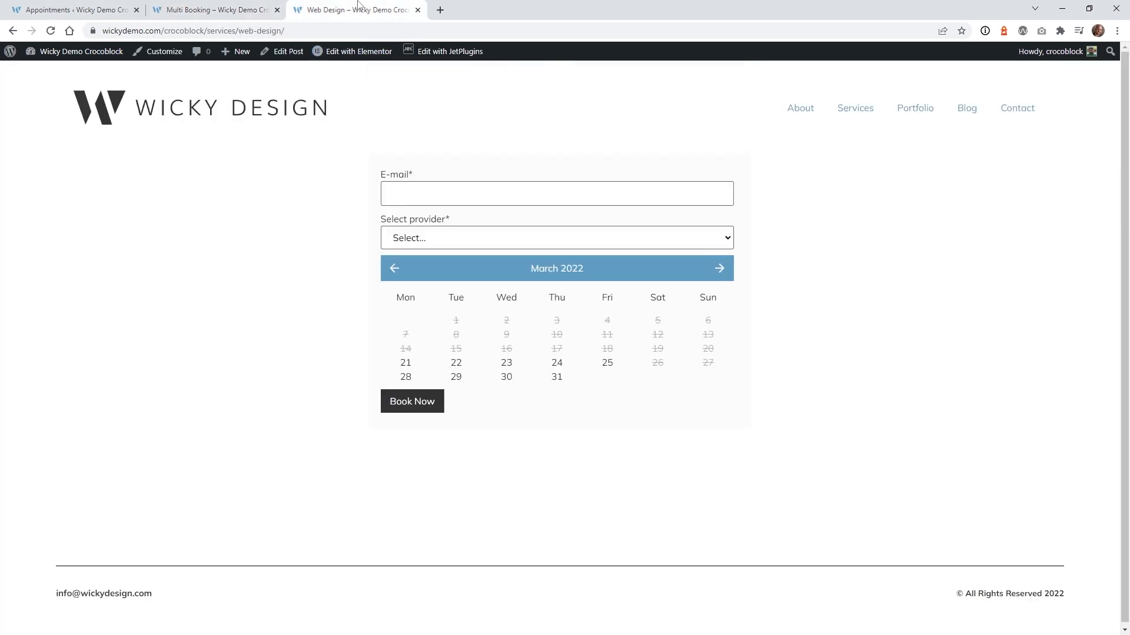
mouse_move(264, 265)
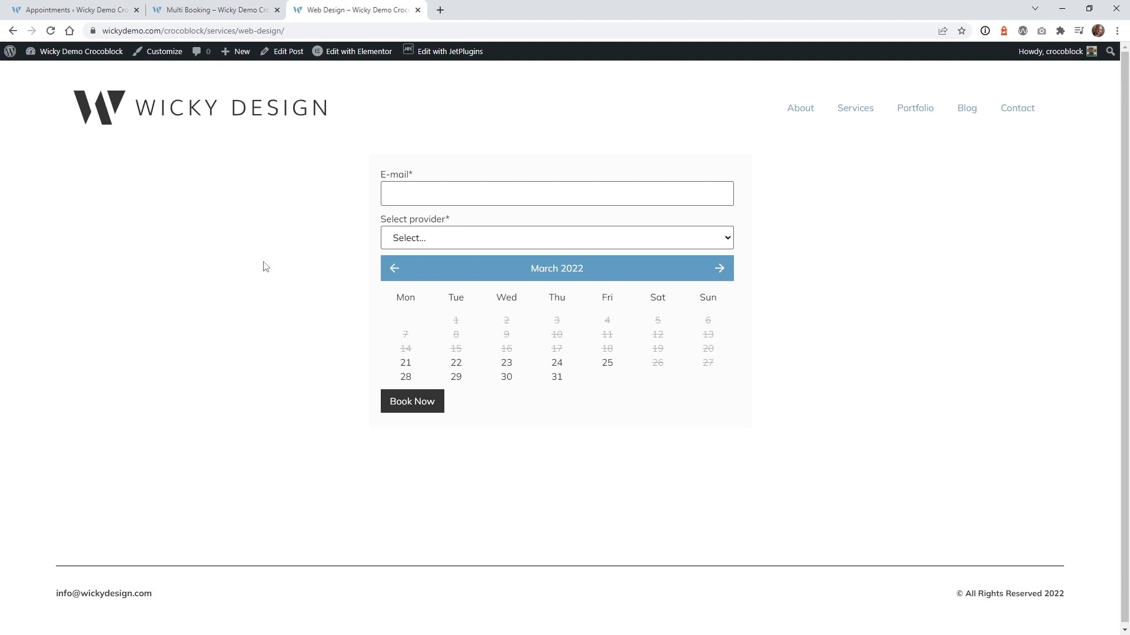
Step: Enter the test e-mail and add Web Design with Mark on March 23 at 8:30–9:00 am
type("test@test")
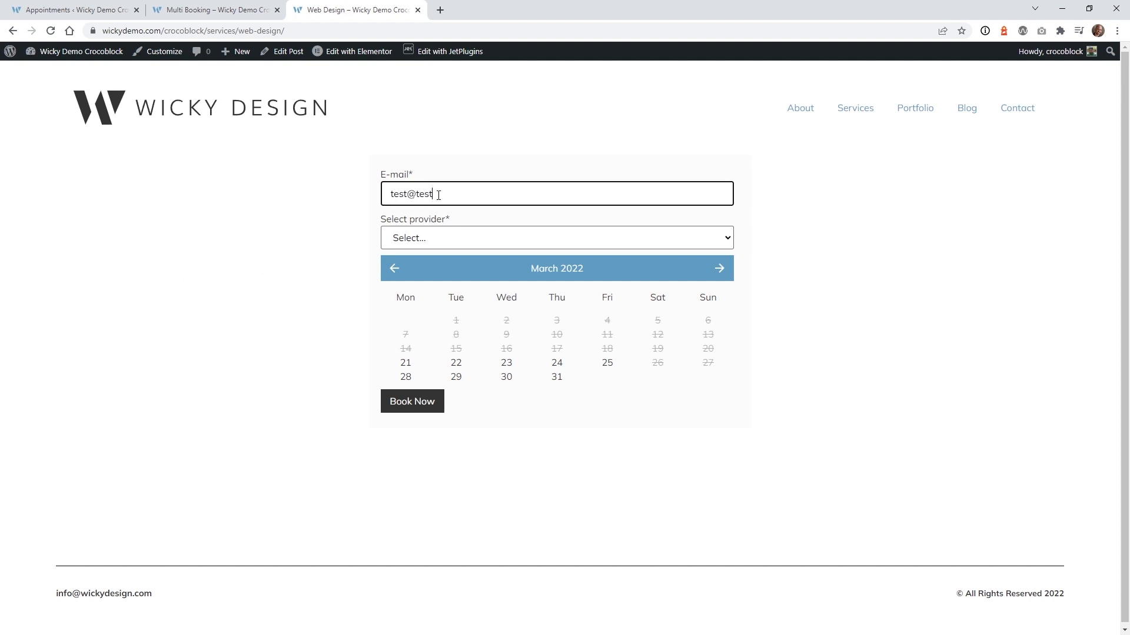
type(".com")
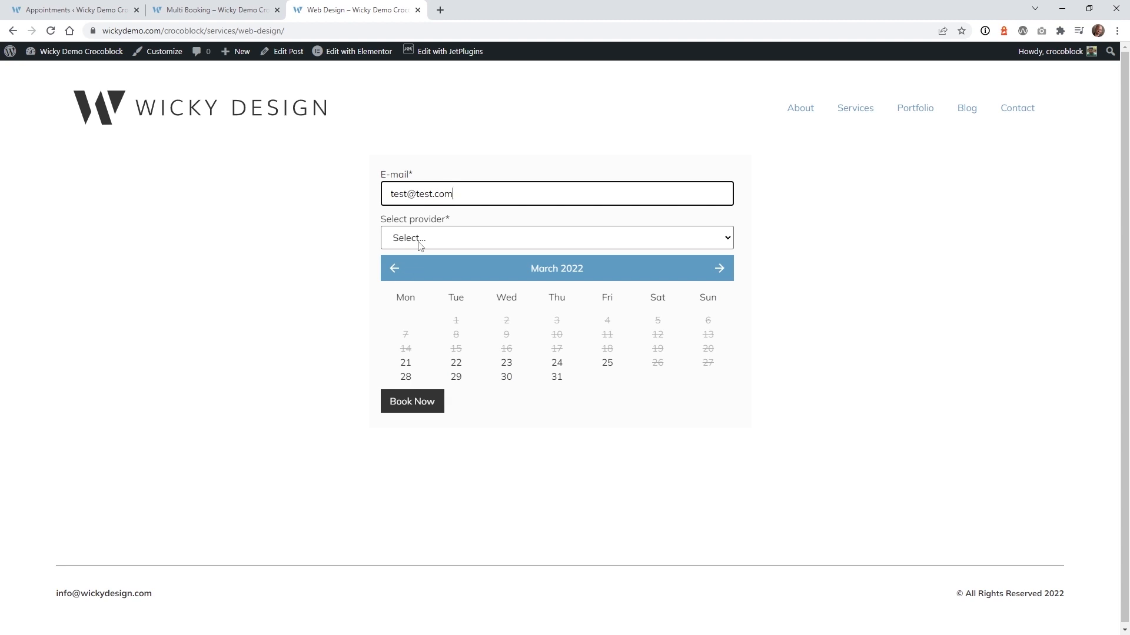
left_click(555, 238)
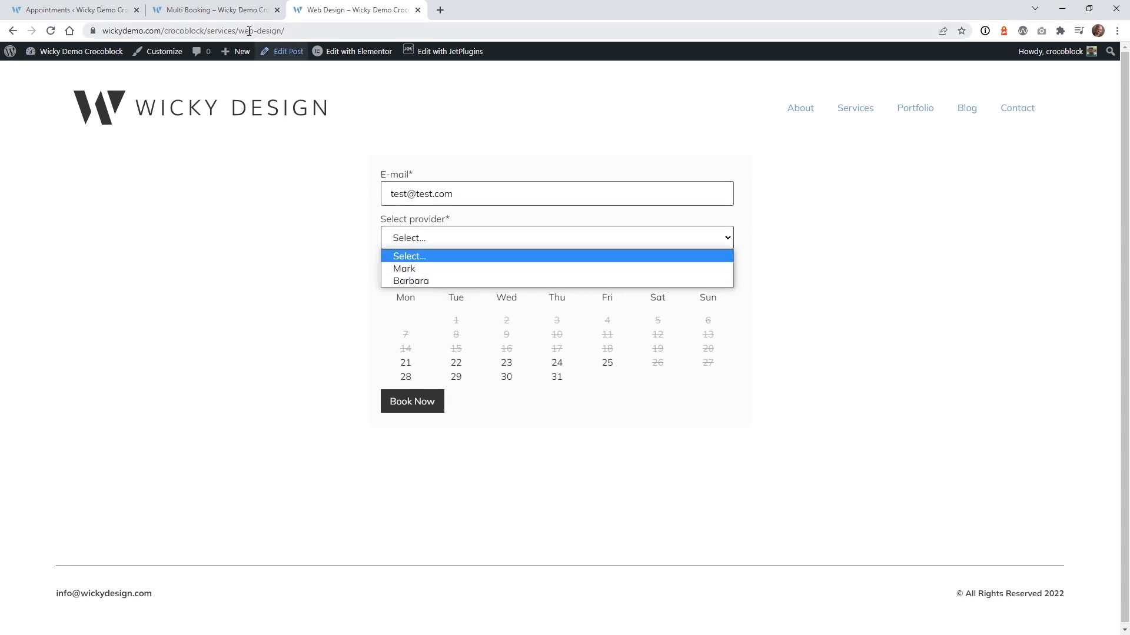
left_click(236, 50)
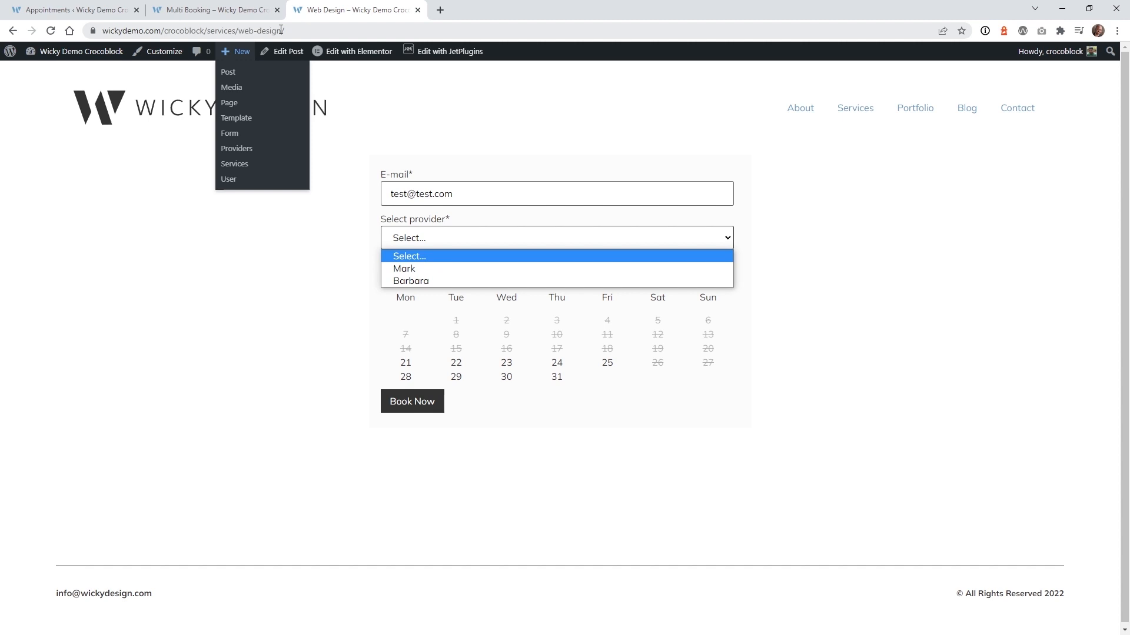
left_click(403, 269)
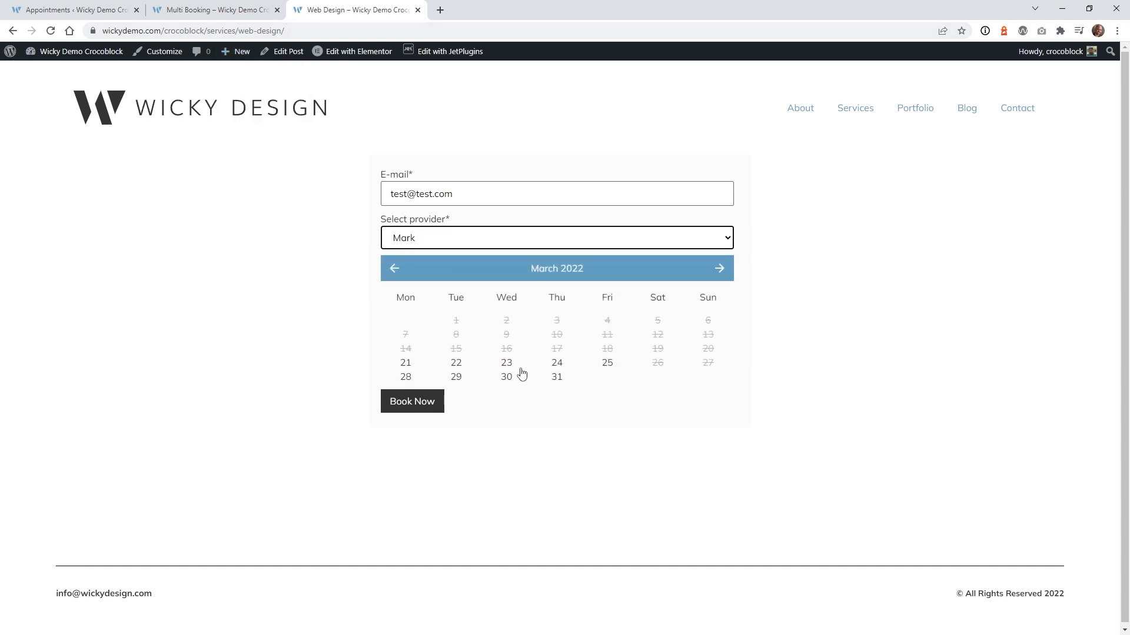
left_click(506, 362)
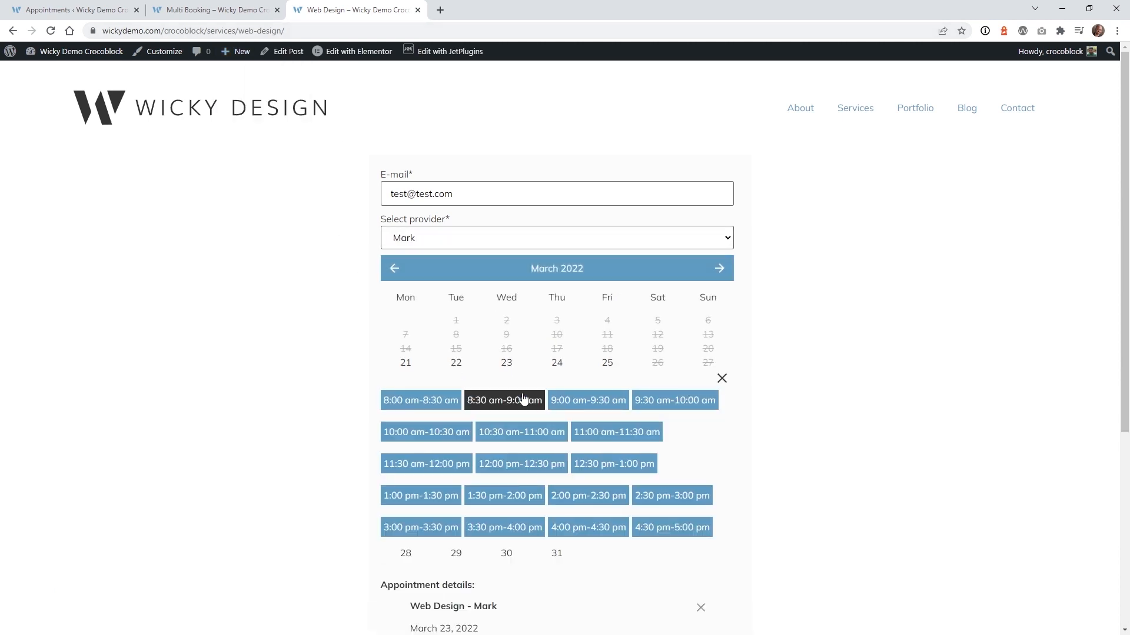
Step: Add Web Design with Barbara on March 30 at 10:30 am and book both appointments
left_click(557, 238)
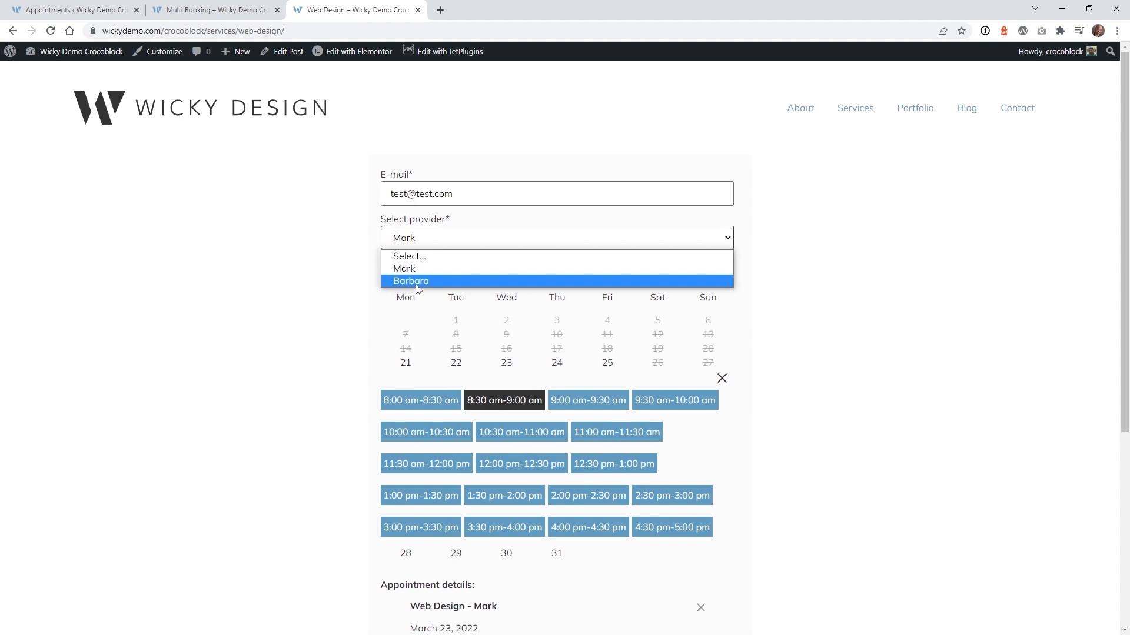
left_click(412, 282)
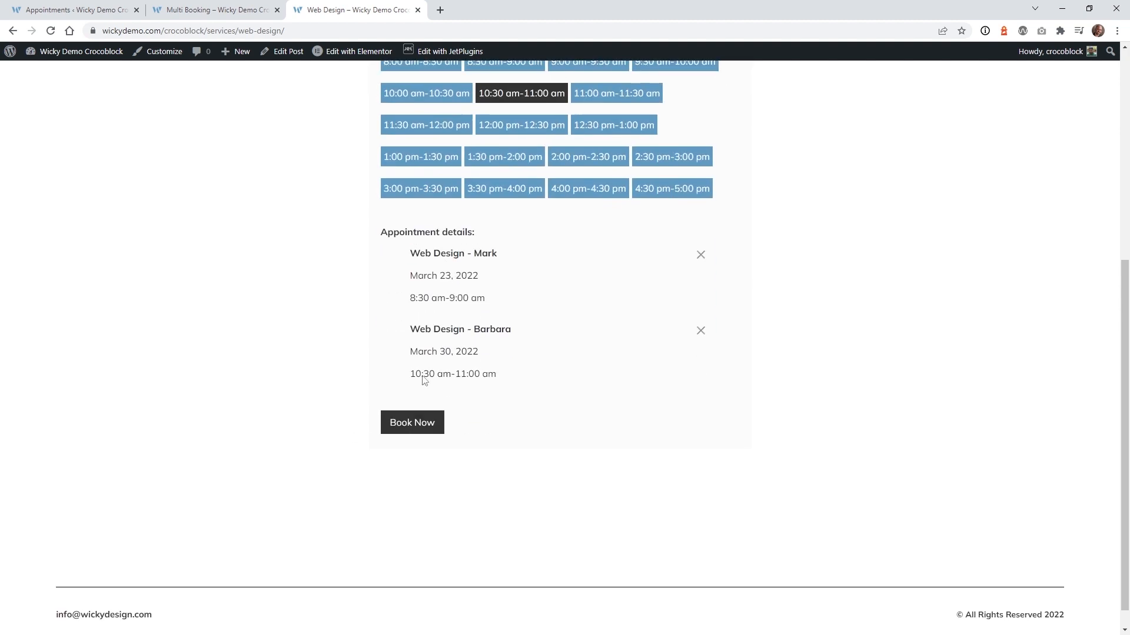
mouse_move(457, 269)
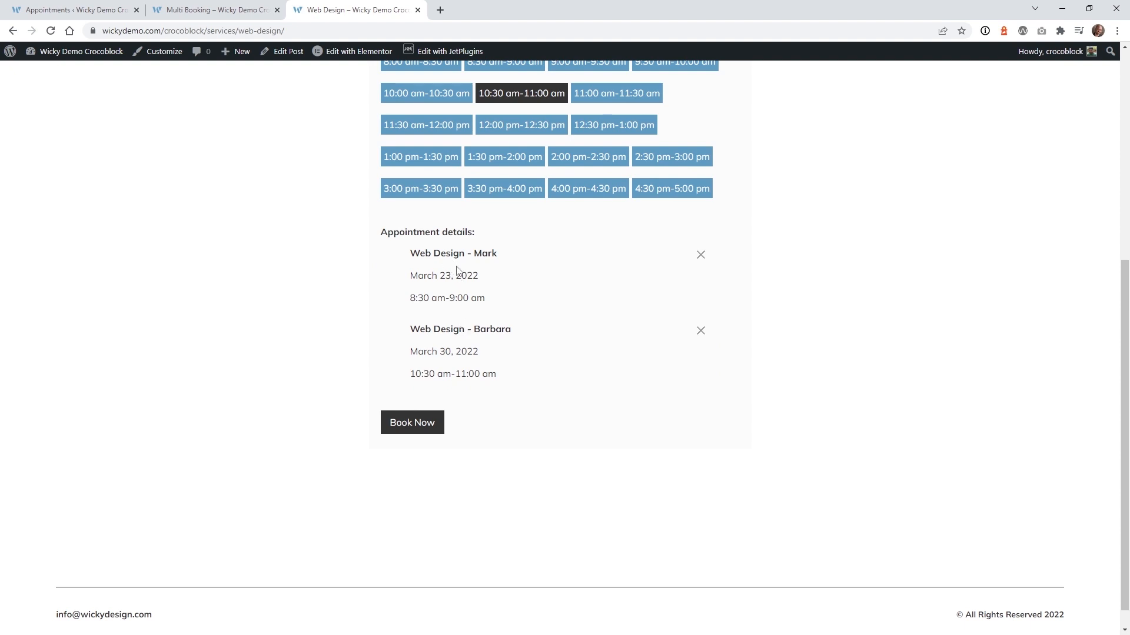
mouse_move(464, 332)
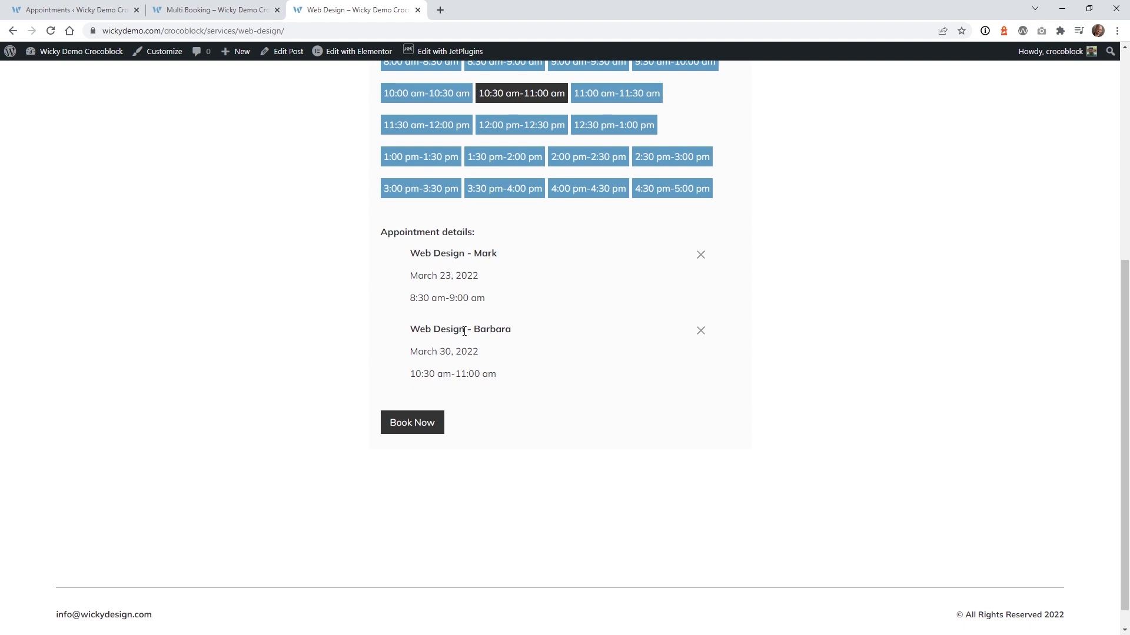
left_click(412, 422)
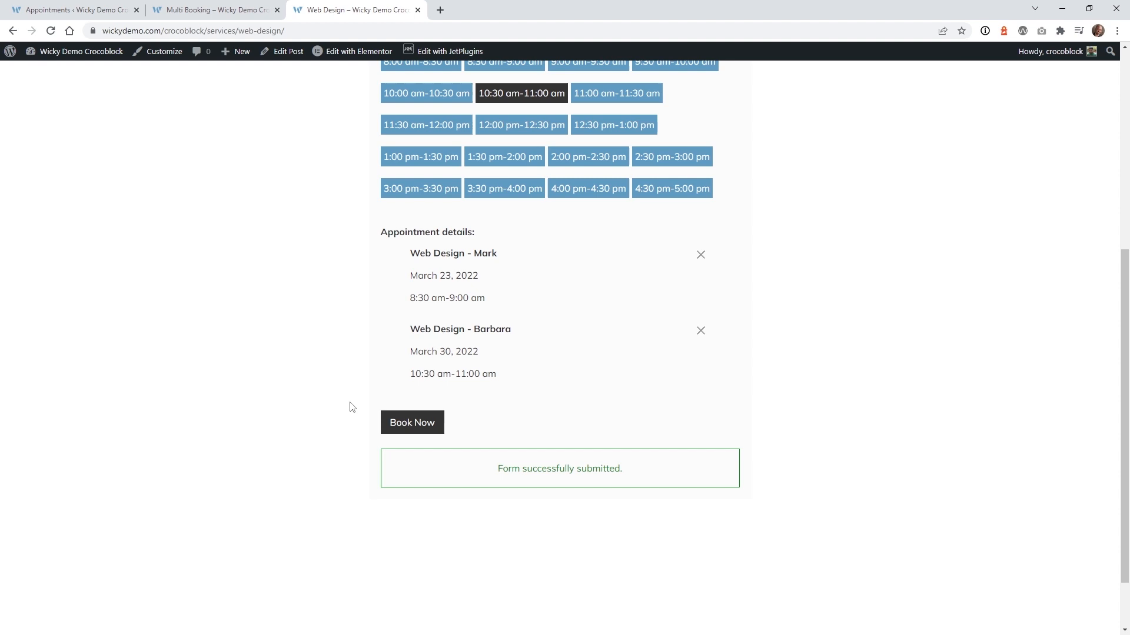
left_click(71, 10)
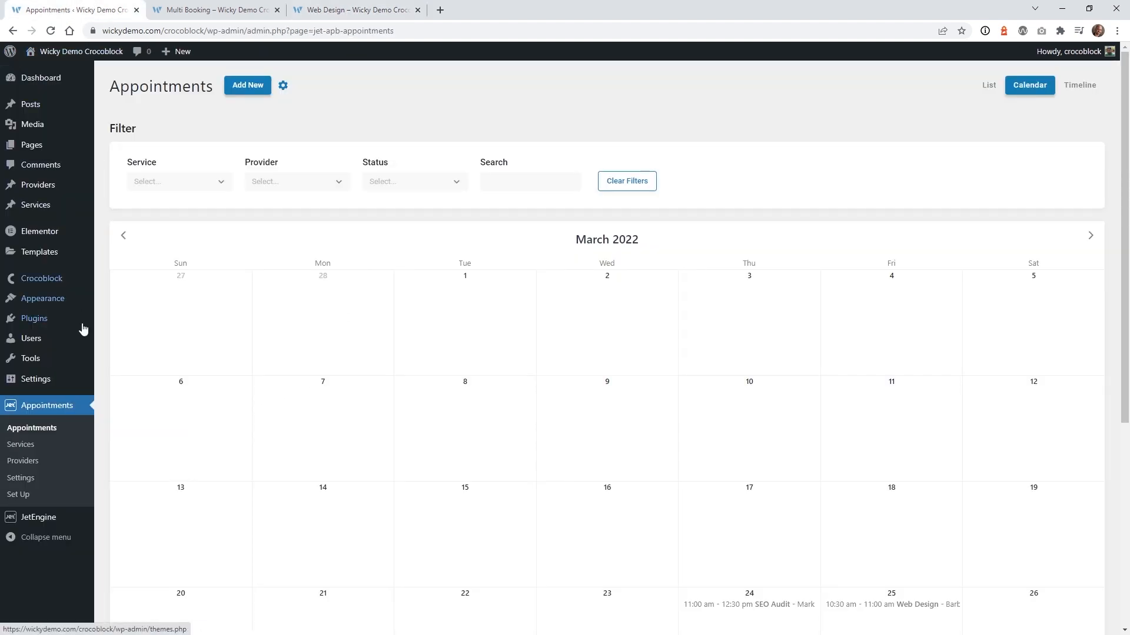
Step: Expand Group #2 in the list to reveal its Web Design bookings on 23/03 and 30/03
left_click(989, 85)
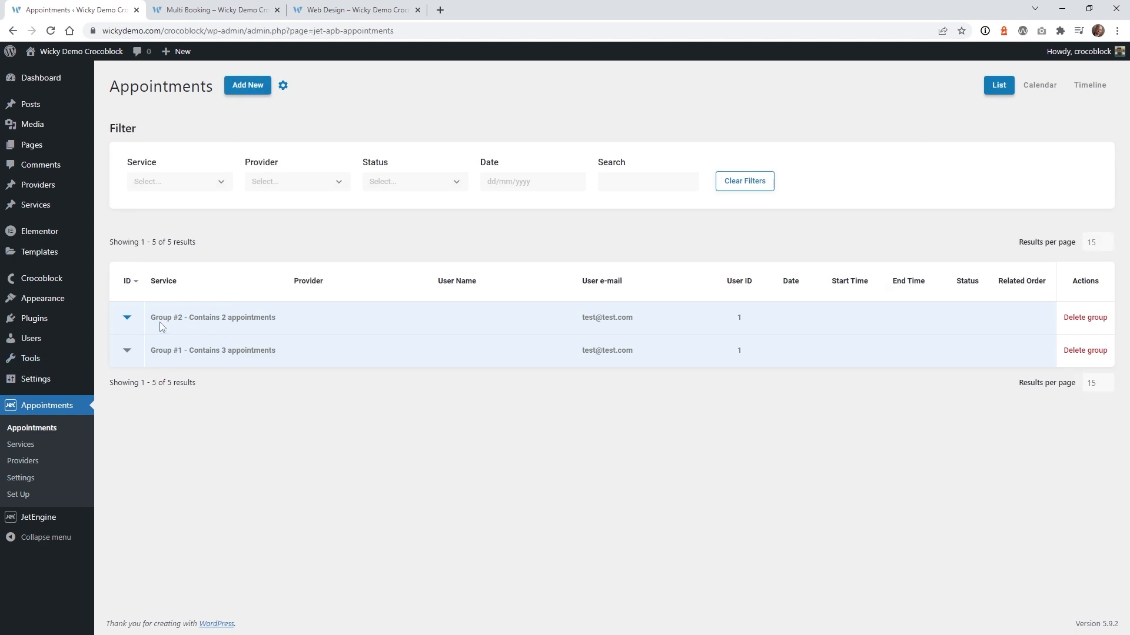
left_click(126, 316)
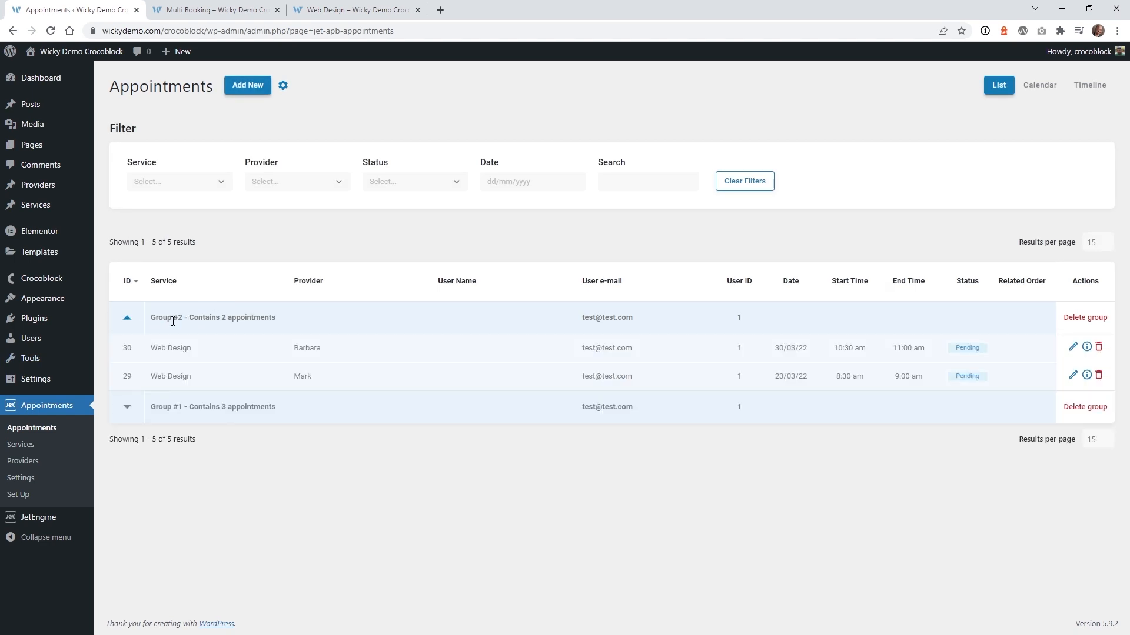
double_click(238, 317)
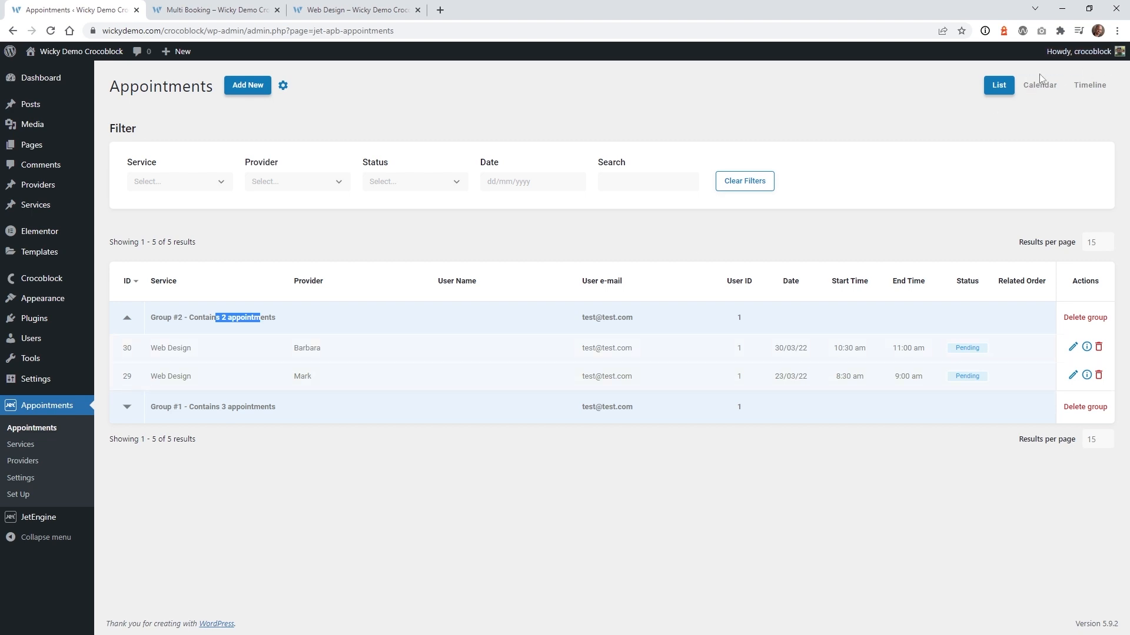
Step: Check the calendar view to confirm both Group #2 bookings appear there
left_click(1039, 85)
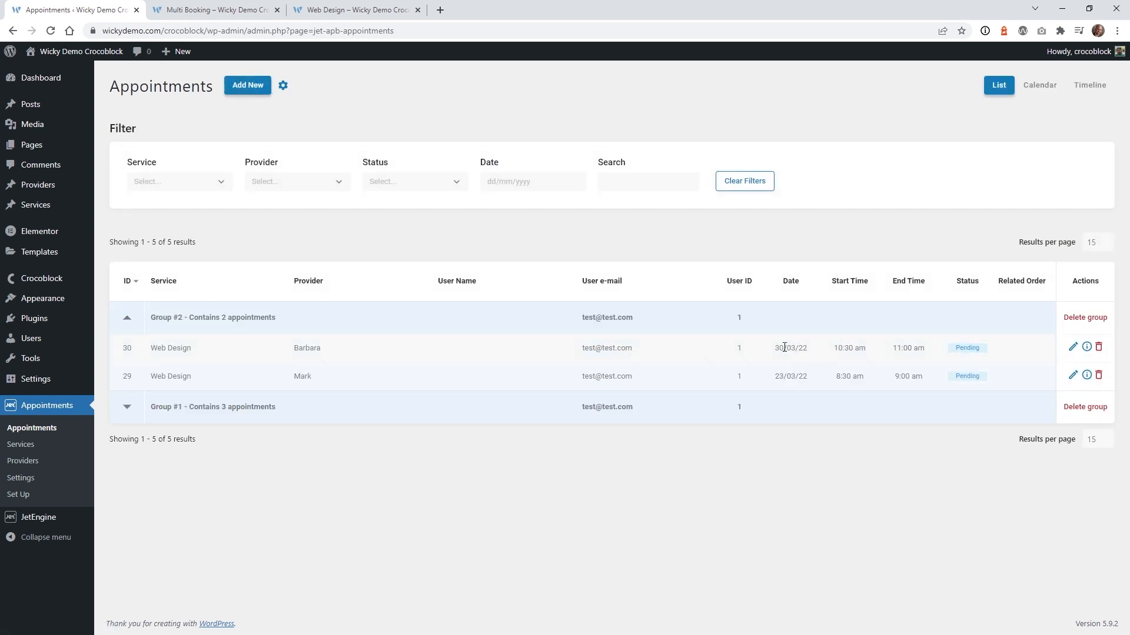
left_click(1039, 84)
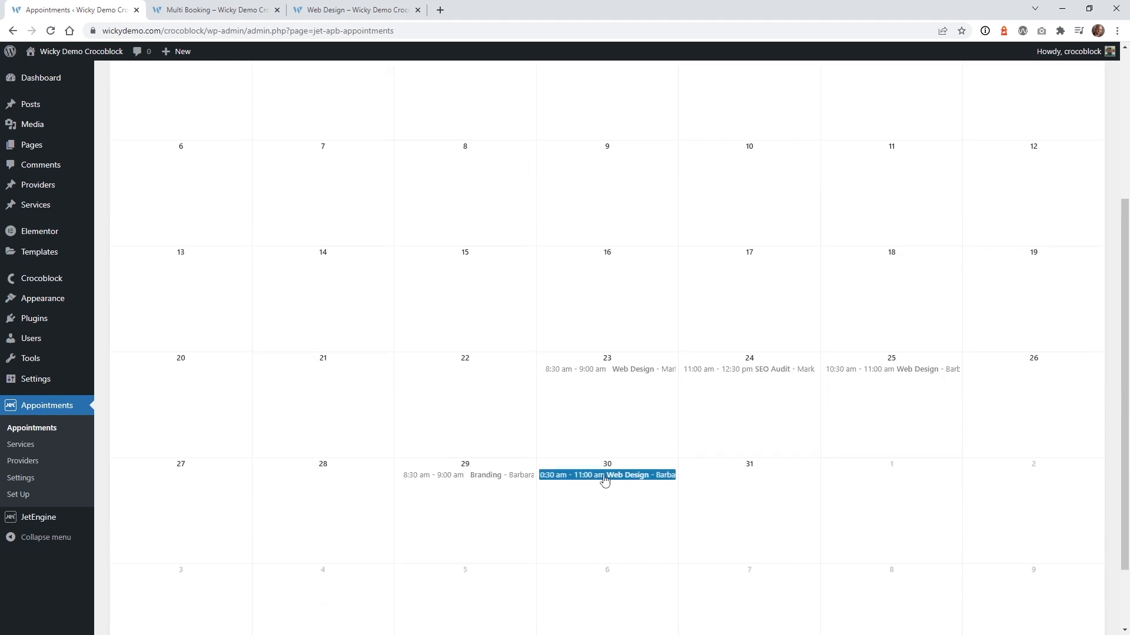
Step: Inspect Mark's 23 March Web Design booking details (parent ID 2), then return to the groups list
left_click(605, 475)
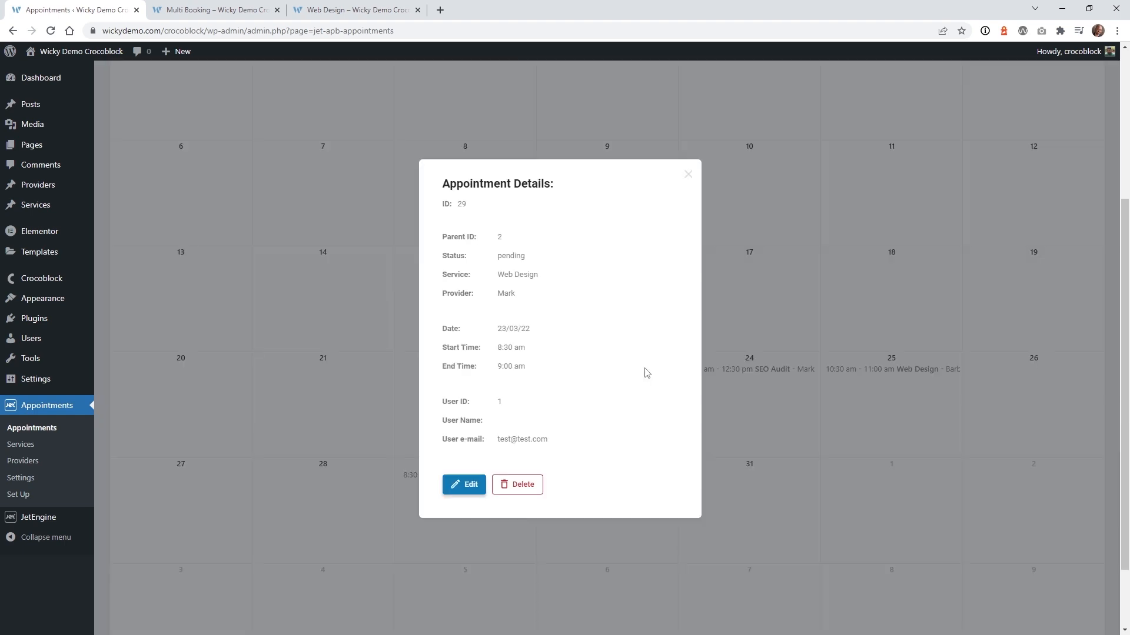
left_click(686, 175)
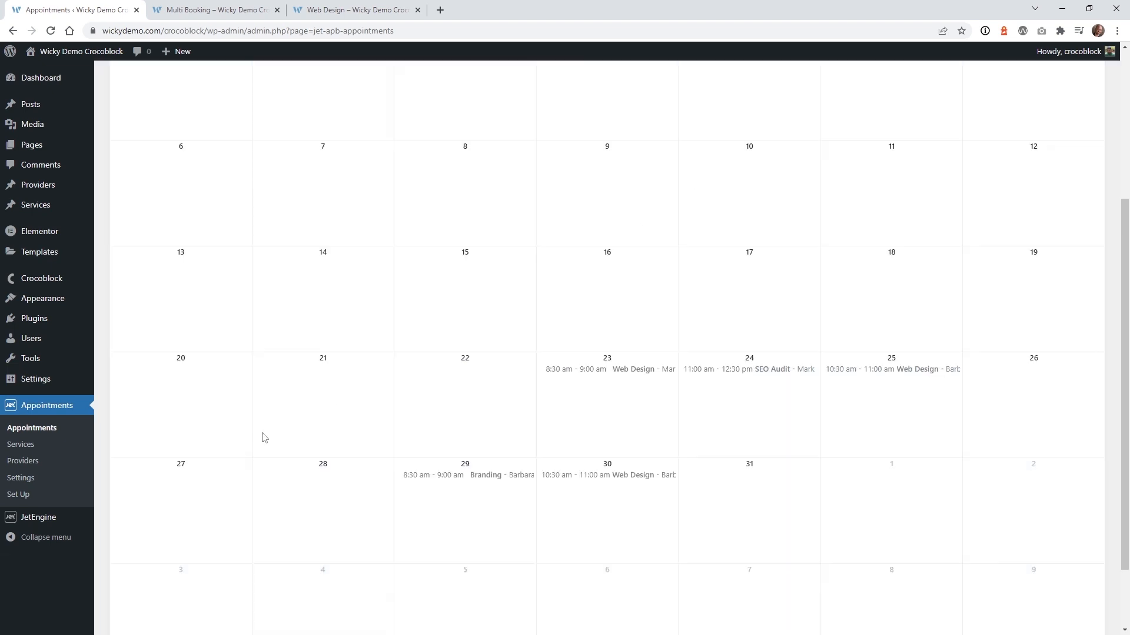
left_click(998, 85)
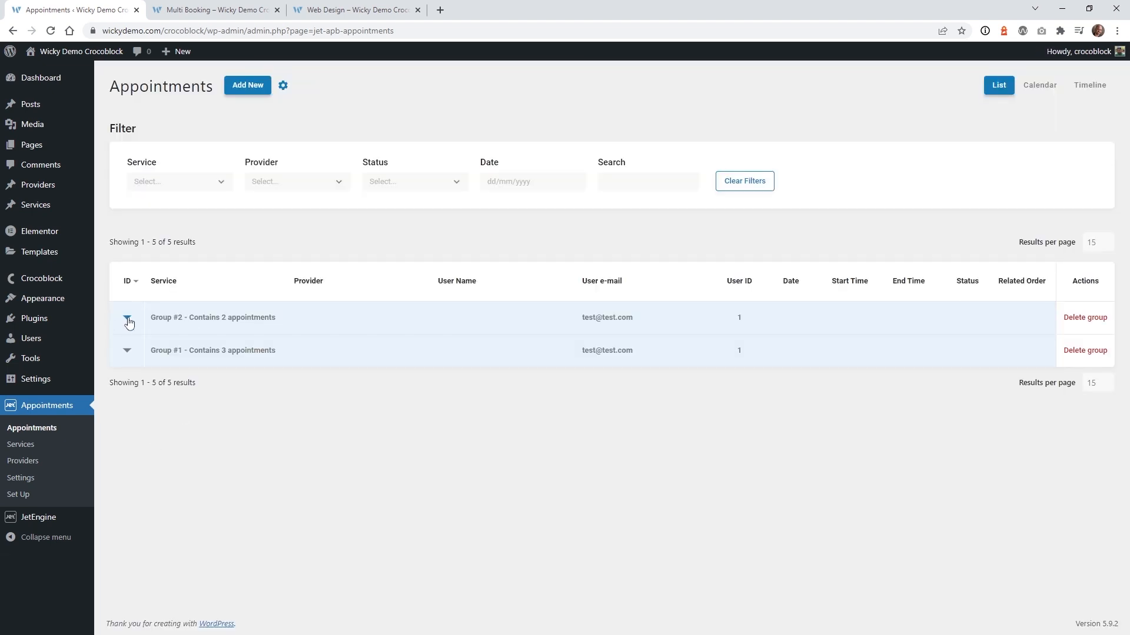
Step: Expand Group #2 and review appointment 30's edit form, browsing providers, cancelling without changes
left_click(127, 318)
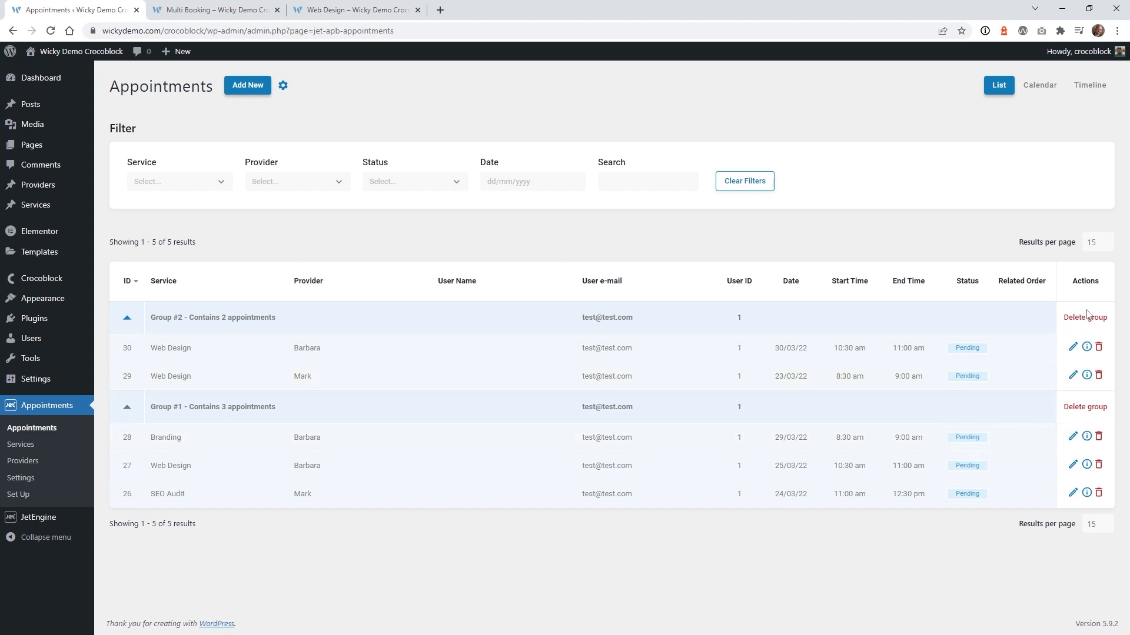
mouse_move(1090, 322)
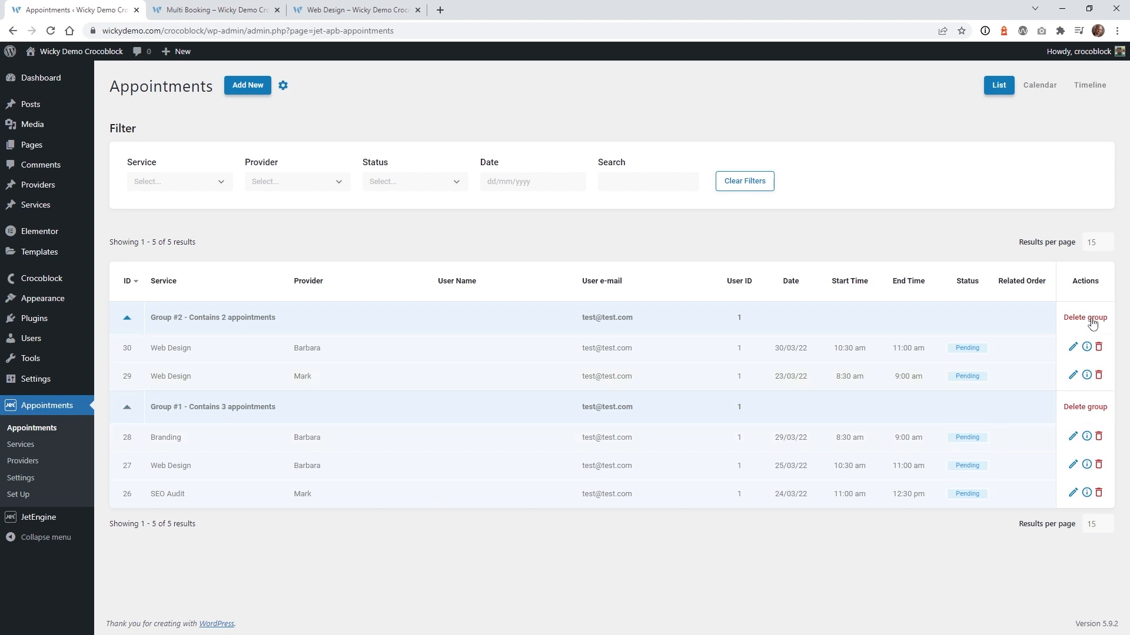
mouse_move(166, 354)
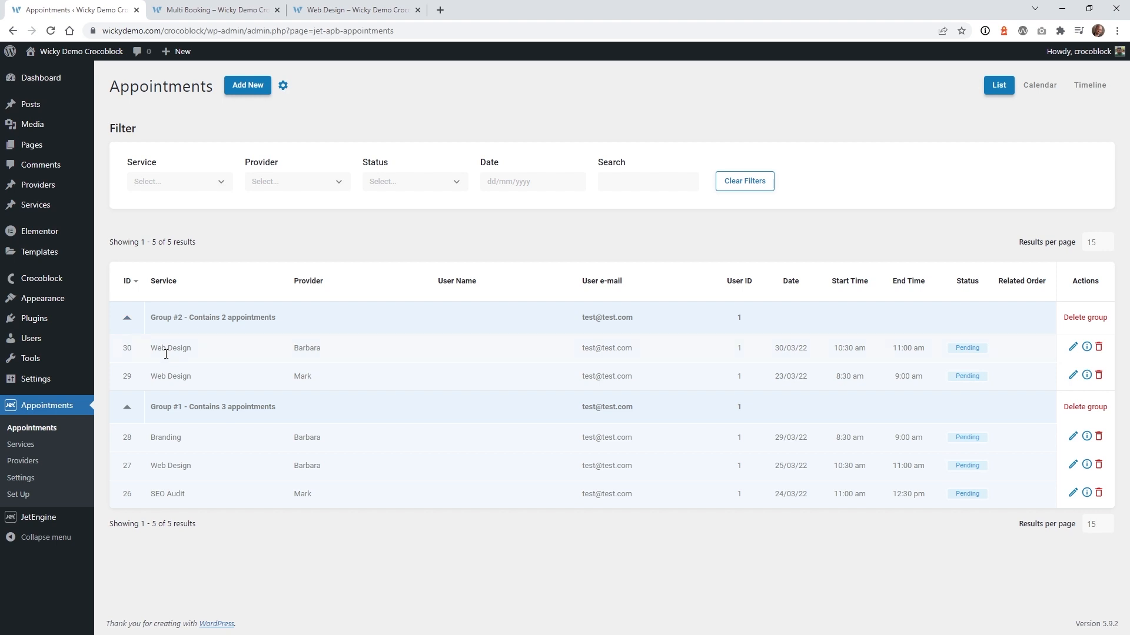
mouse_move(1073, 348)
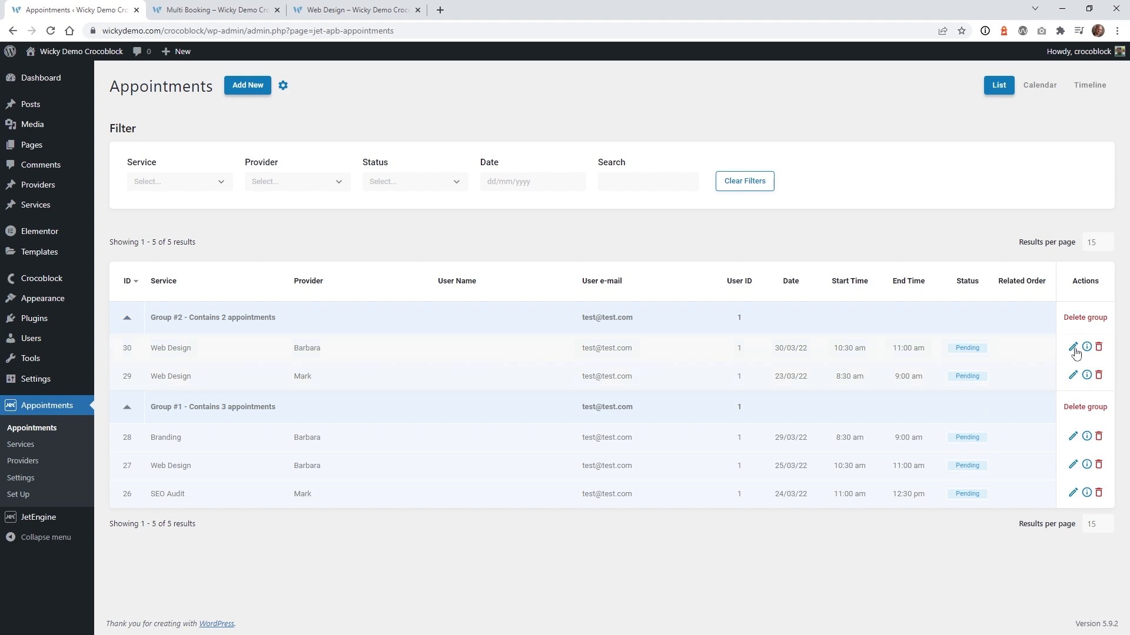
left_click(1073, 349)
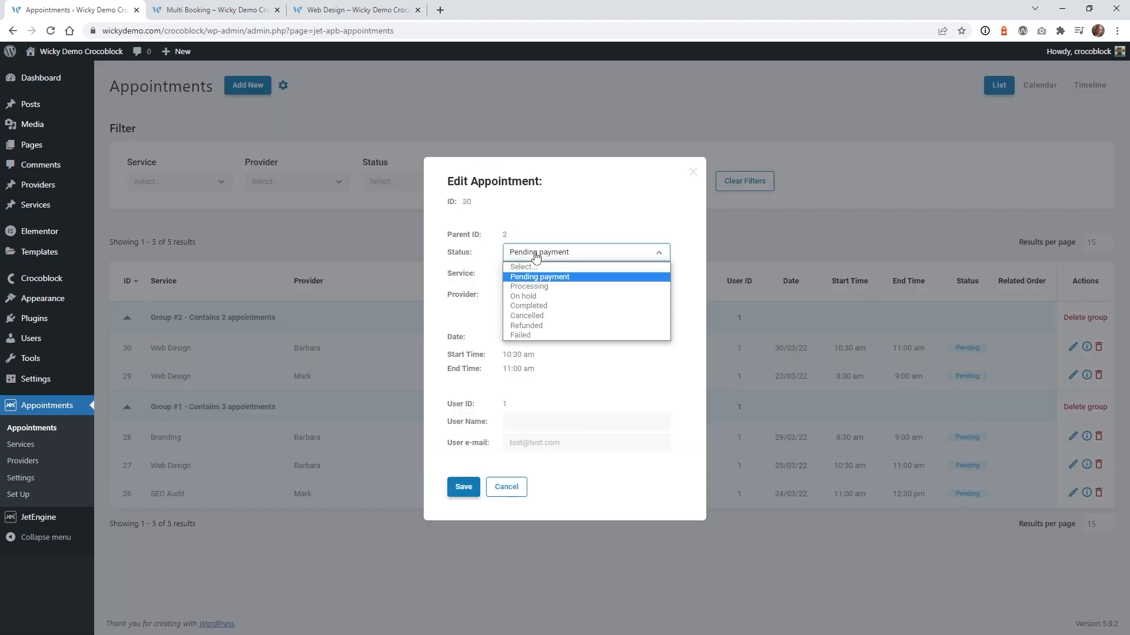
mouse_move(549, 315)
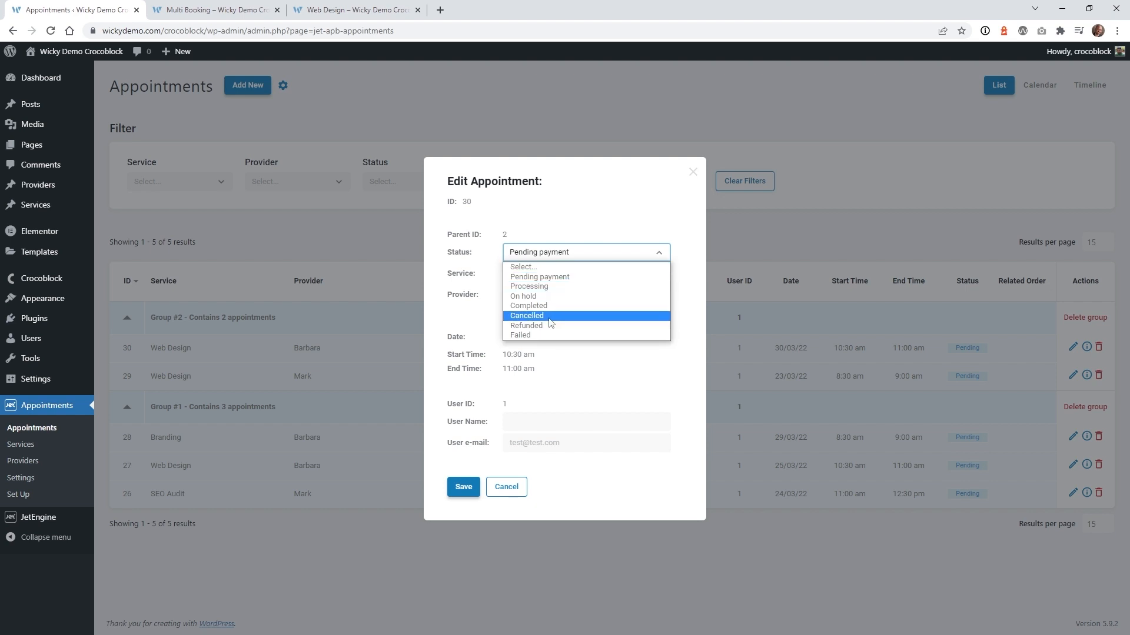
left_click(584, 294)
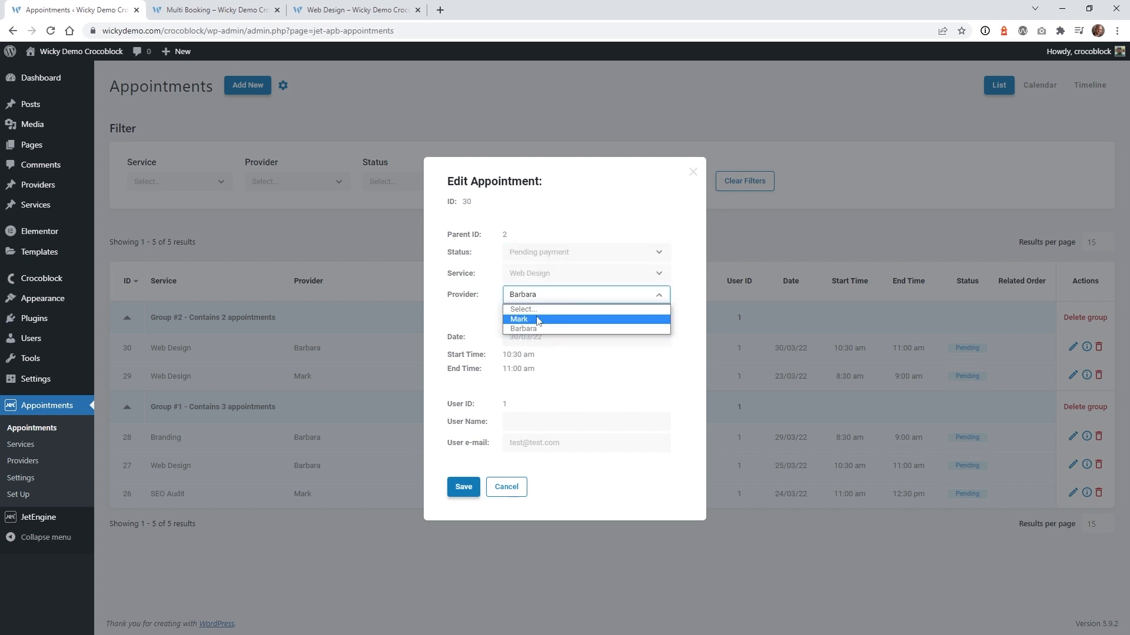
left_click(505, 487)
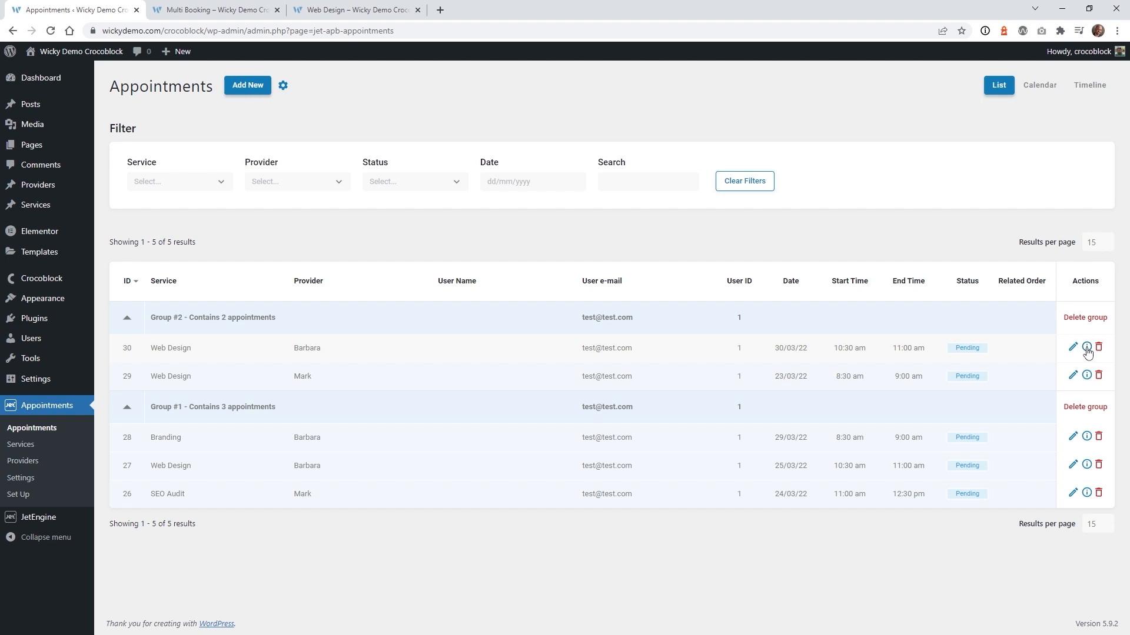
Step: Check appointment 30's details popup, leaving Barbara's 30 March booking pending
left_click(1086, 348)
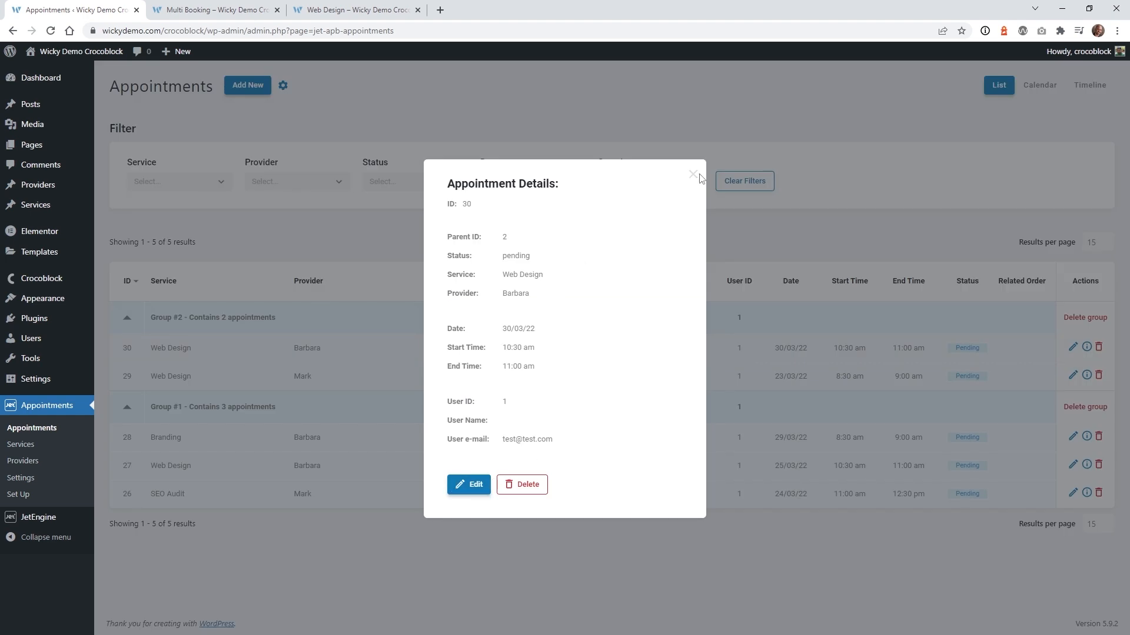
left_click(691, 174)
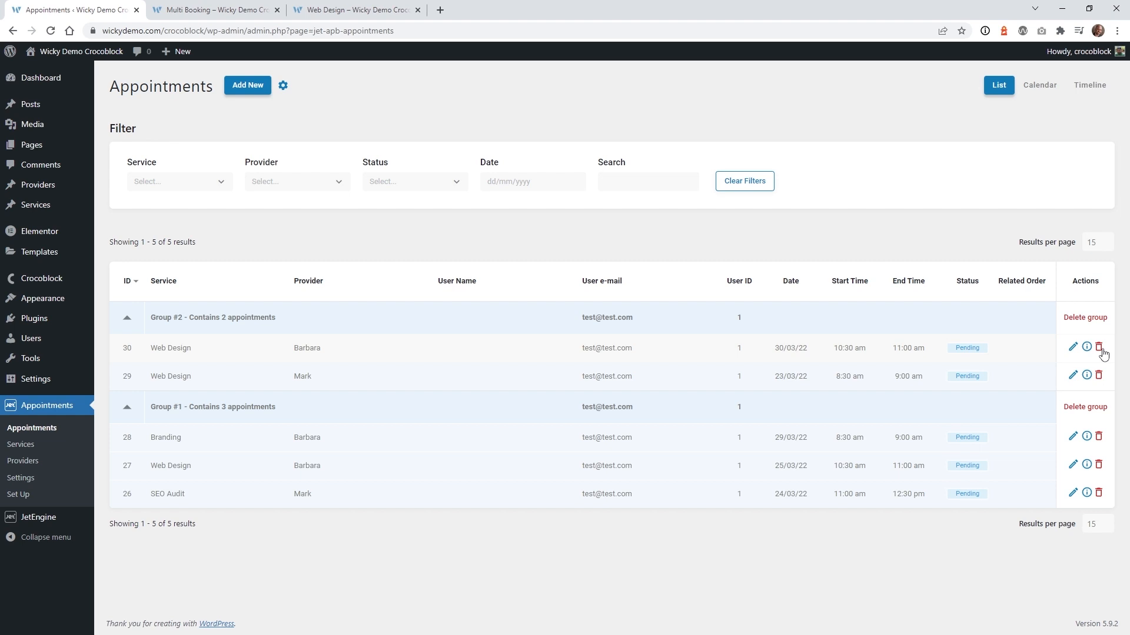
Step: Delete appointment 30, Barbara's 30 March Web Design booking, from Group #2
left_click(1099, 347)
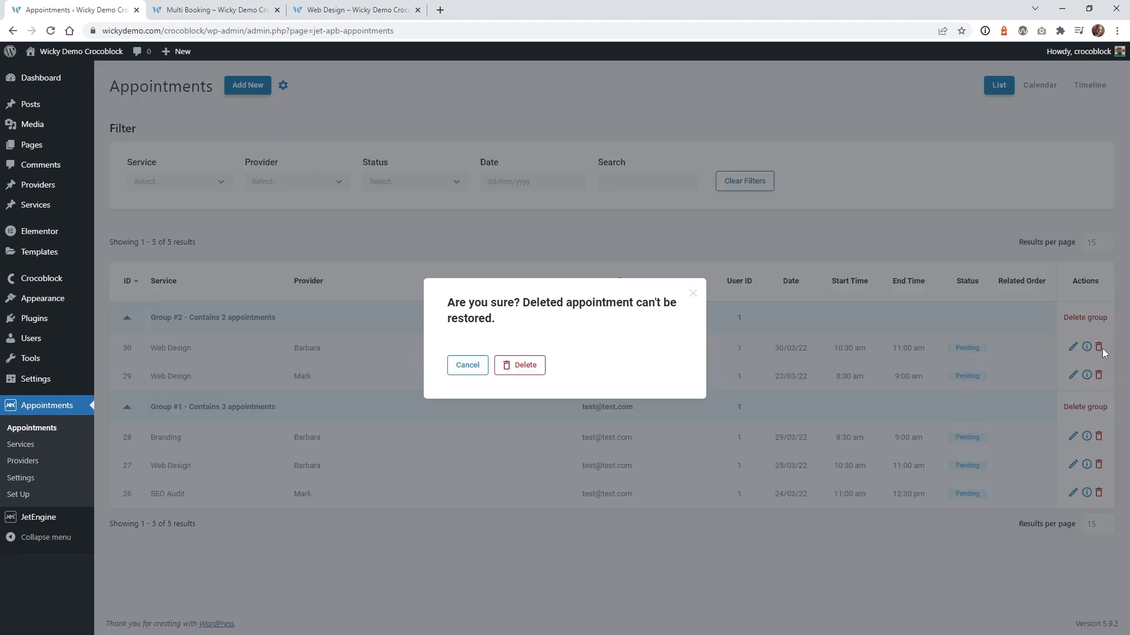
left_click(519, 365)
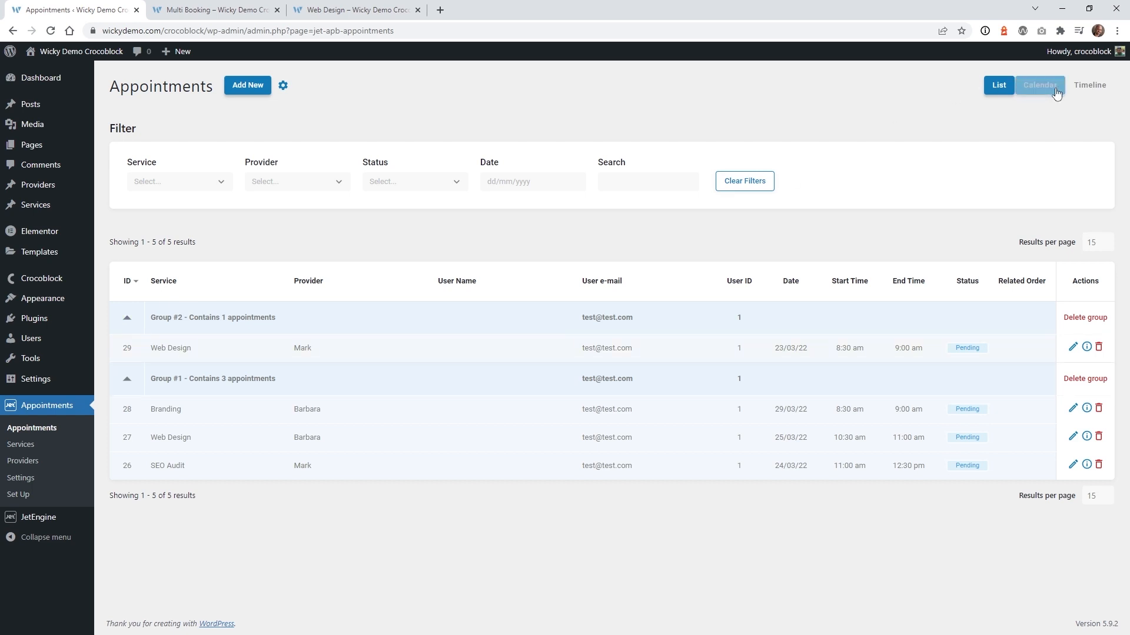
Step: Verify on the calendar that 30 March is now empty, then return to the list
left_click(1040, 85)
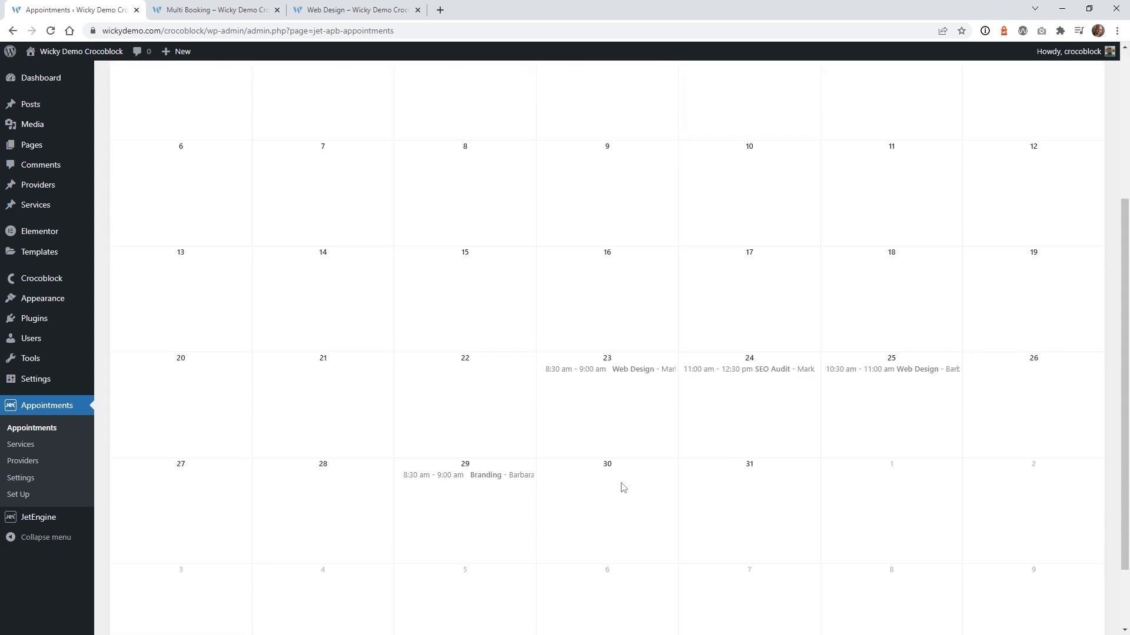
scroll("up", 3)
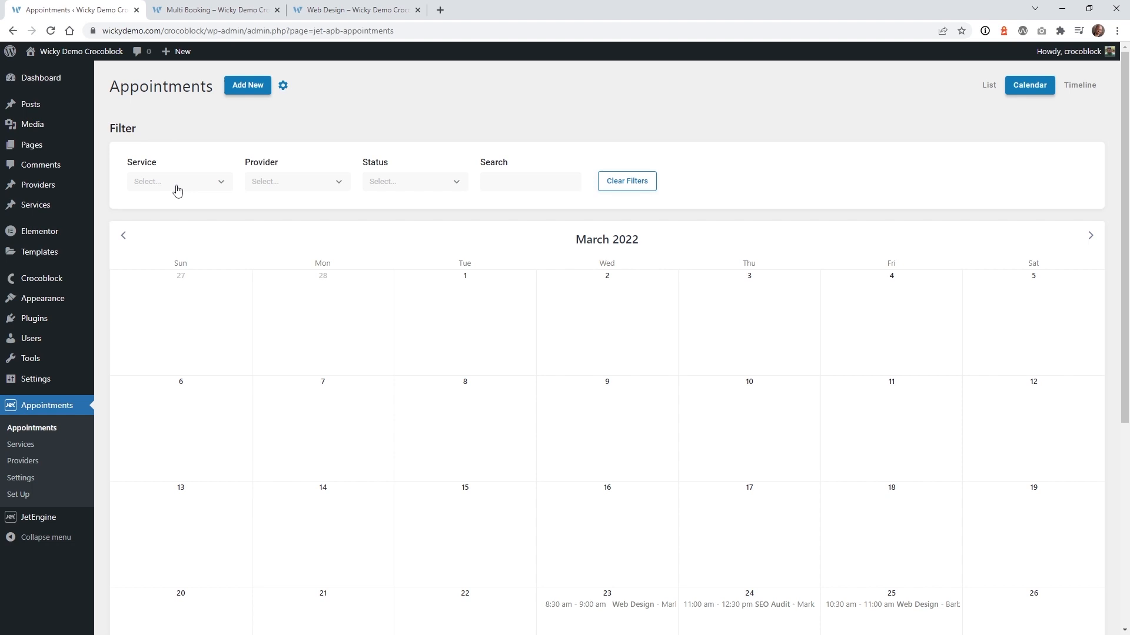
left_click(989, 85)
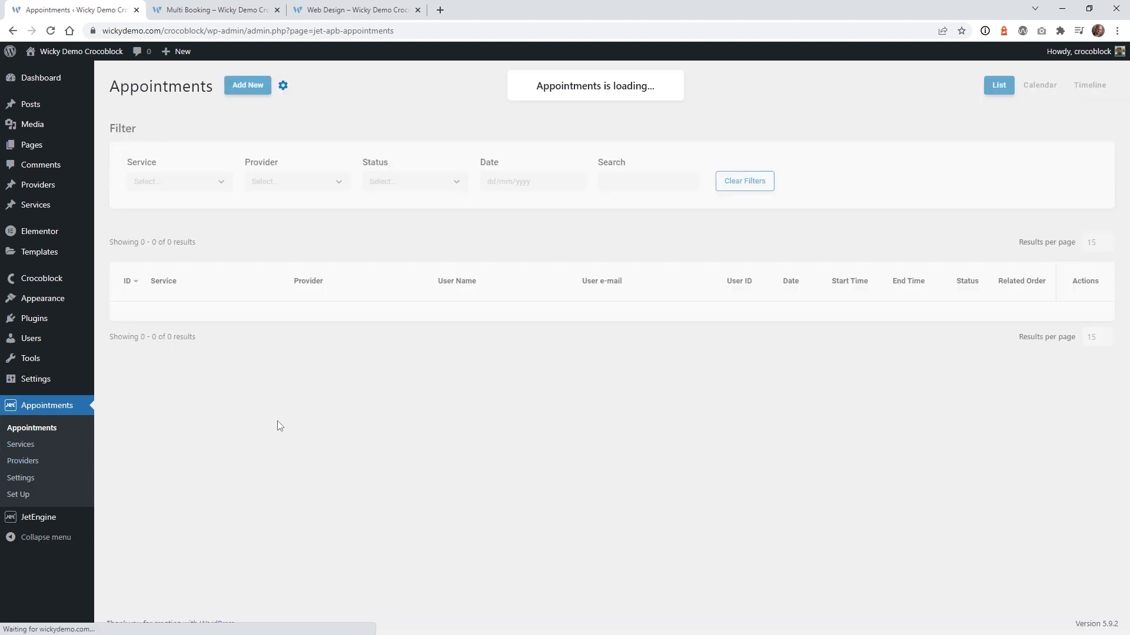
Step: Delete Group #1 together with all three of its appointments
left_click(1083, 317)
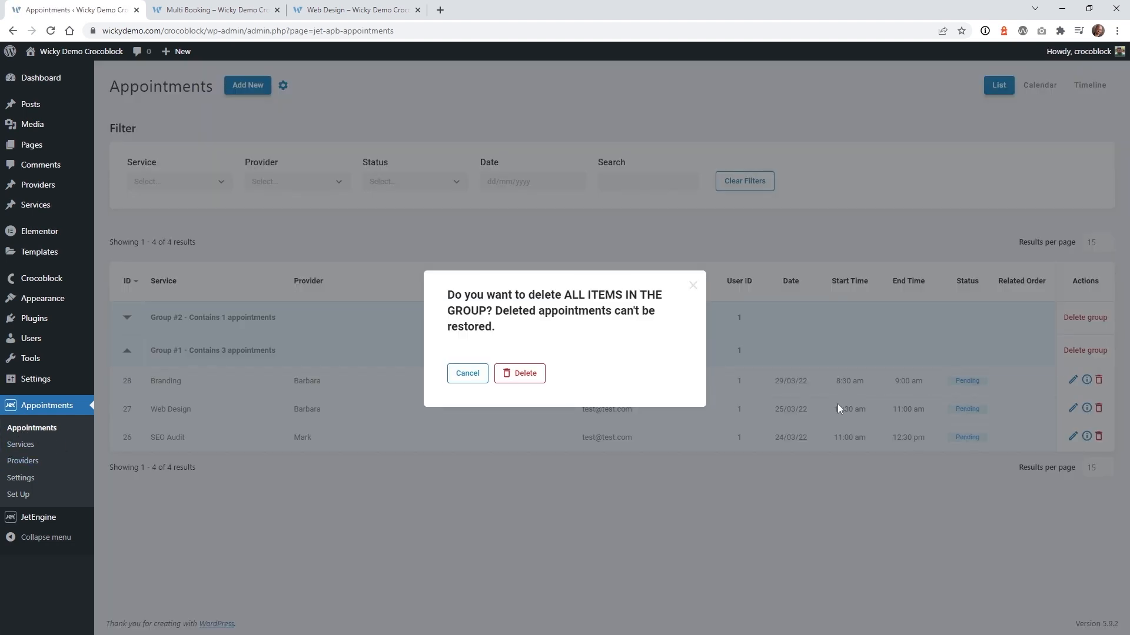
left_click(519, 373)
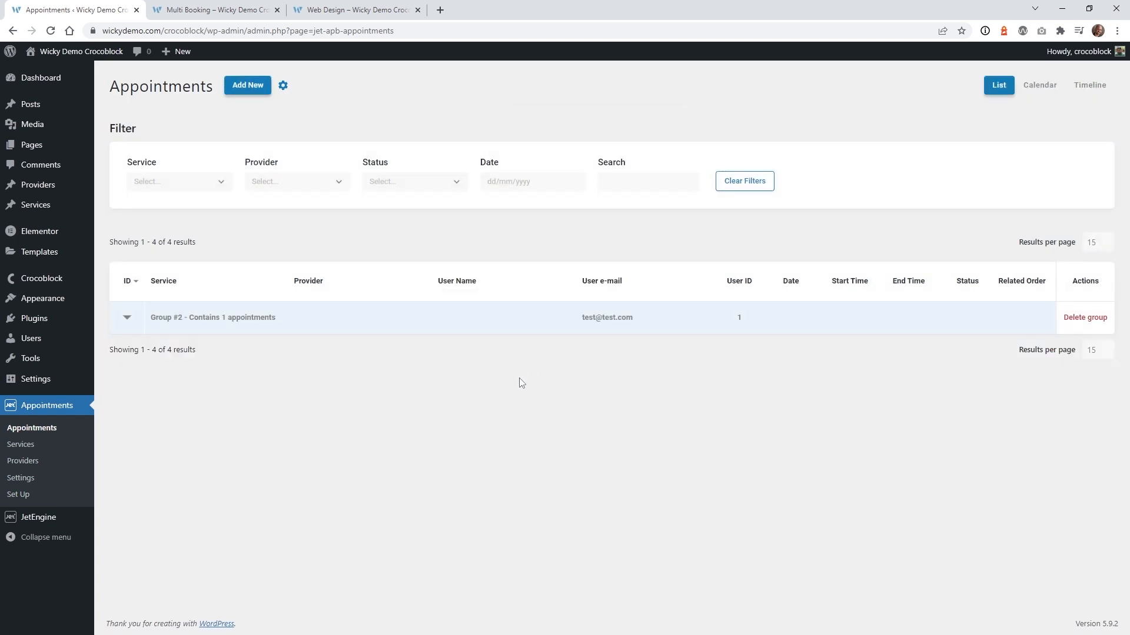
Step: Confirm only Mark's 23 March booking remains on the calendar, then start deleting Group #2
left_click(1039, 84)
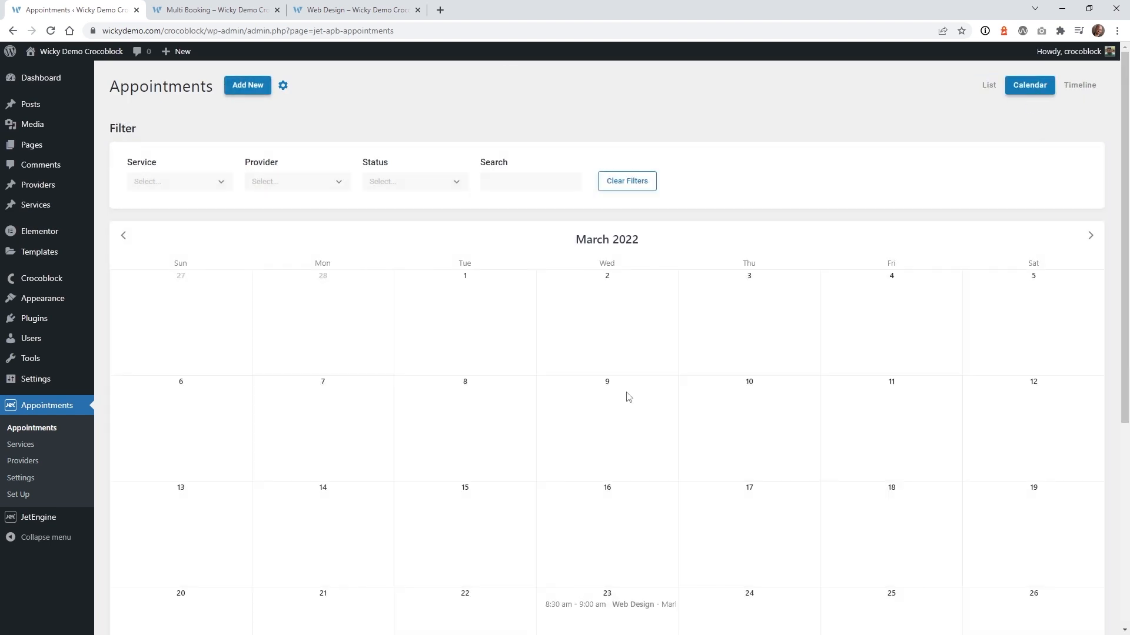
scroll("down", 3)
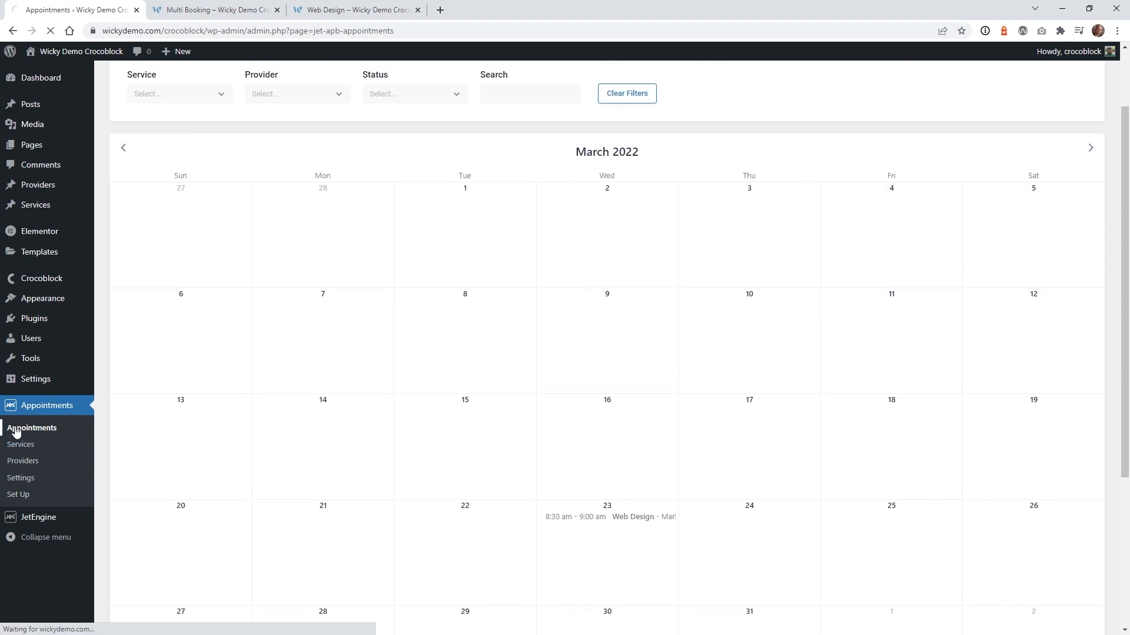
left_click(998, 85)
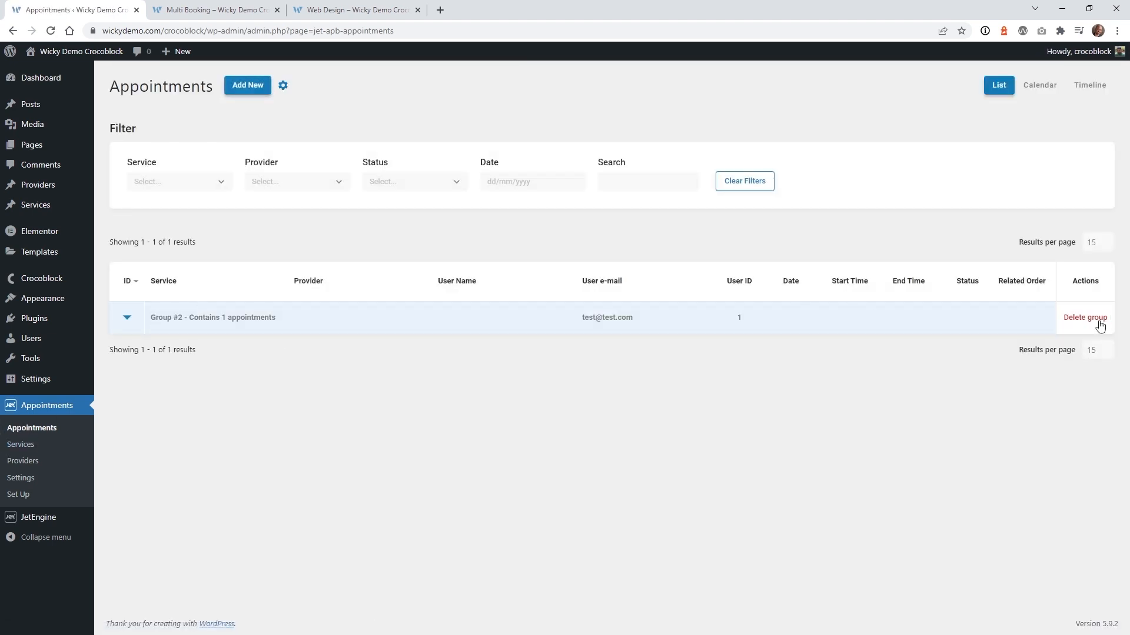
left_click(1084, 317)
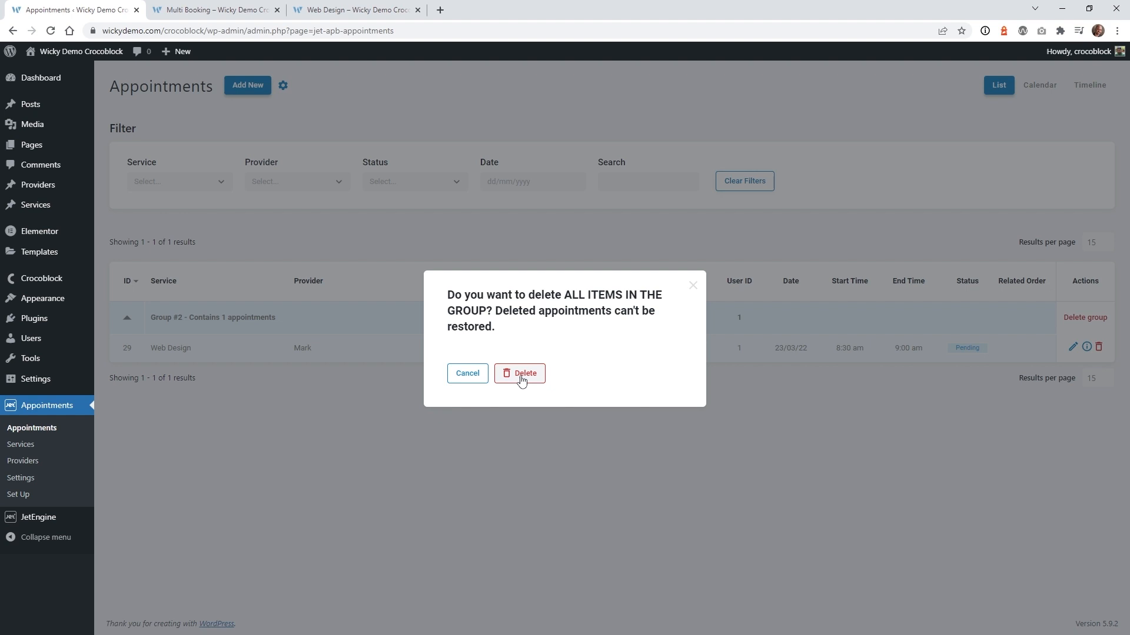